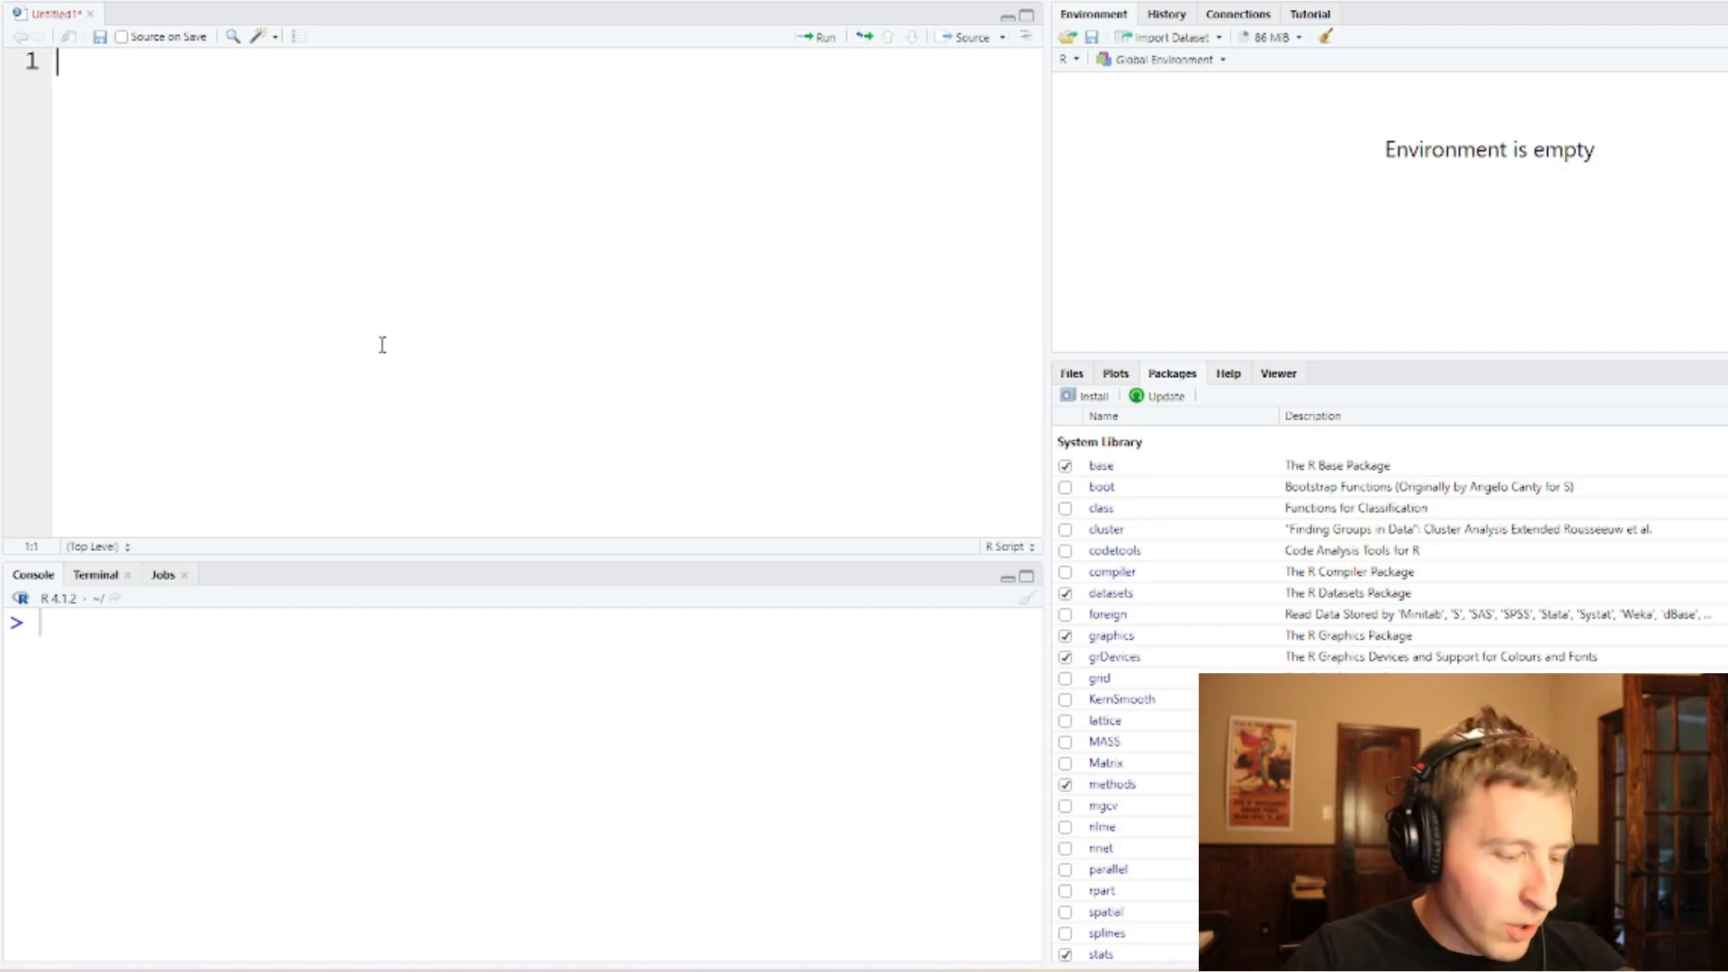
# Step: Type the comments #Testing Vector Equality, #One would assume you can use the "==" and #Let's give this a try
pyautogui.write('#Testing Vector Equality')
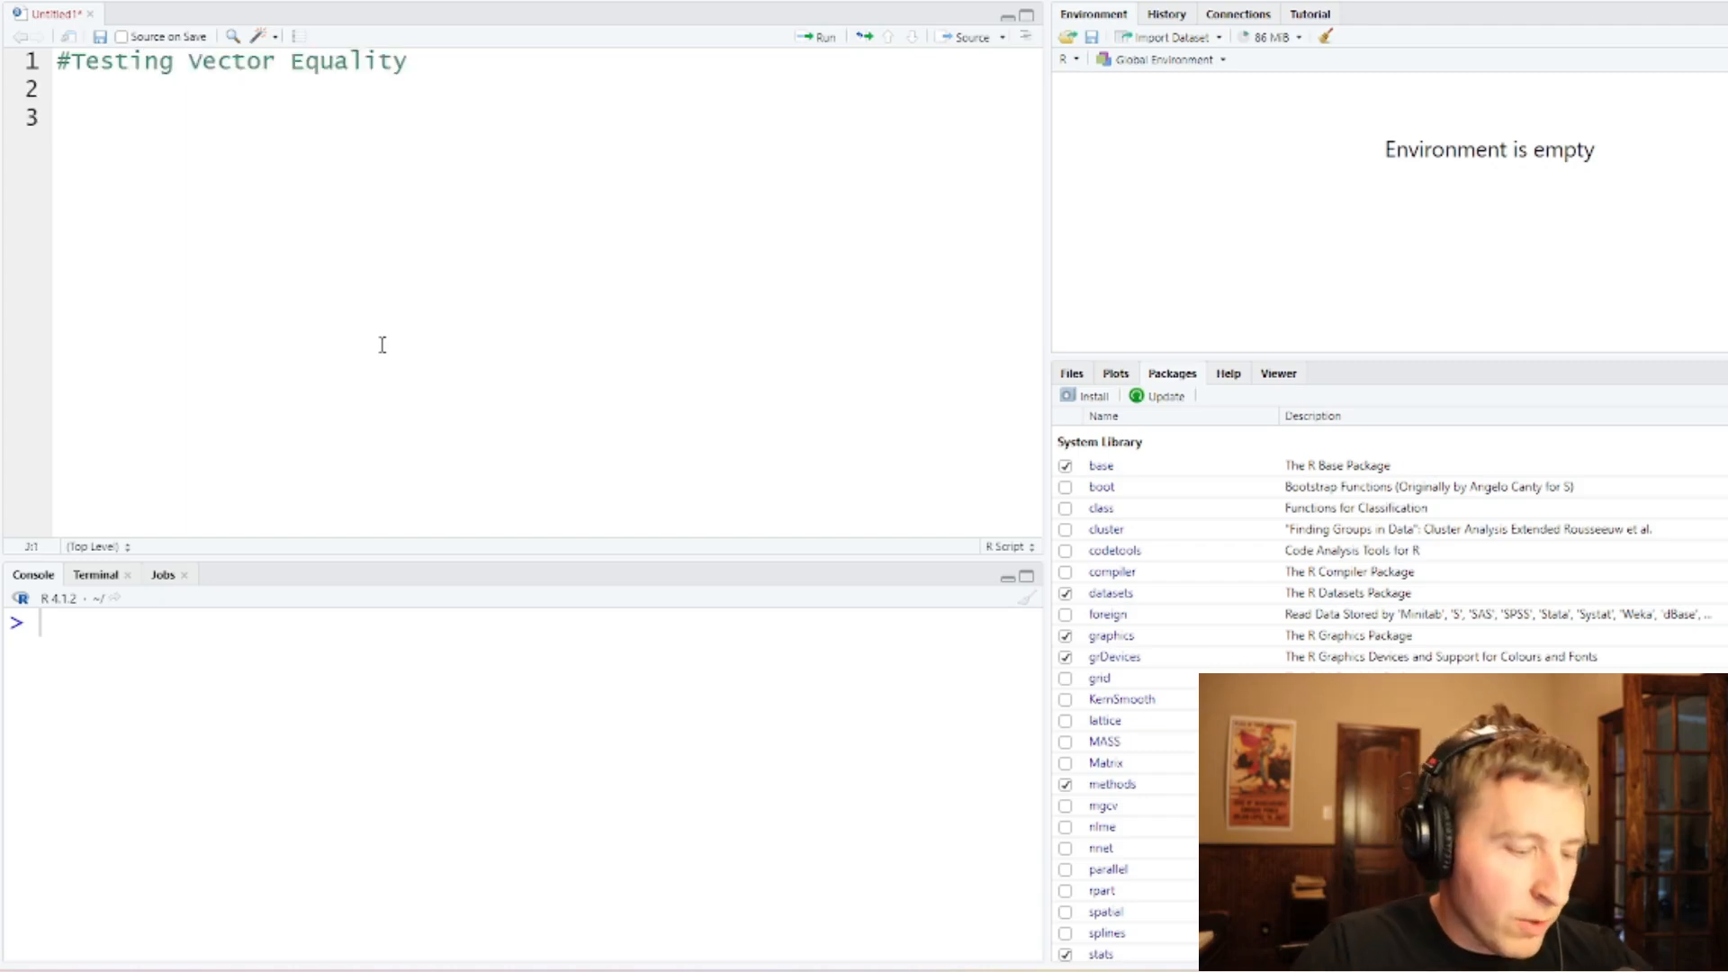
pyautogui.write('#')
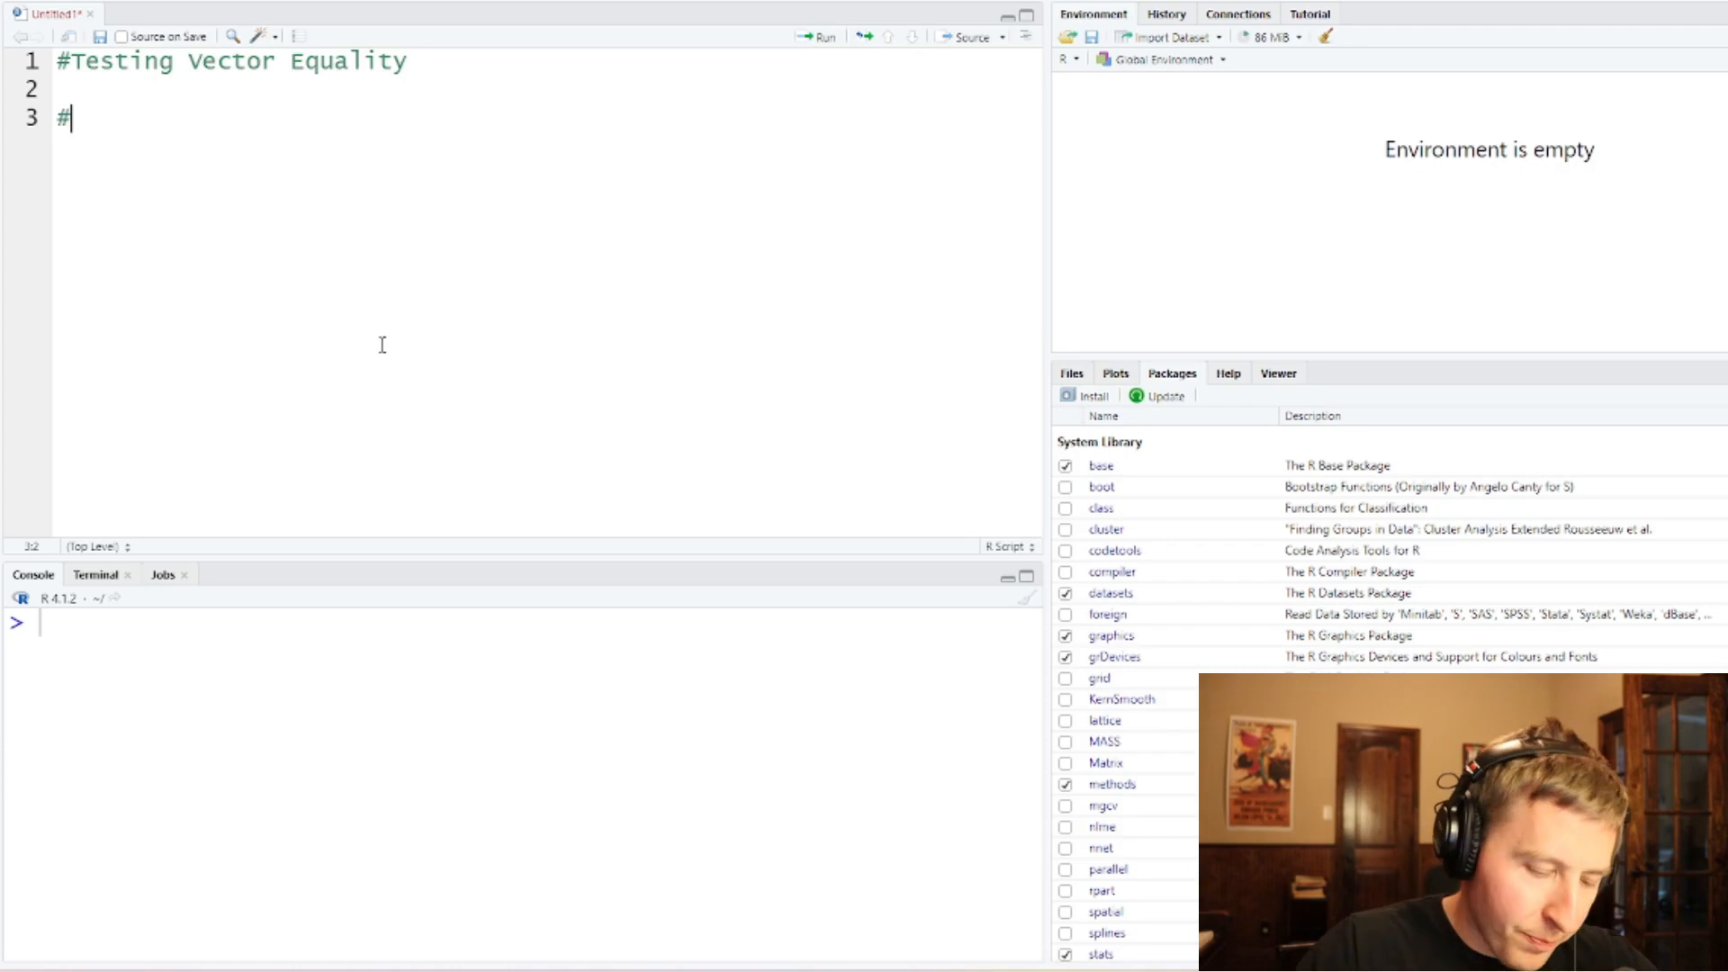
pyautogui.write('One would assu')
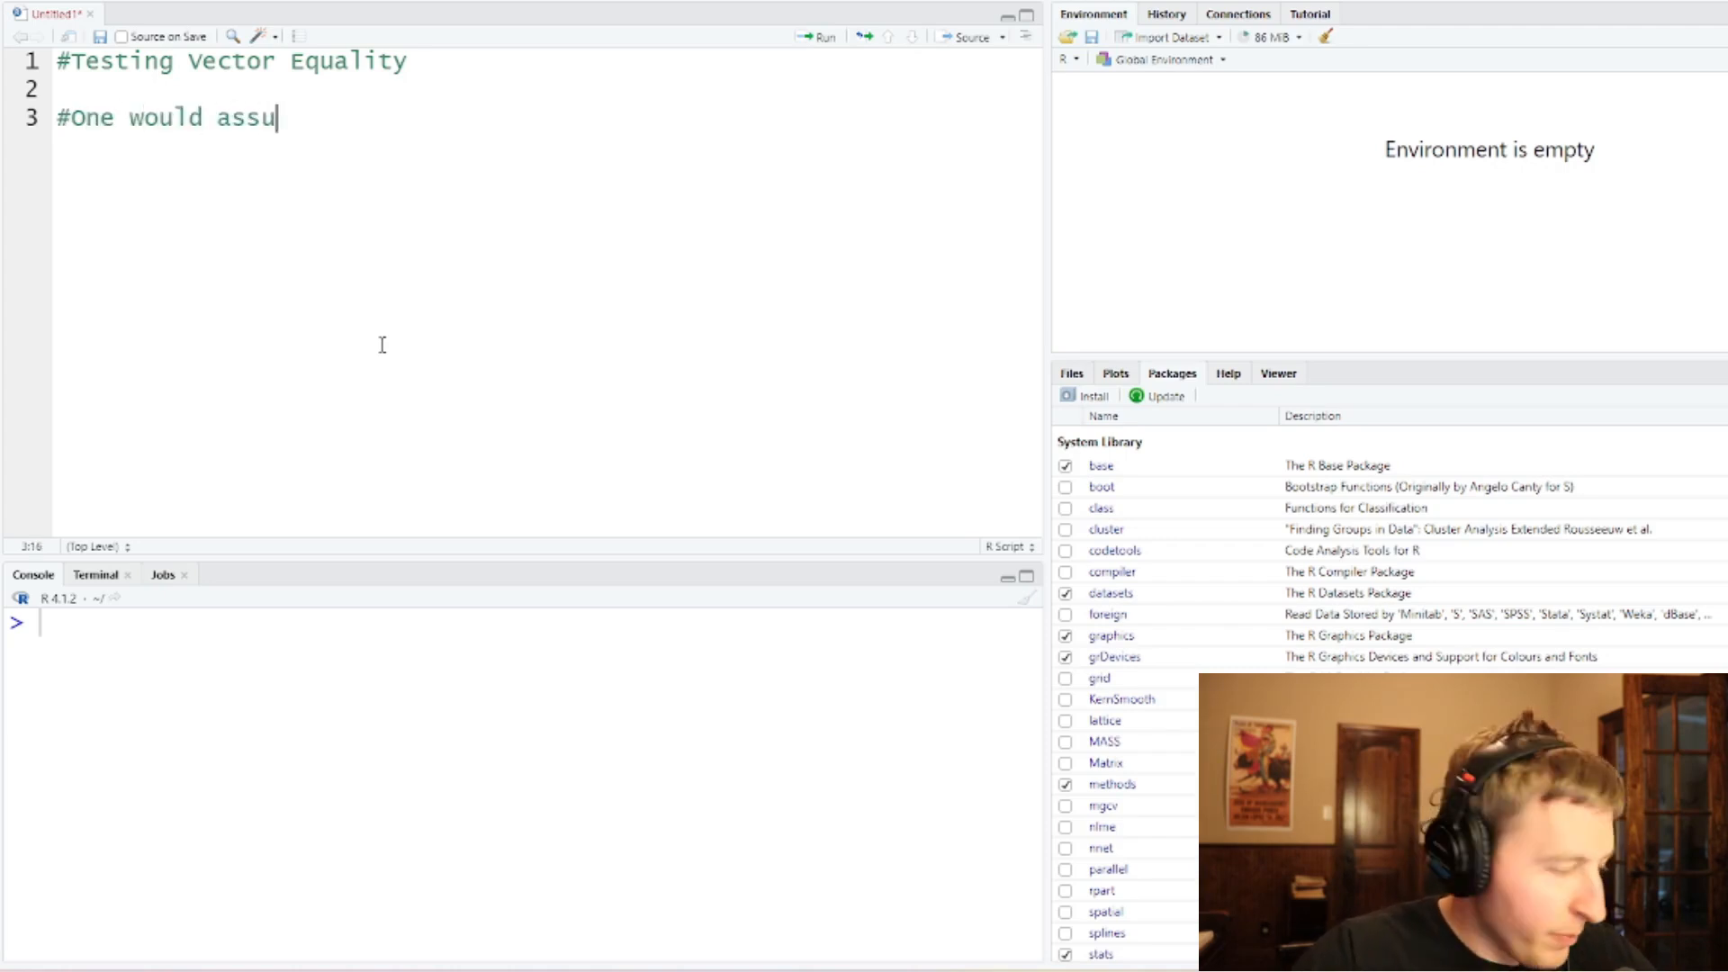
pyautogui.write('me you can')
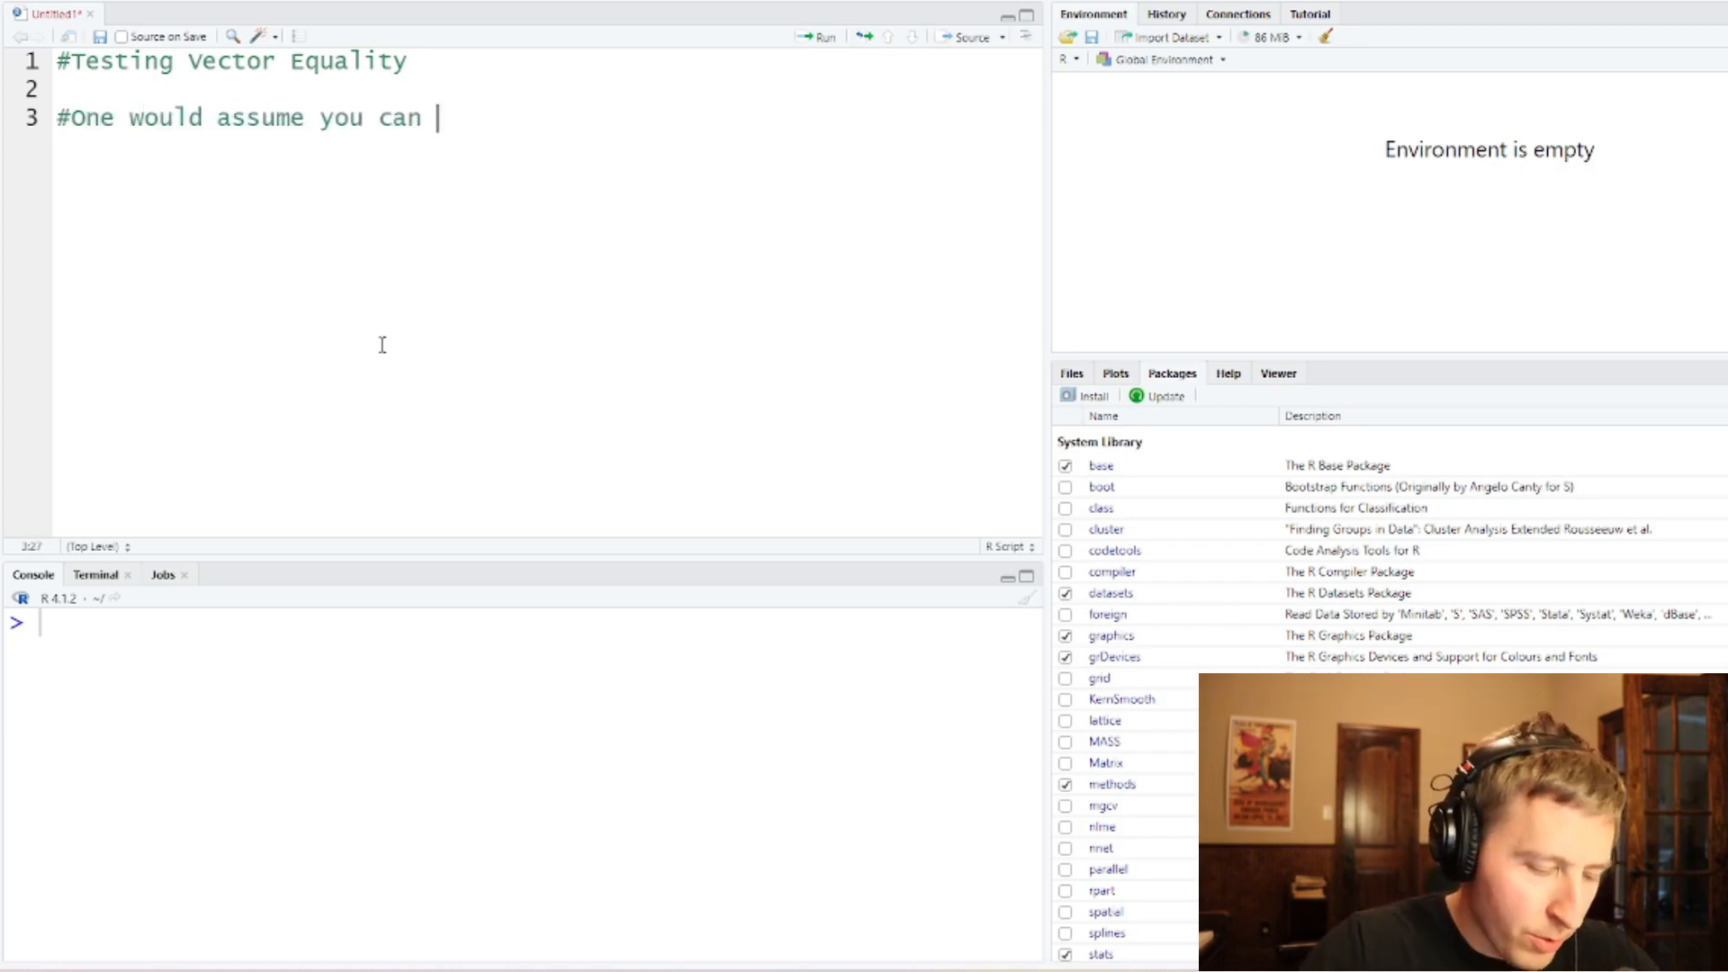
pyautogui.write('use the')
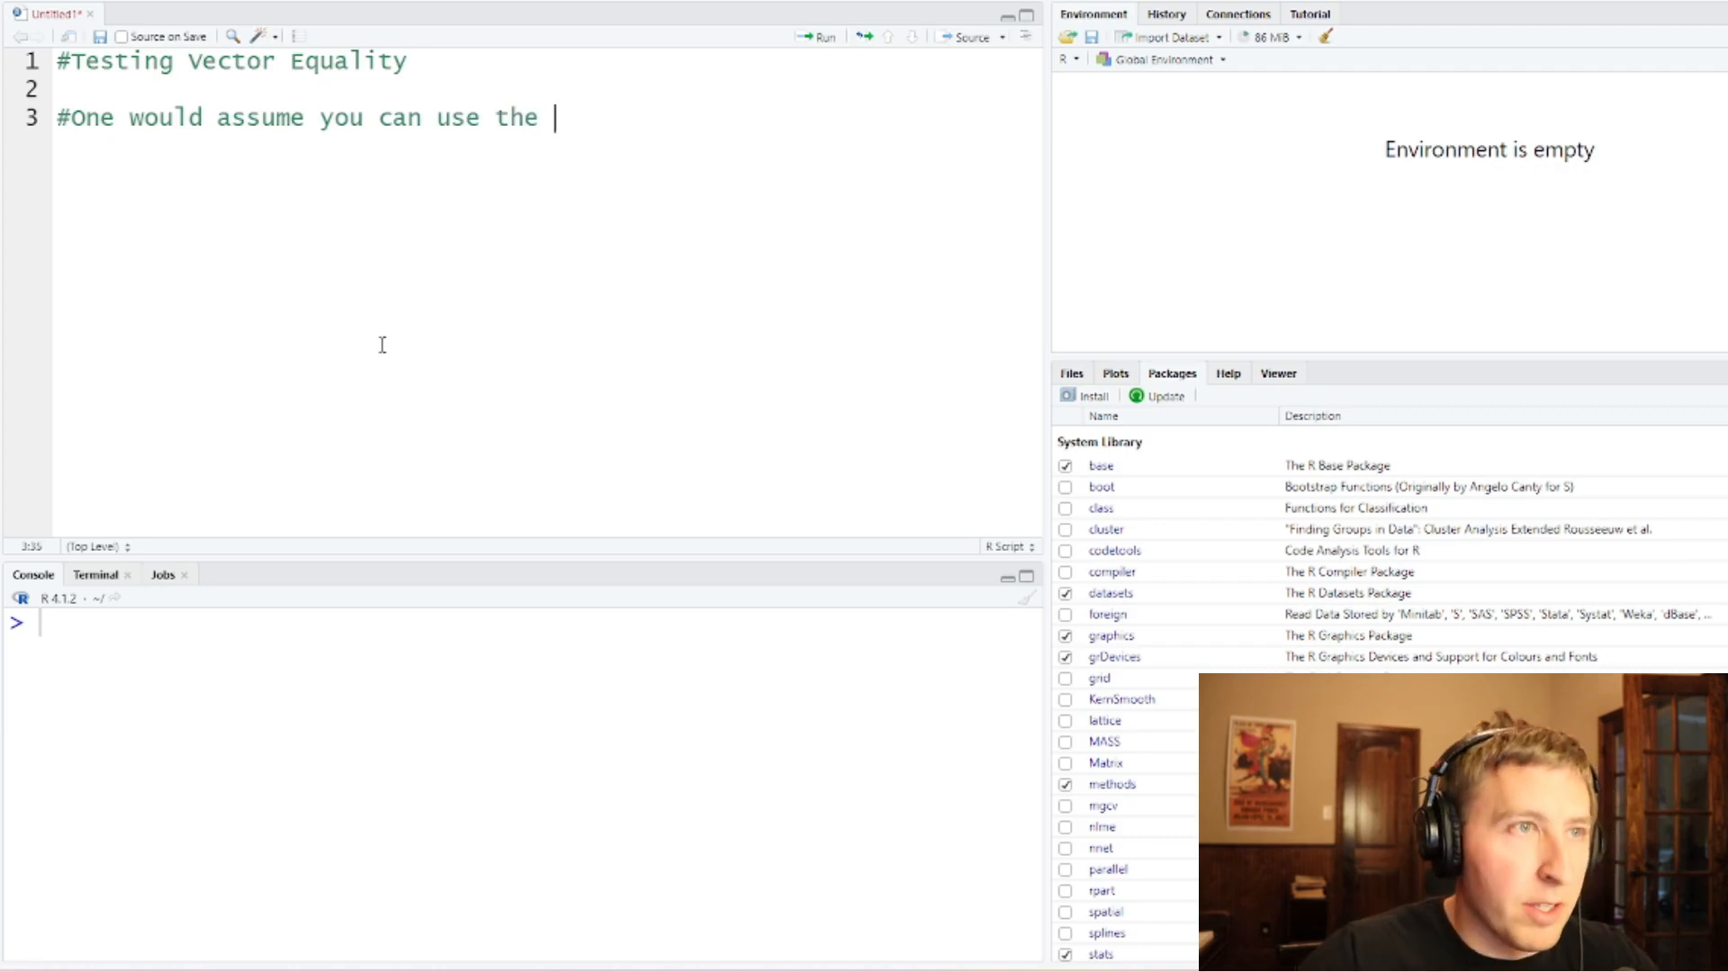
pyautogui.write('"==')
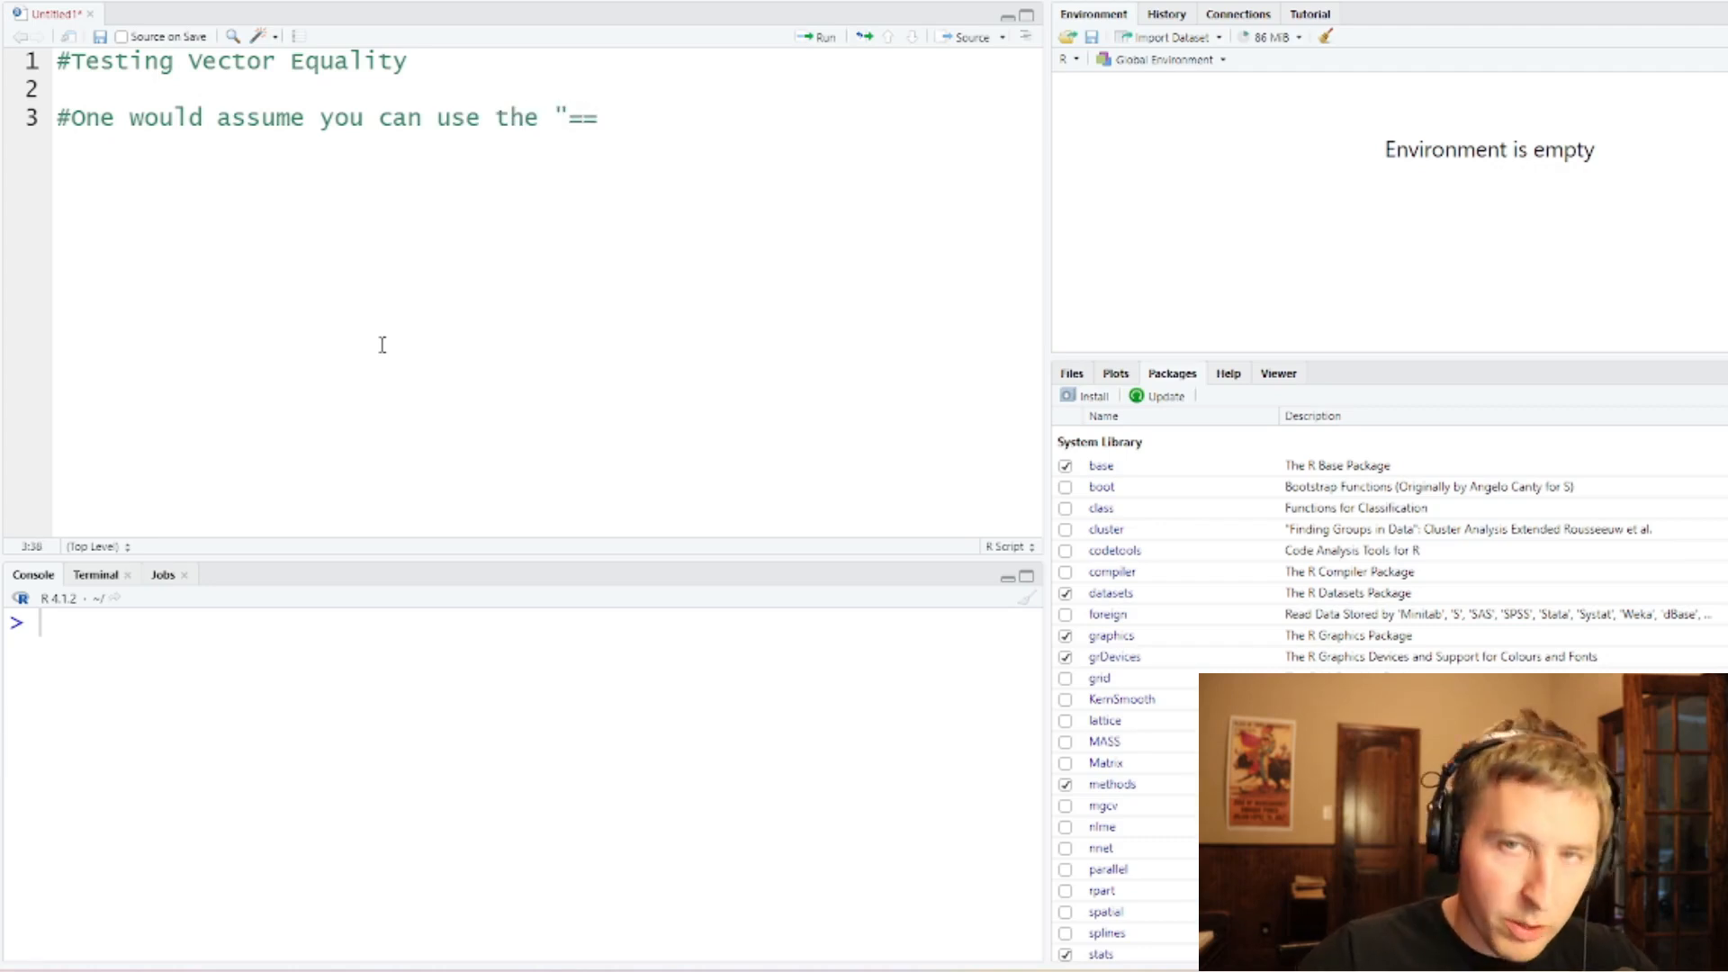
pyautogui.write('"')
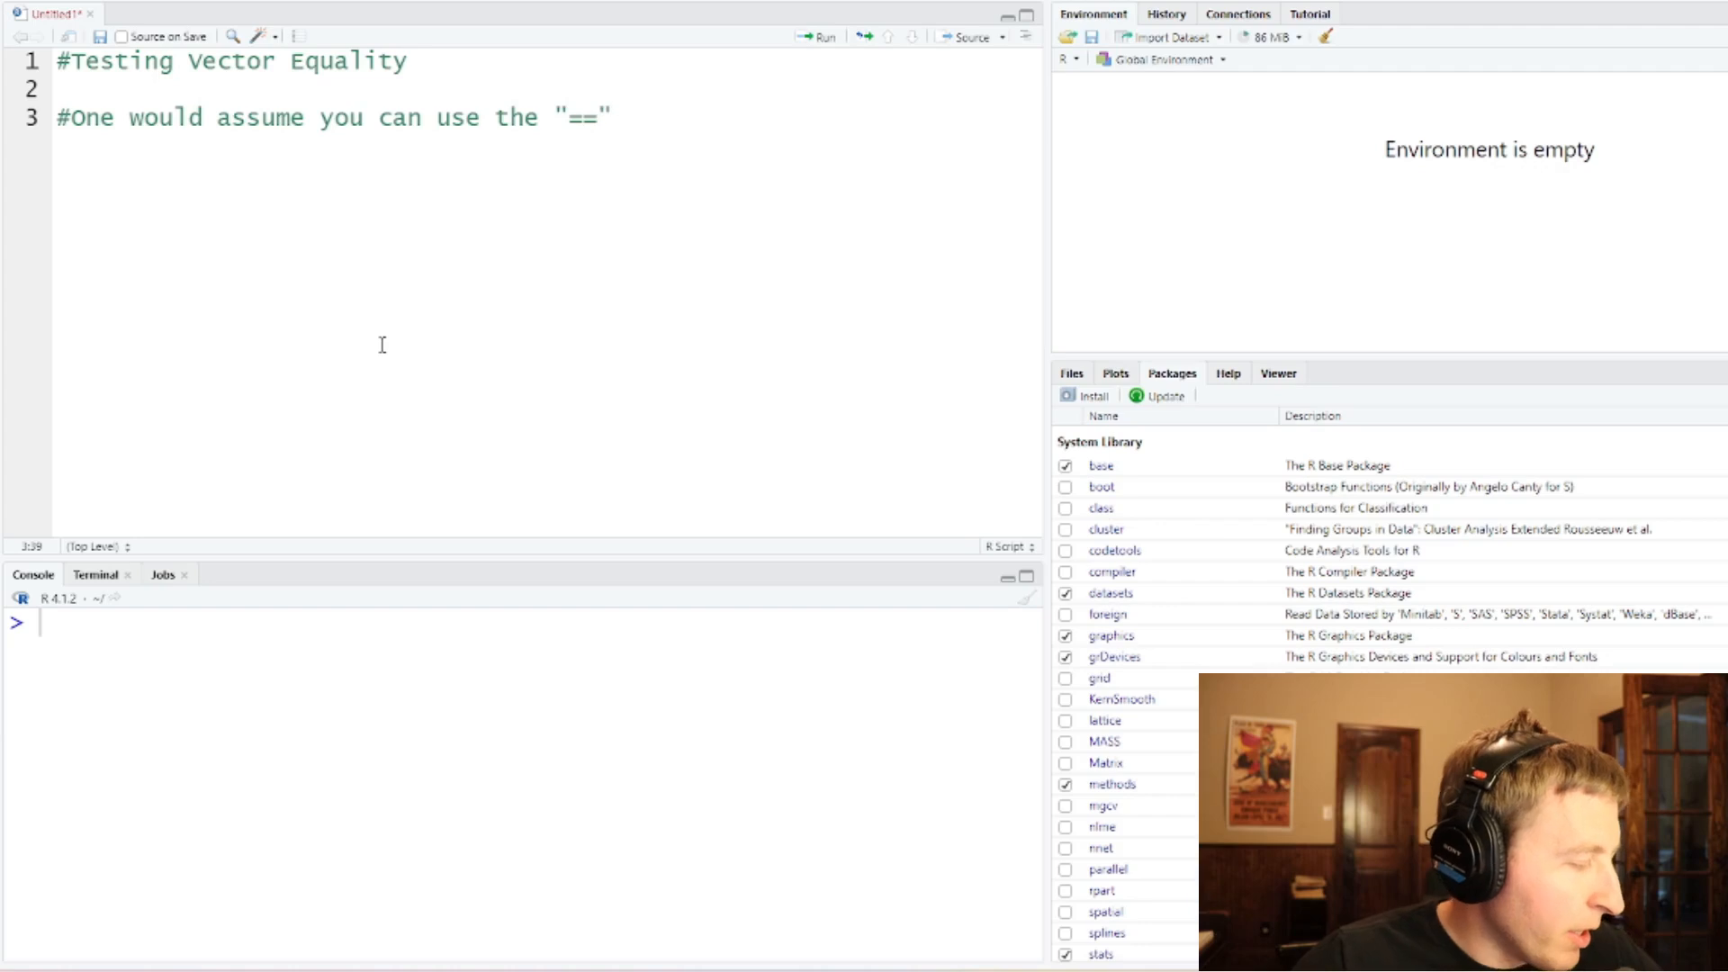
pyautogui.write("#Let's give this")
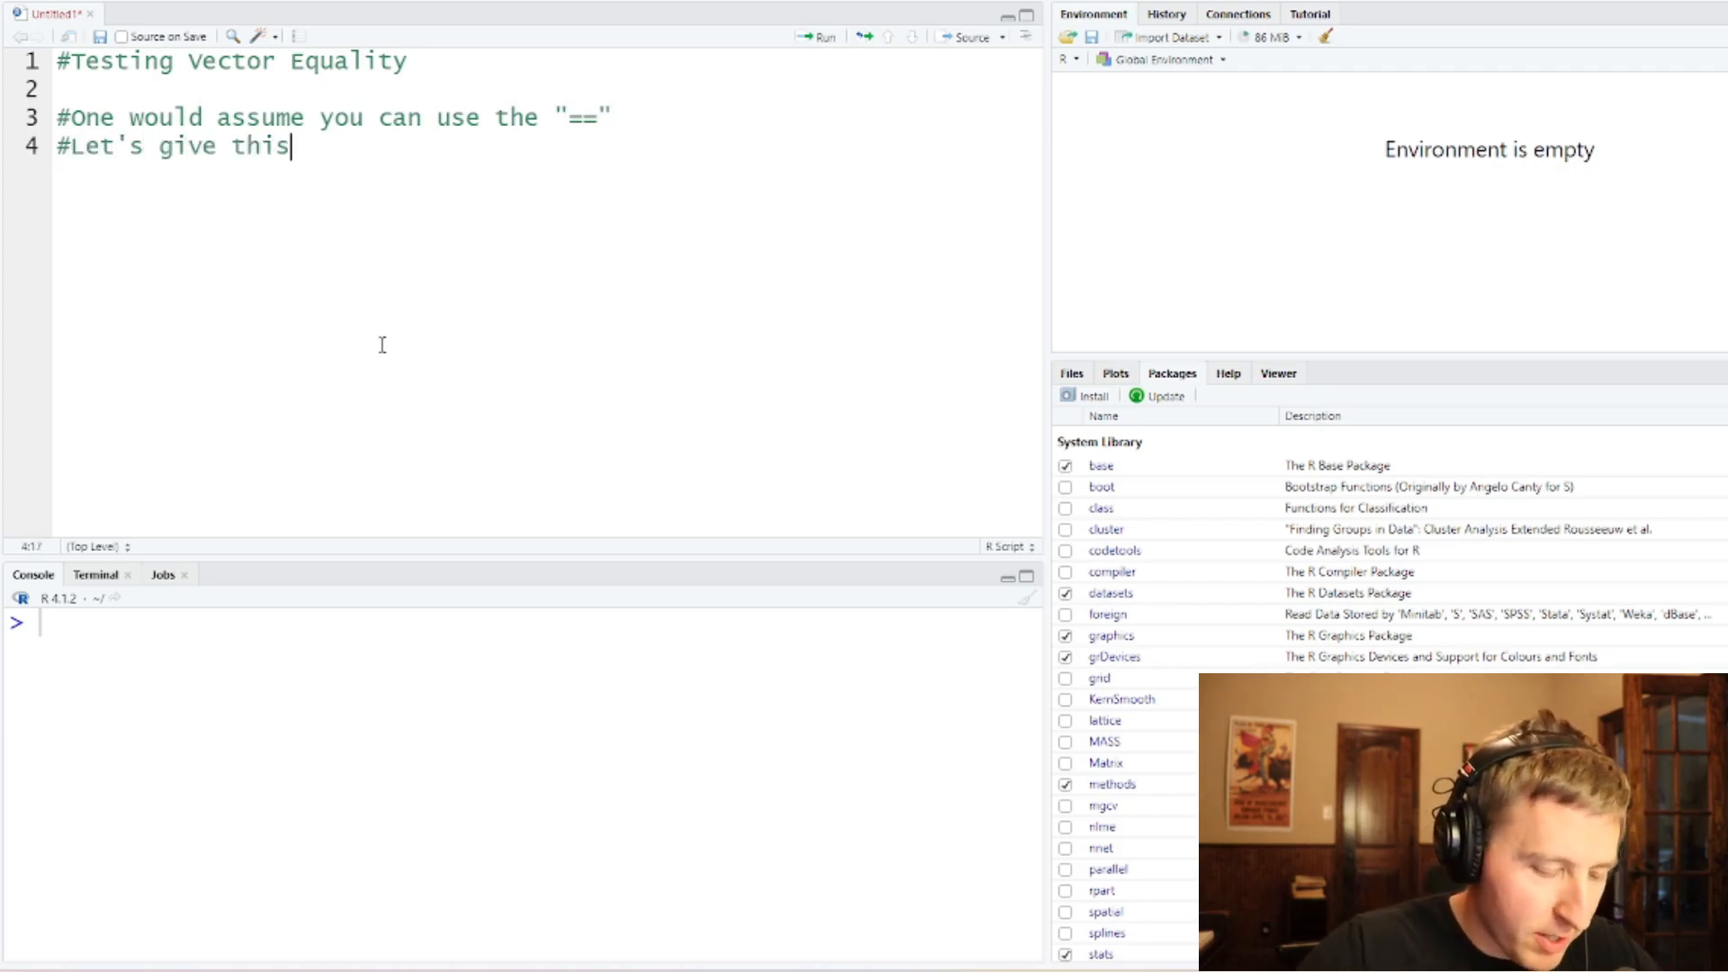
pyautogui.write('a try')
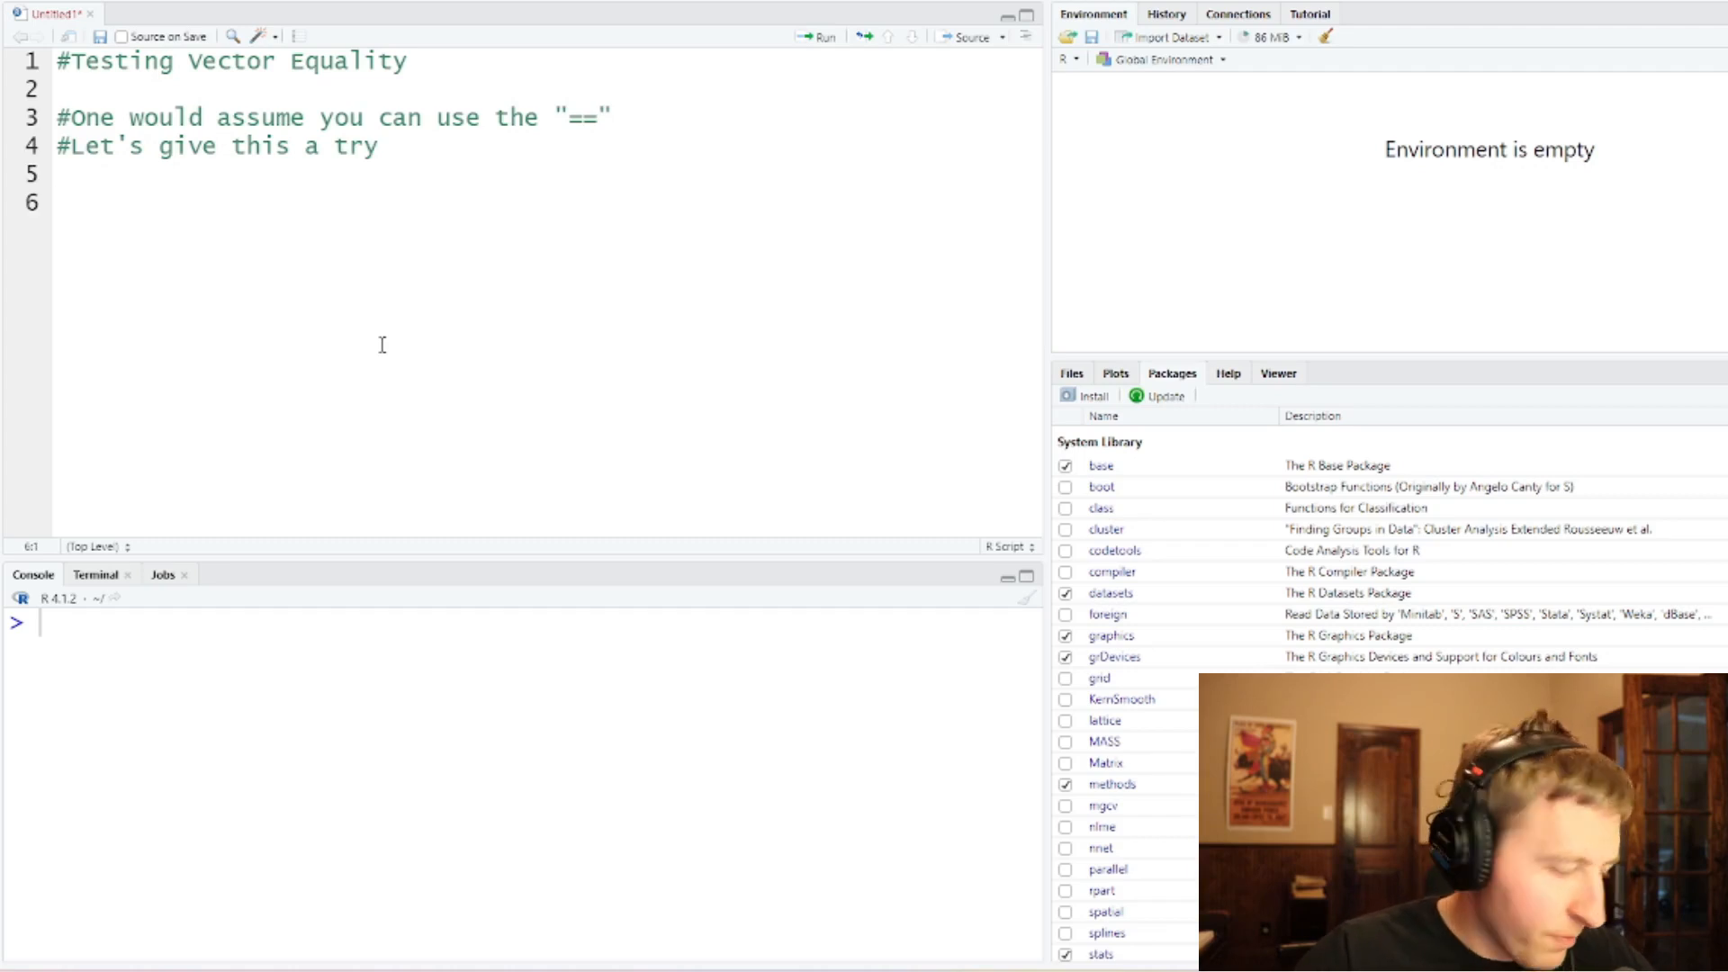
# Step: Define a <- 1:5, b <- c(1, 5, 4, 3, 2) and c <- 1:5 on lines 6–8
pyautogui.write('a <-')
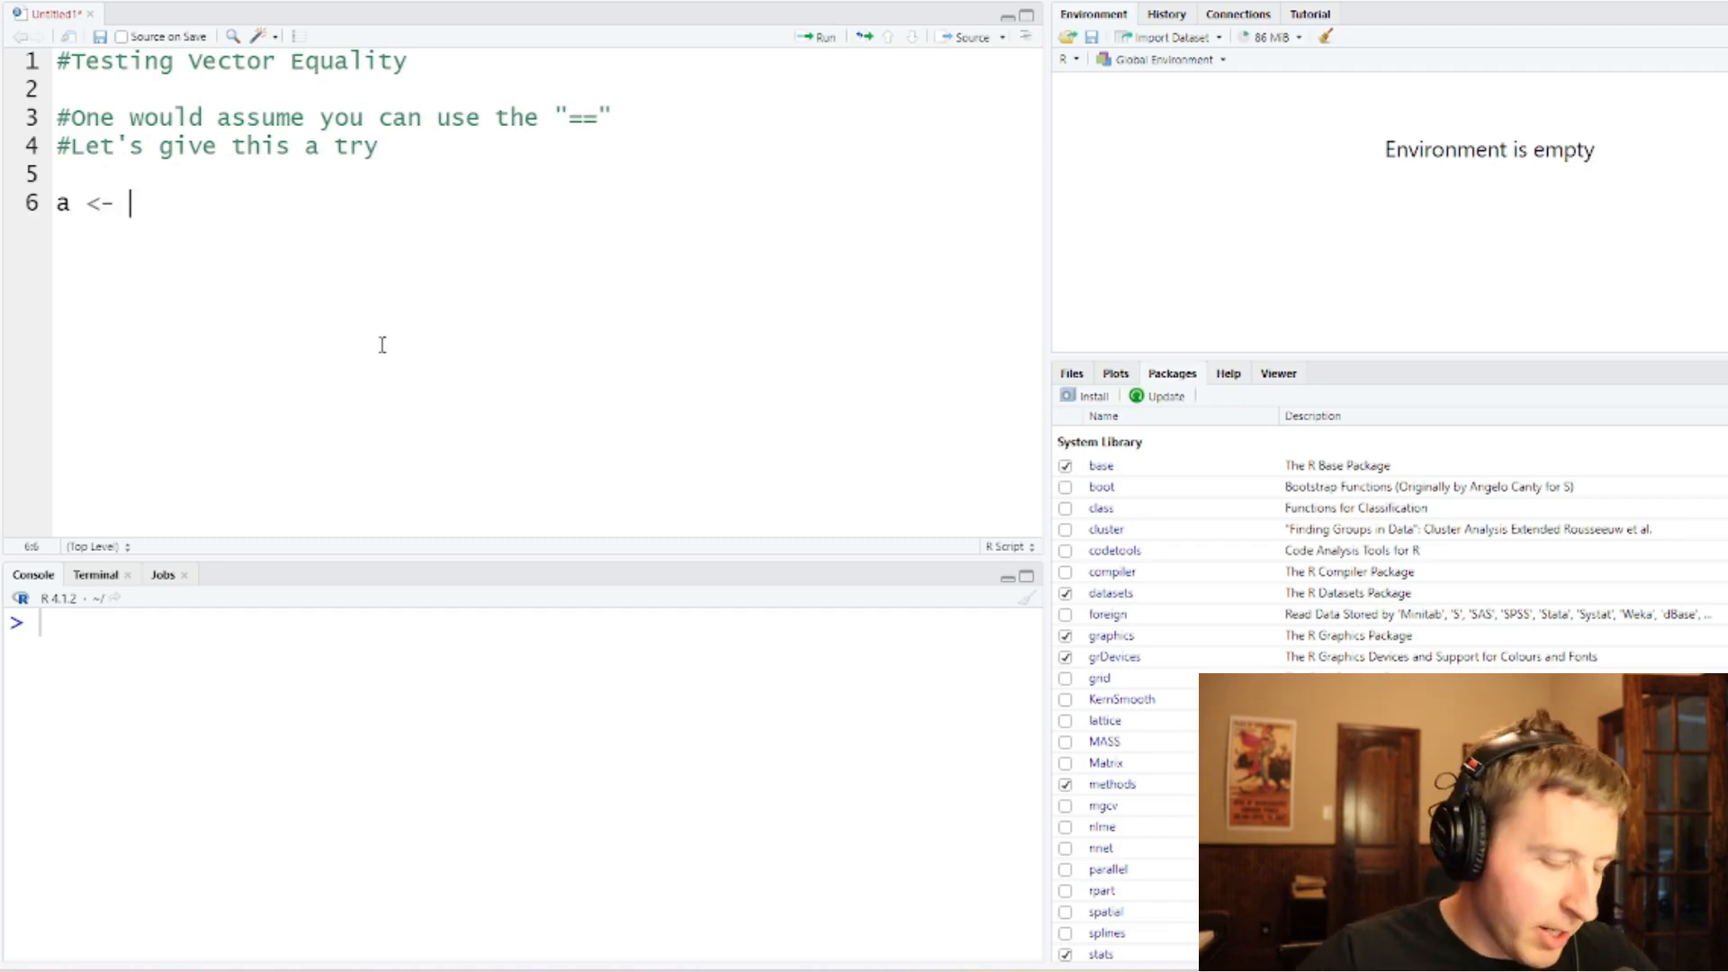
pyautogui.write('1:5')
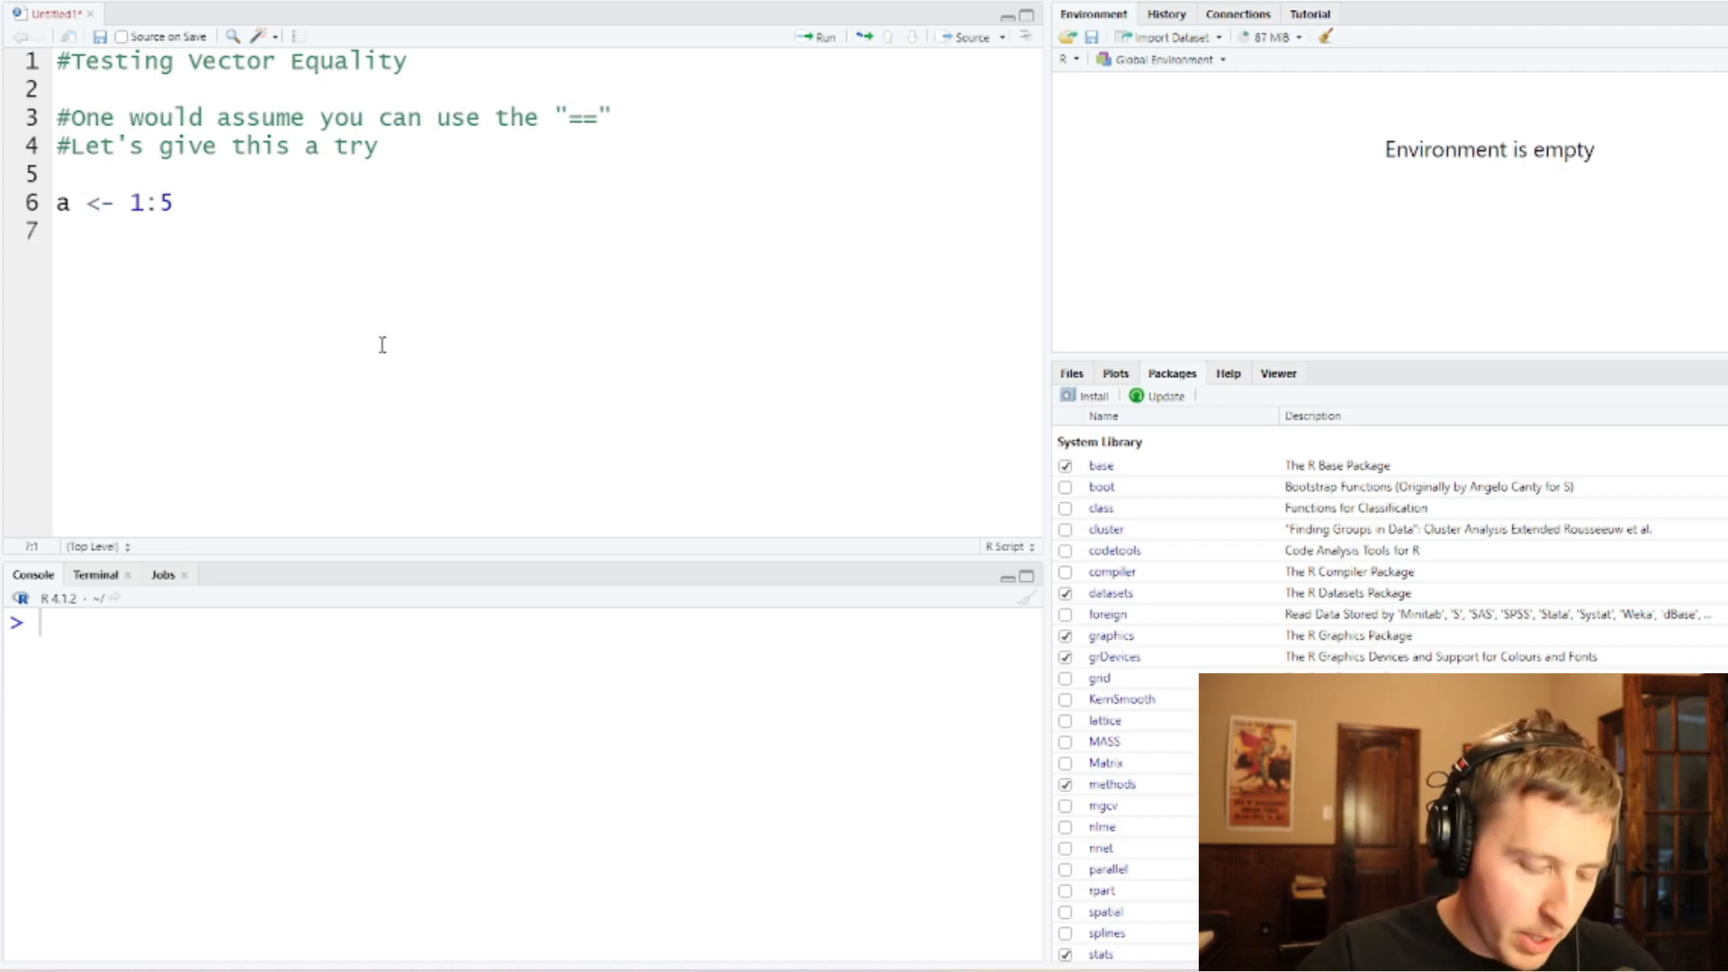
pyautogui.write('b <-')
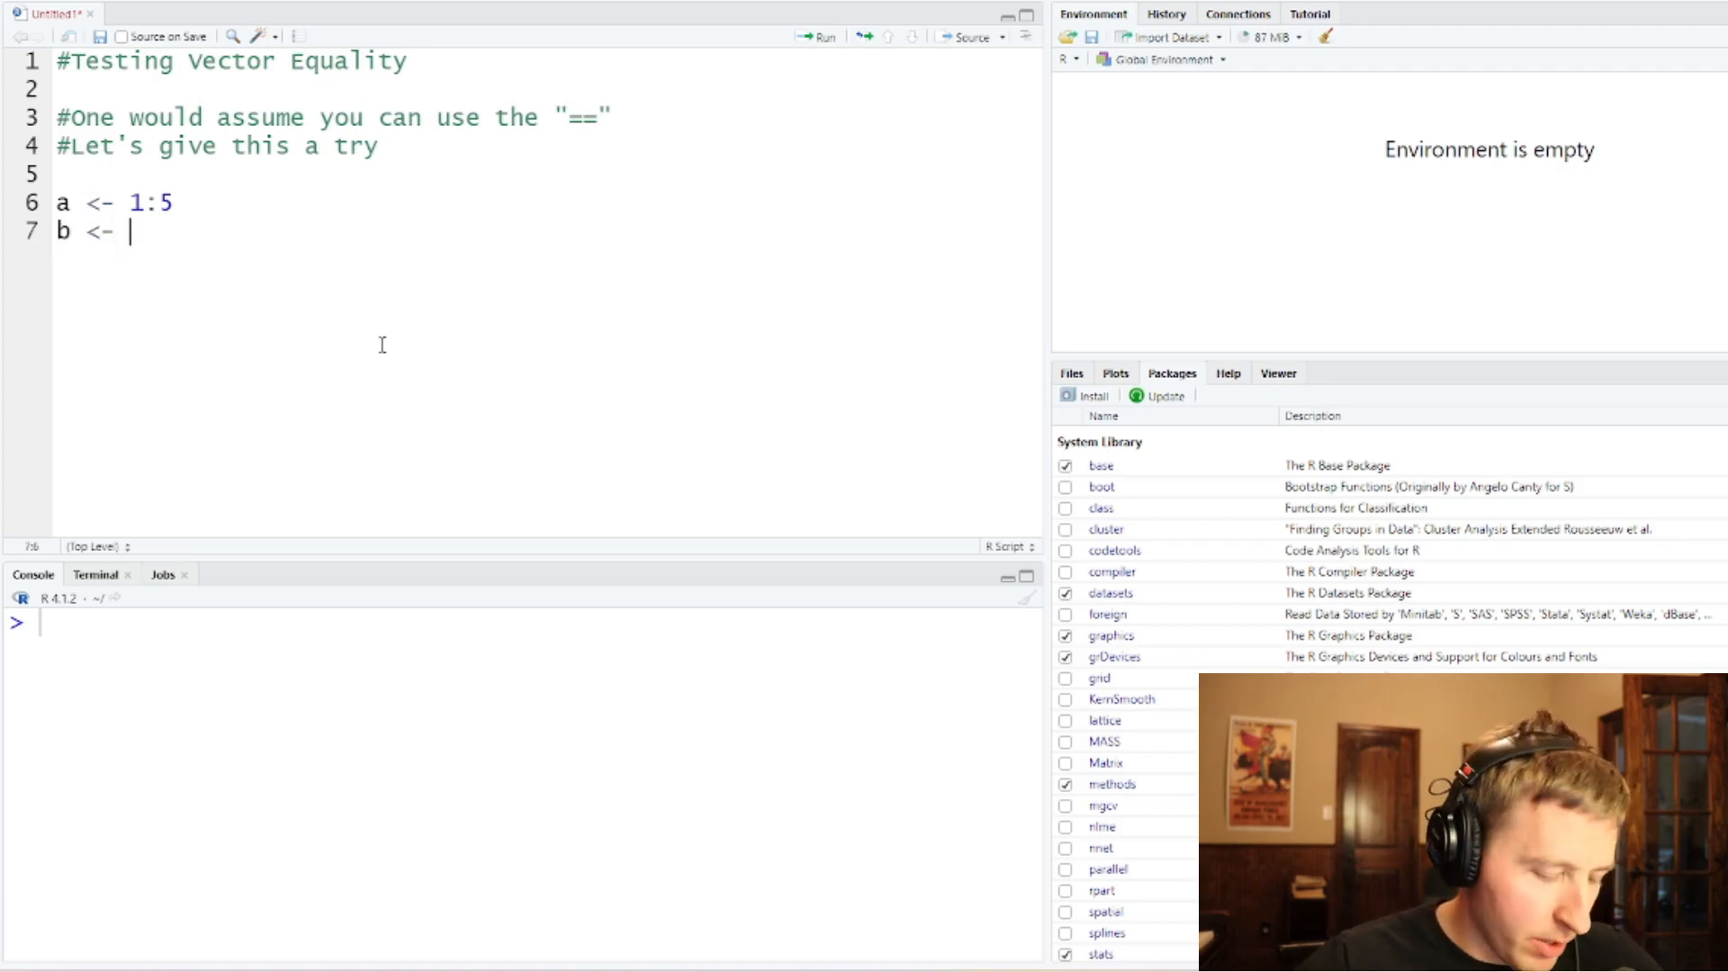
pyautogui.write('c(1')
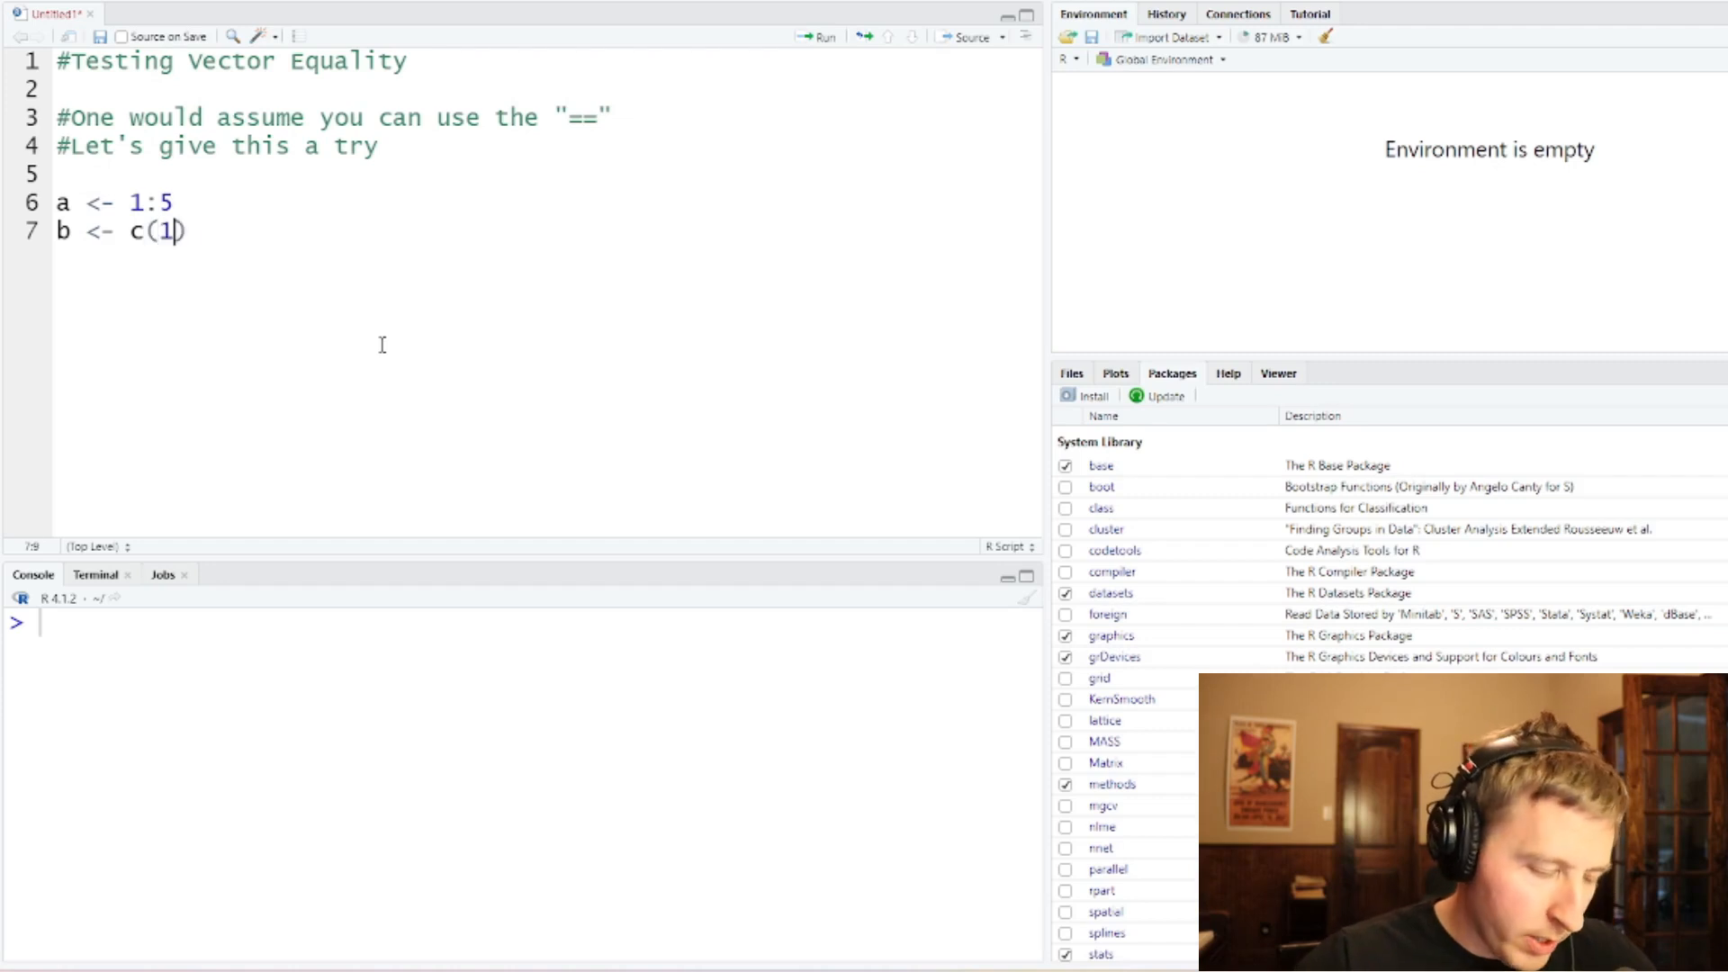
pyautogui.write(', 5, 4, 3')
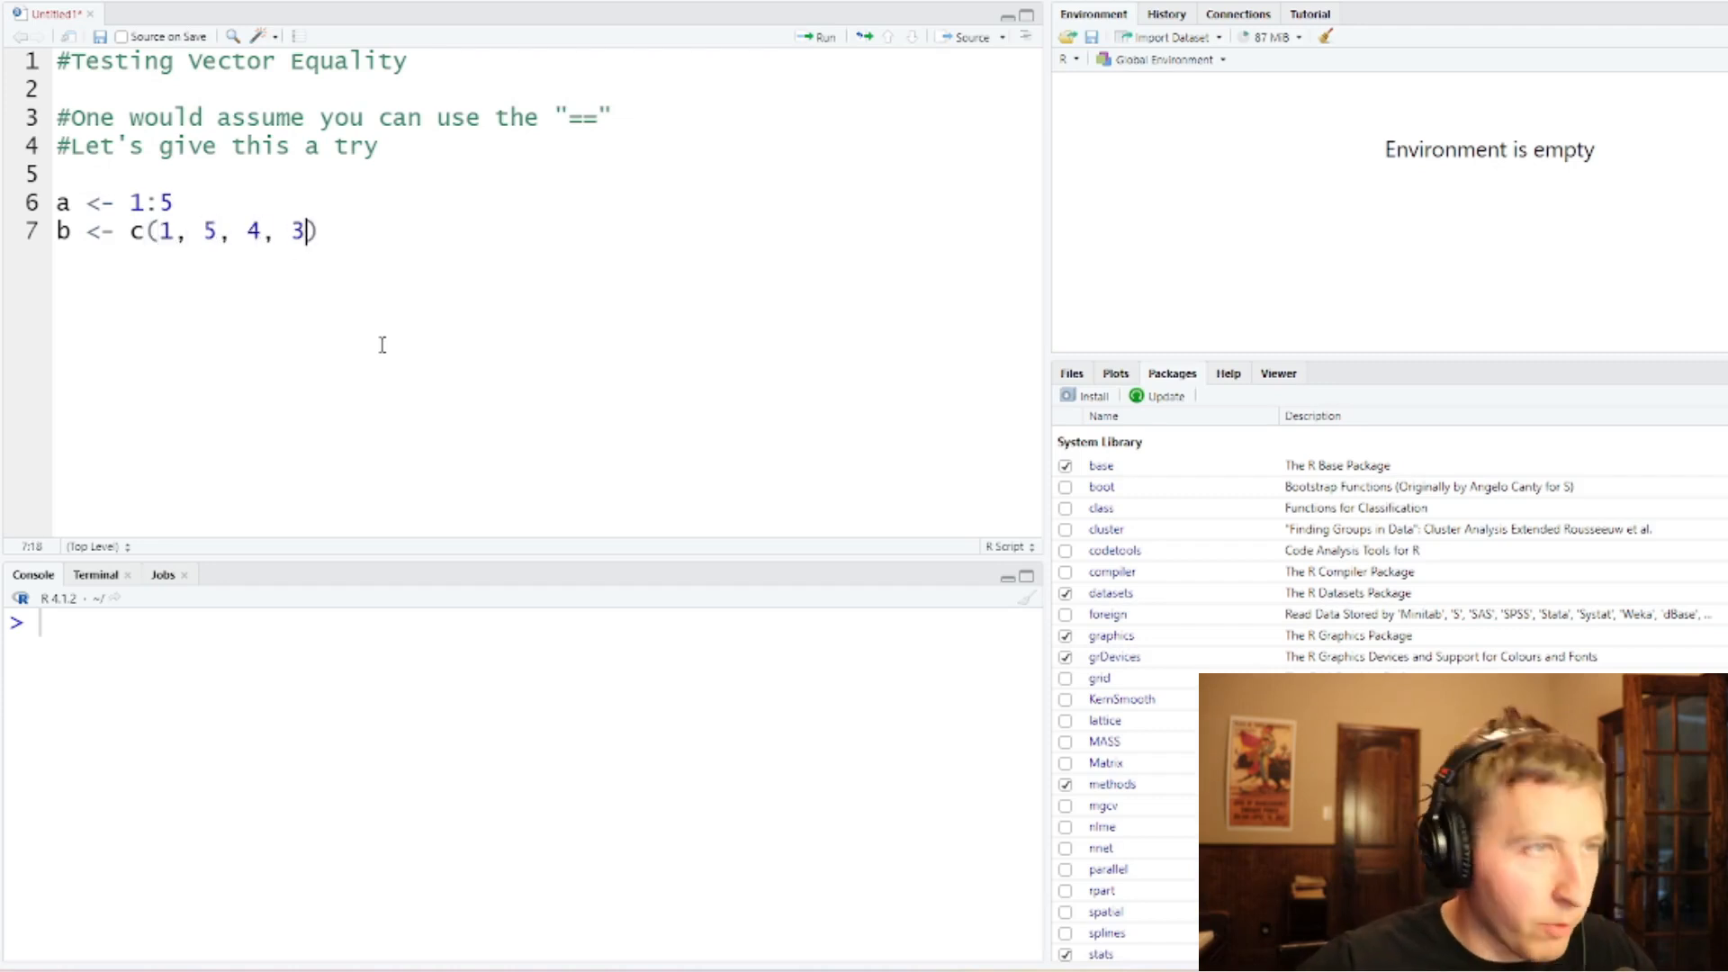
pyautogui.write(', 2')
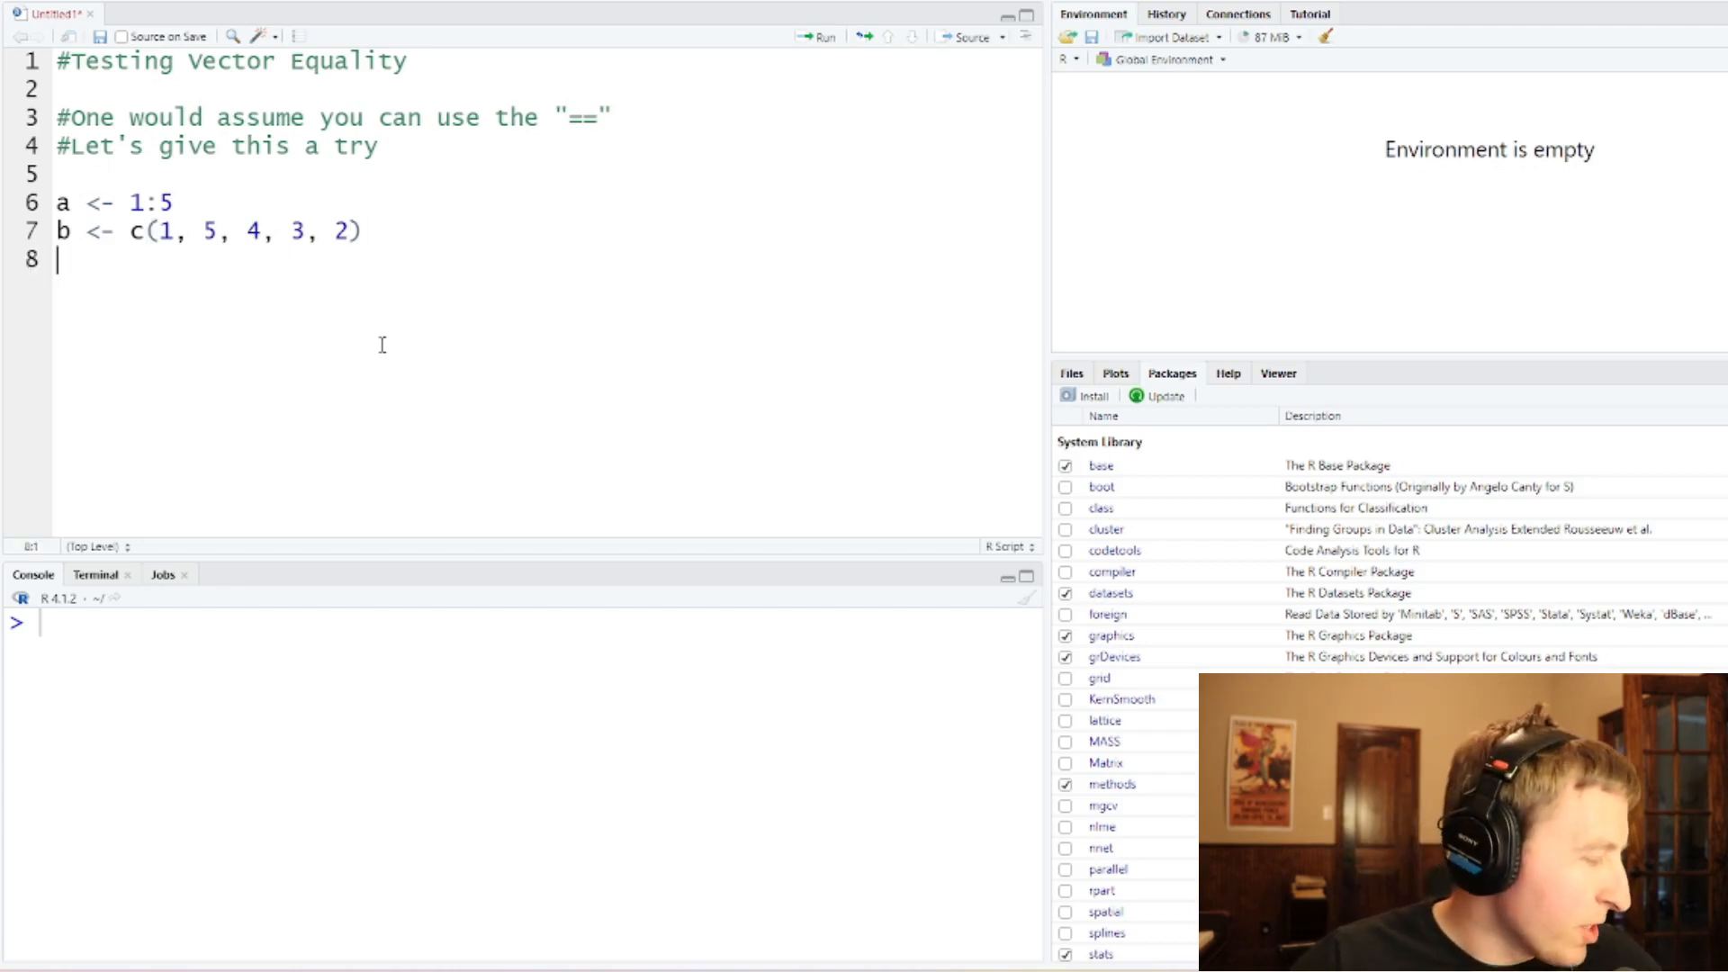
pyautogui.write('c <-')
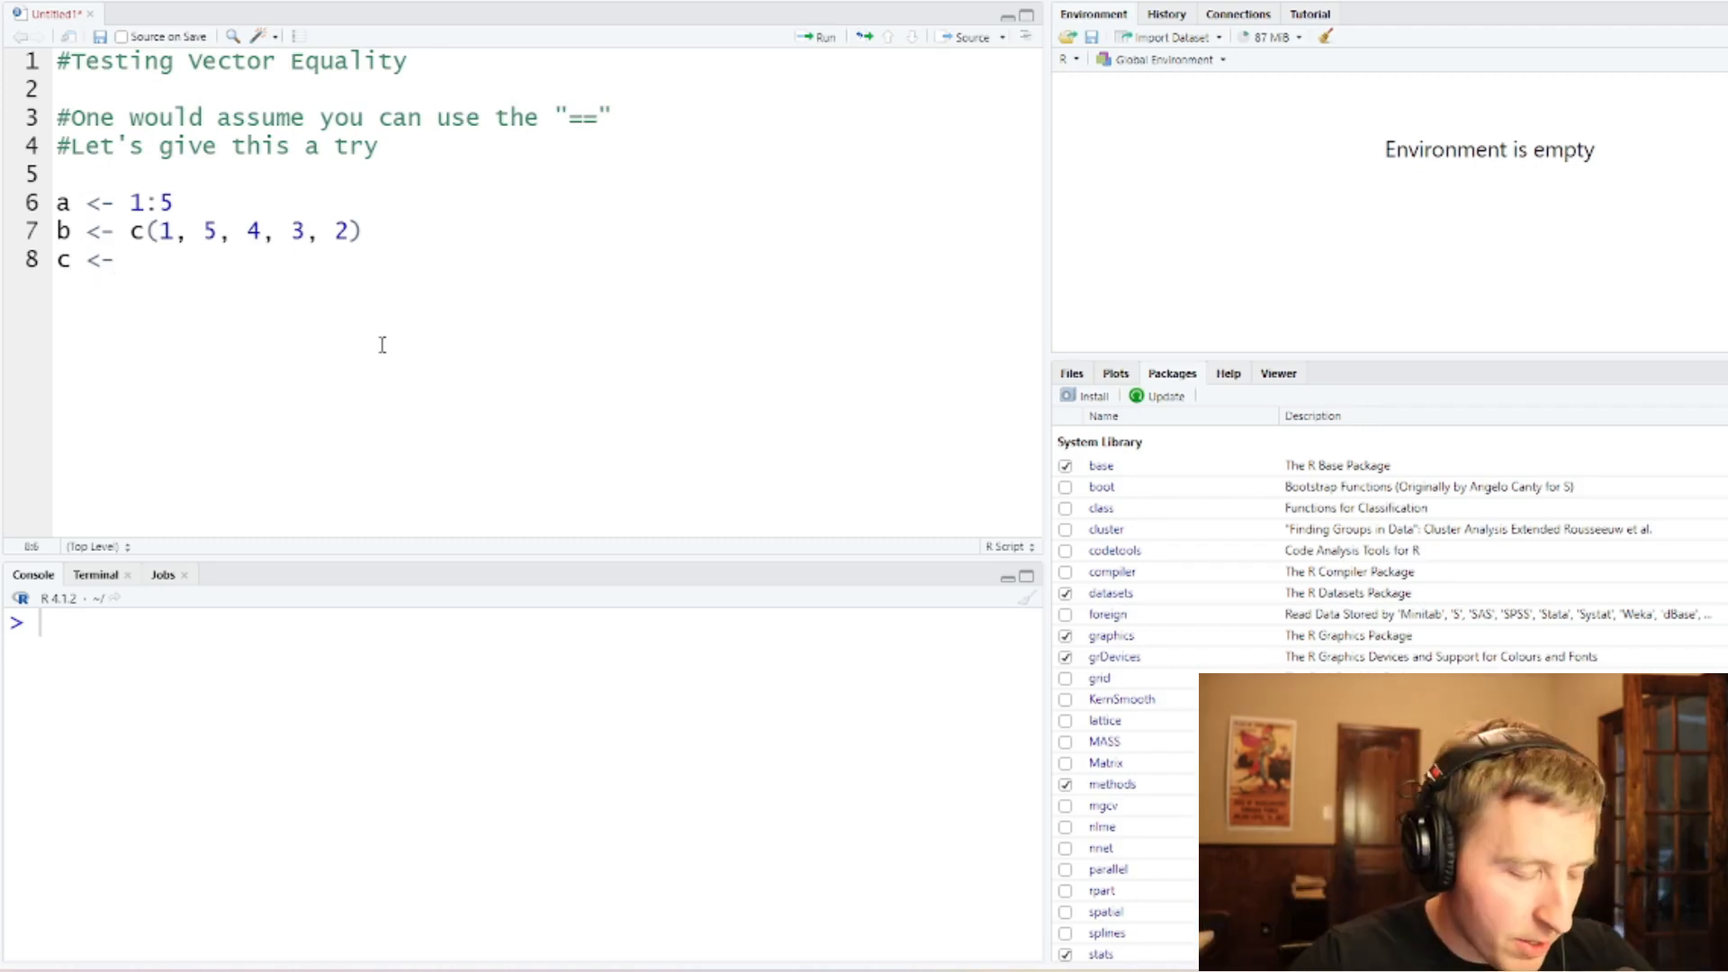
pyautogui.write('1:5')
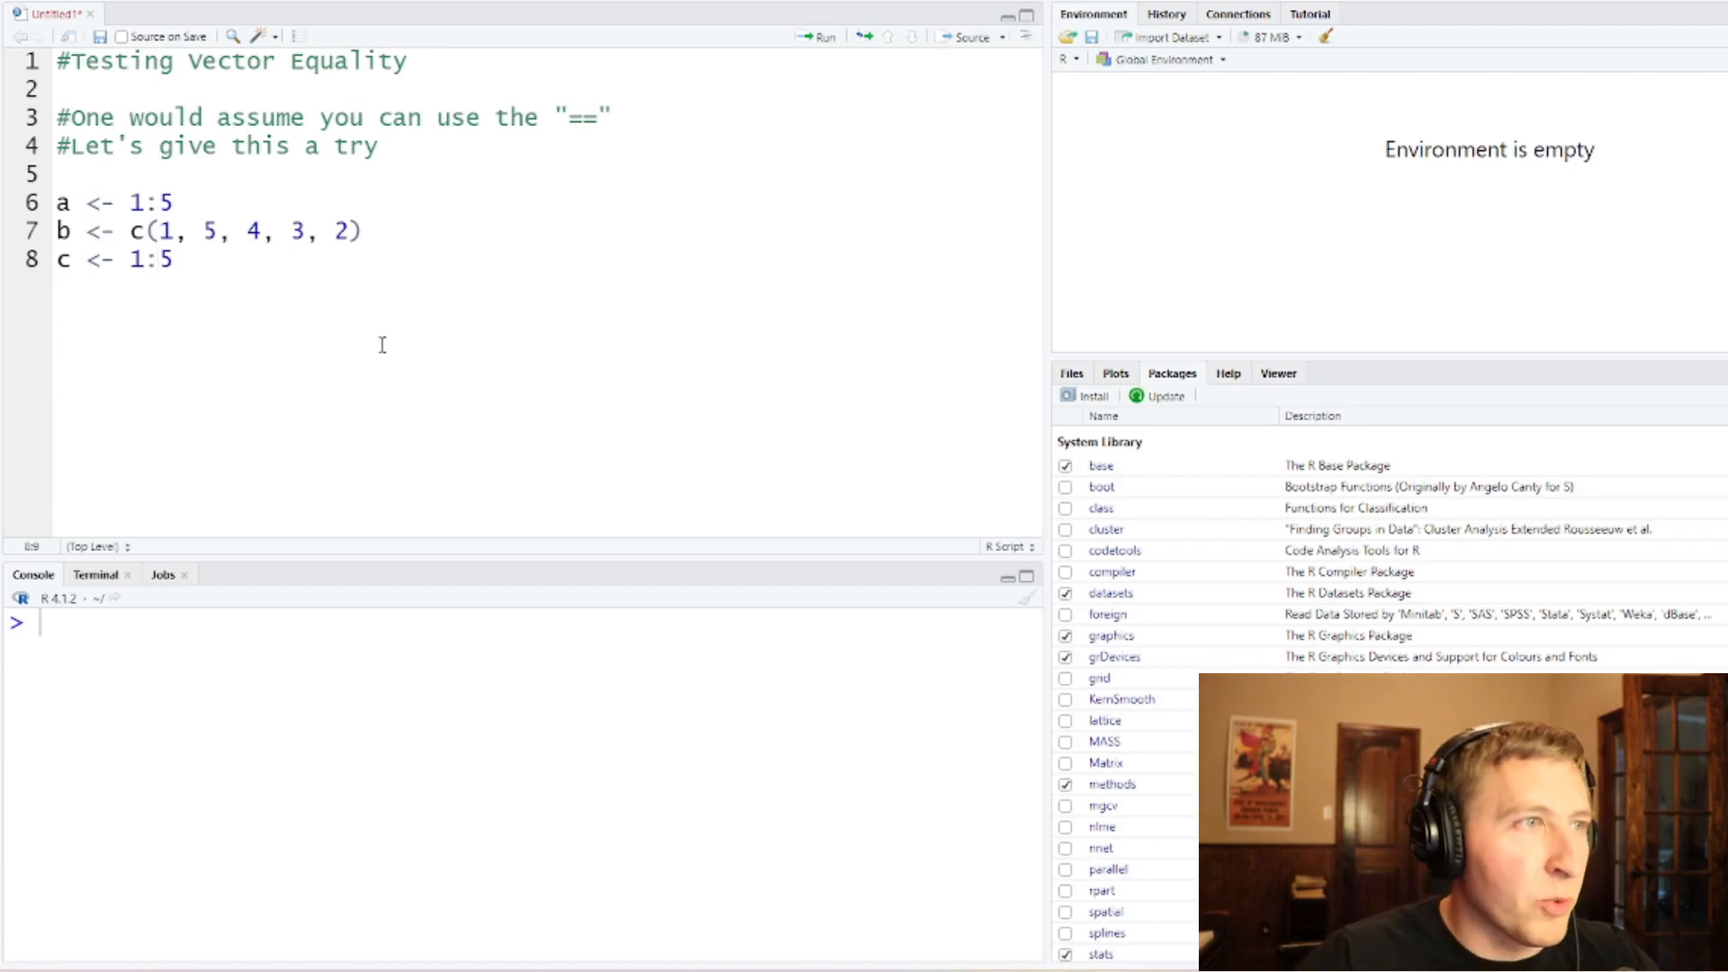
# Step: Run the three vector definitions, then add and run a == b, returning TRUE FALSE FALSE FALSE FALSE
pyautogui.click(171, 202)
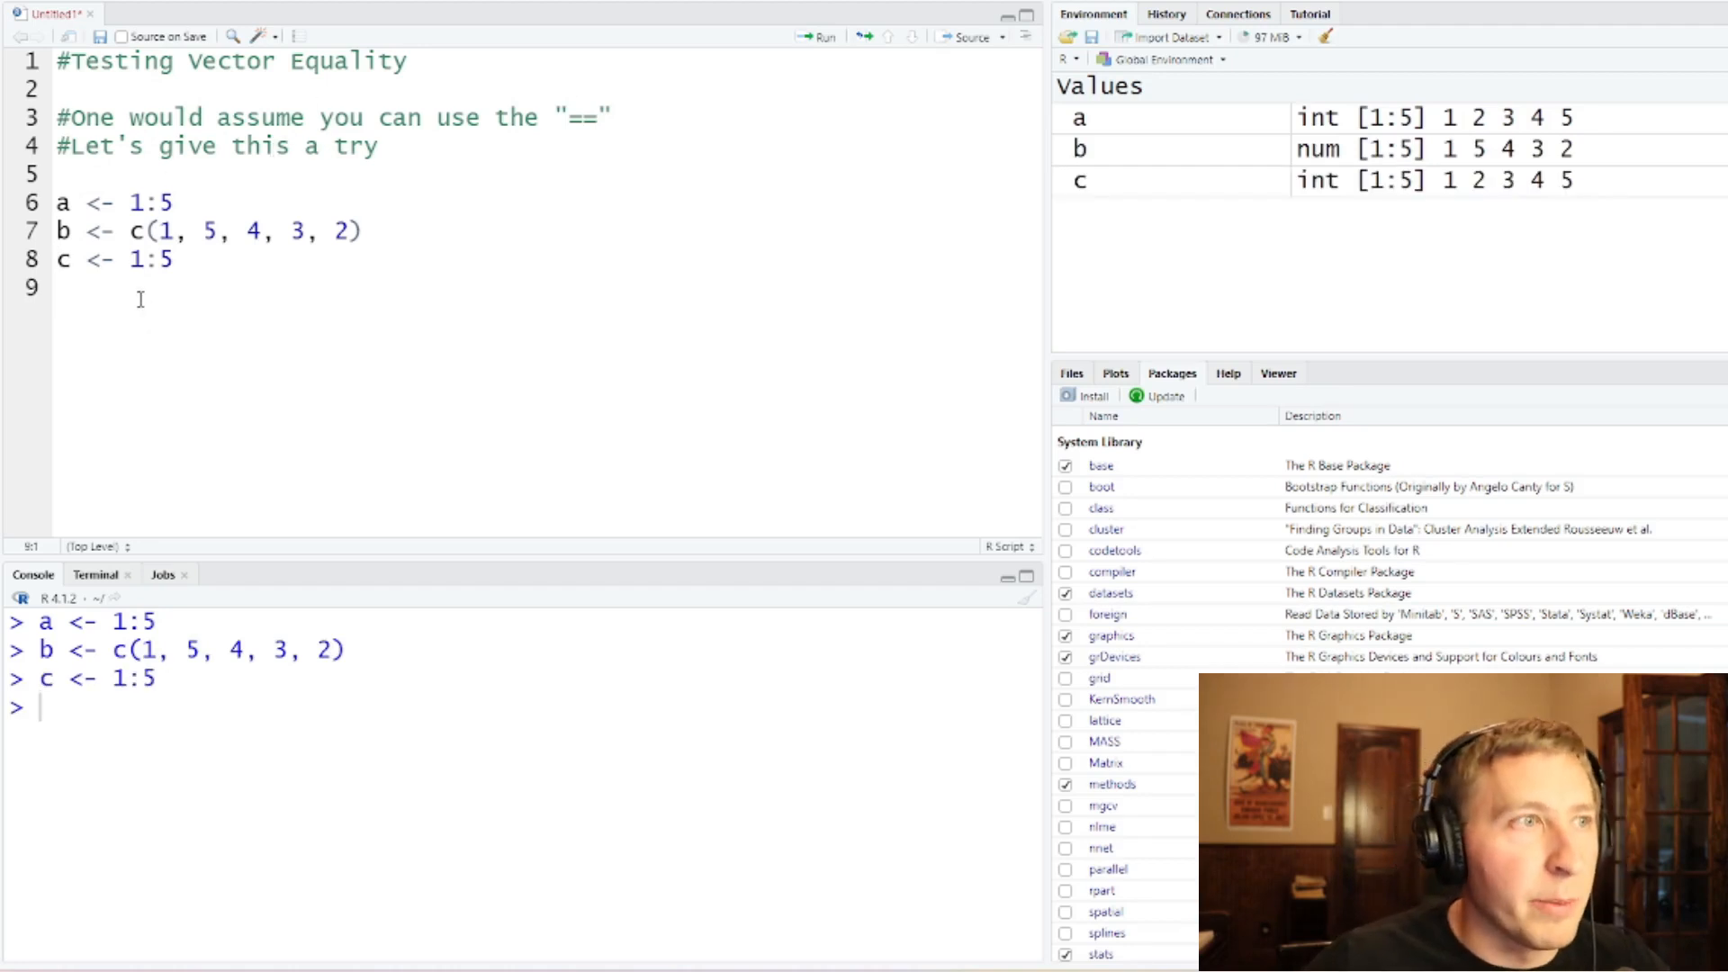
pyautogui.press('Enter')
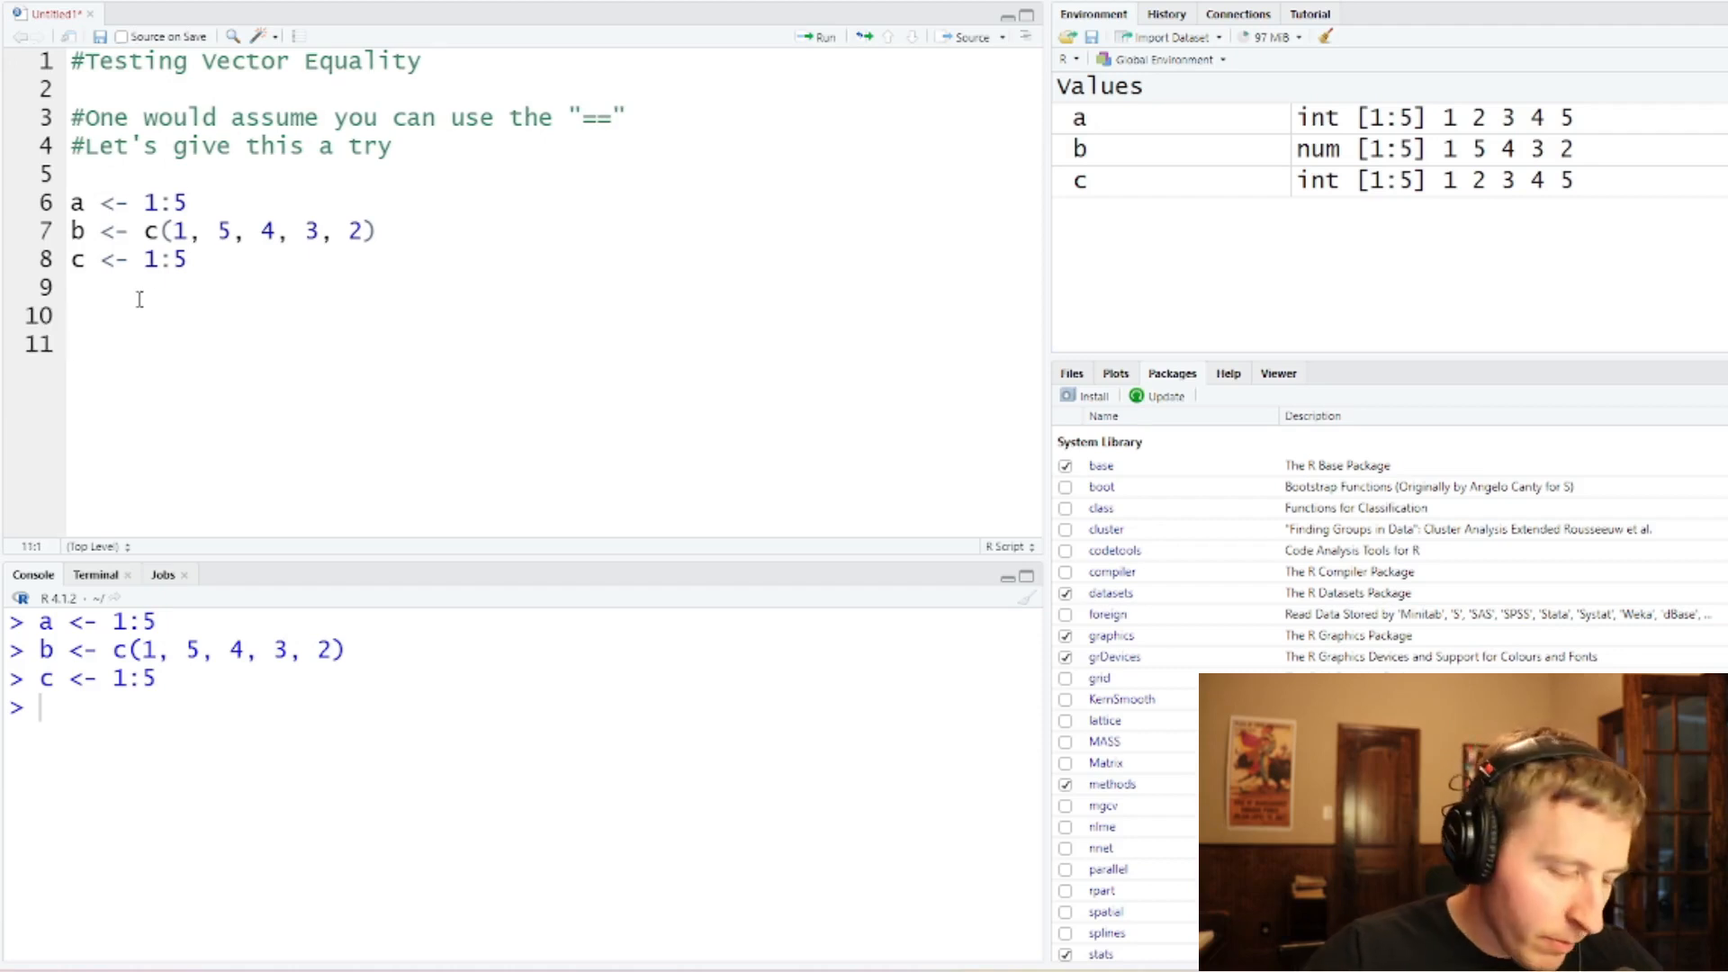
pyautogui.write('a == b')
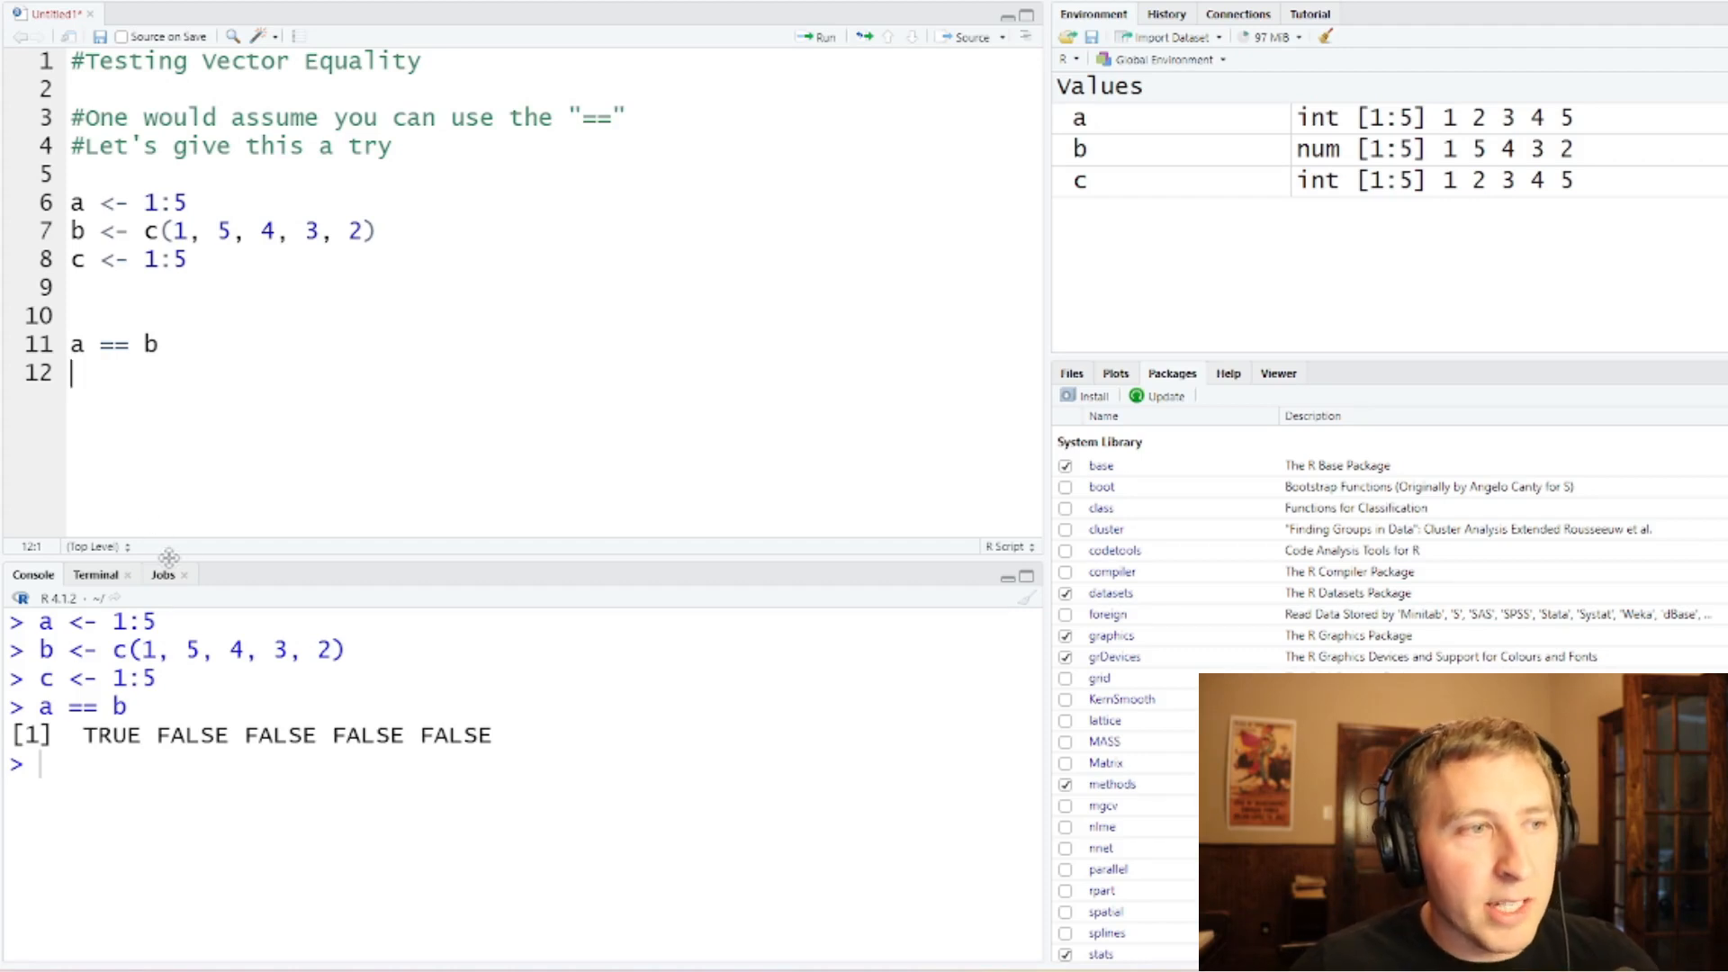
pyautogui.moveTo(198, 560)
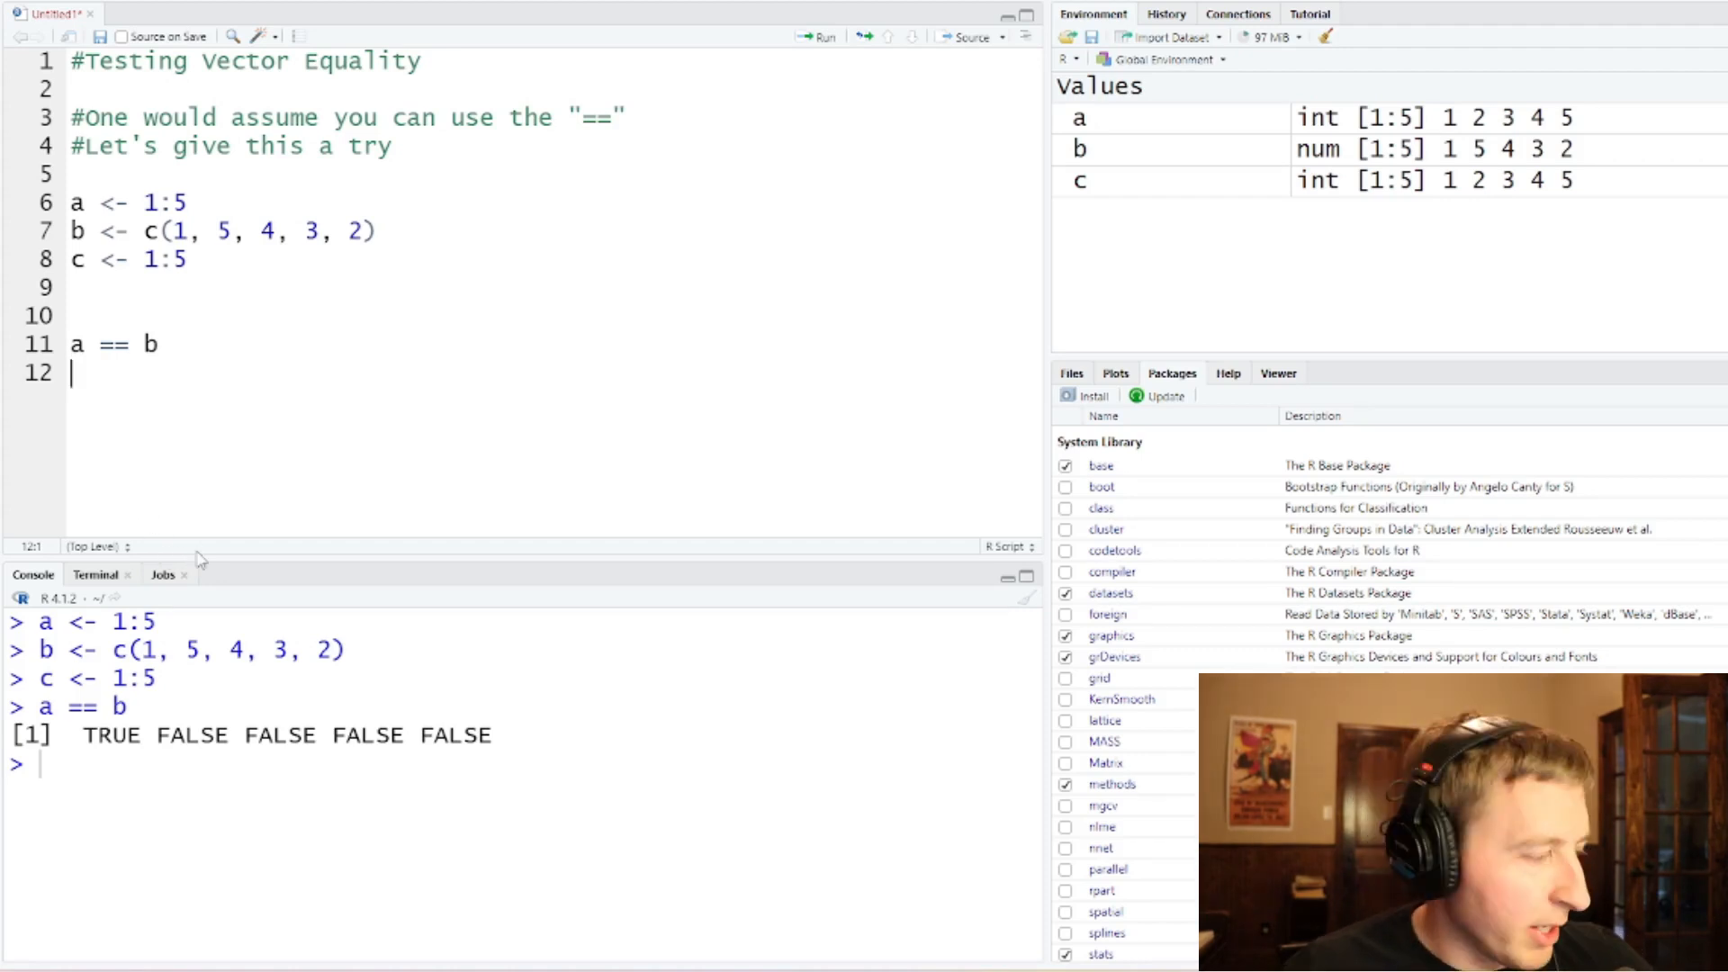
pyautogui.press('Enter')
pyautogui.write('#Yes it')
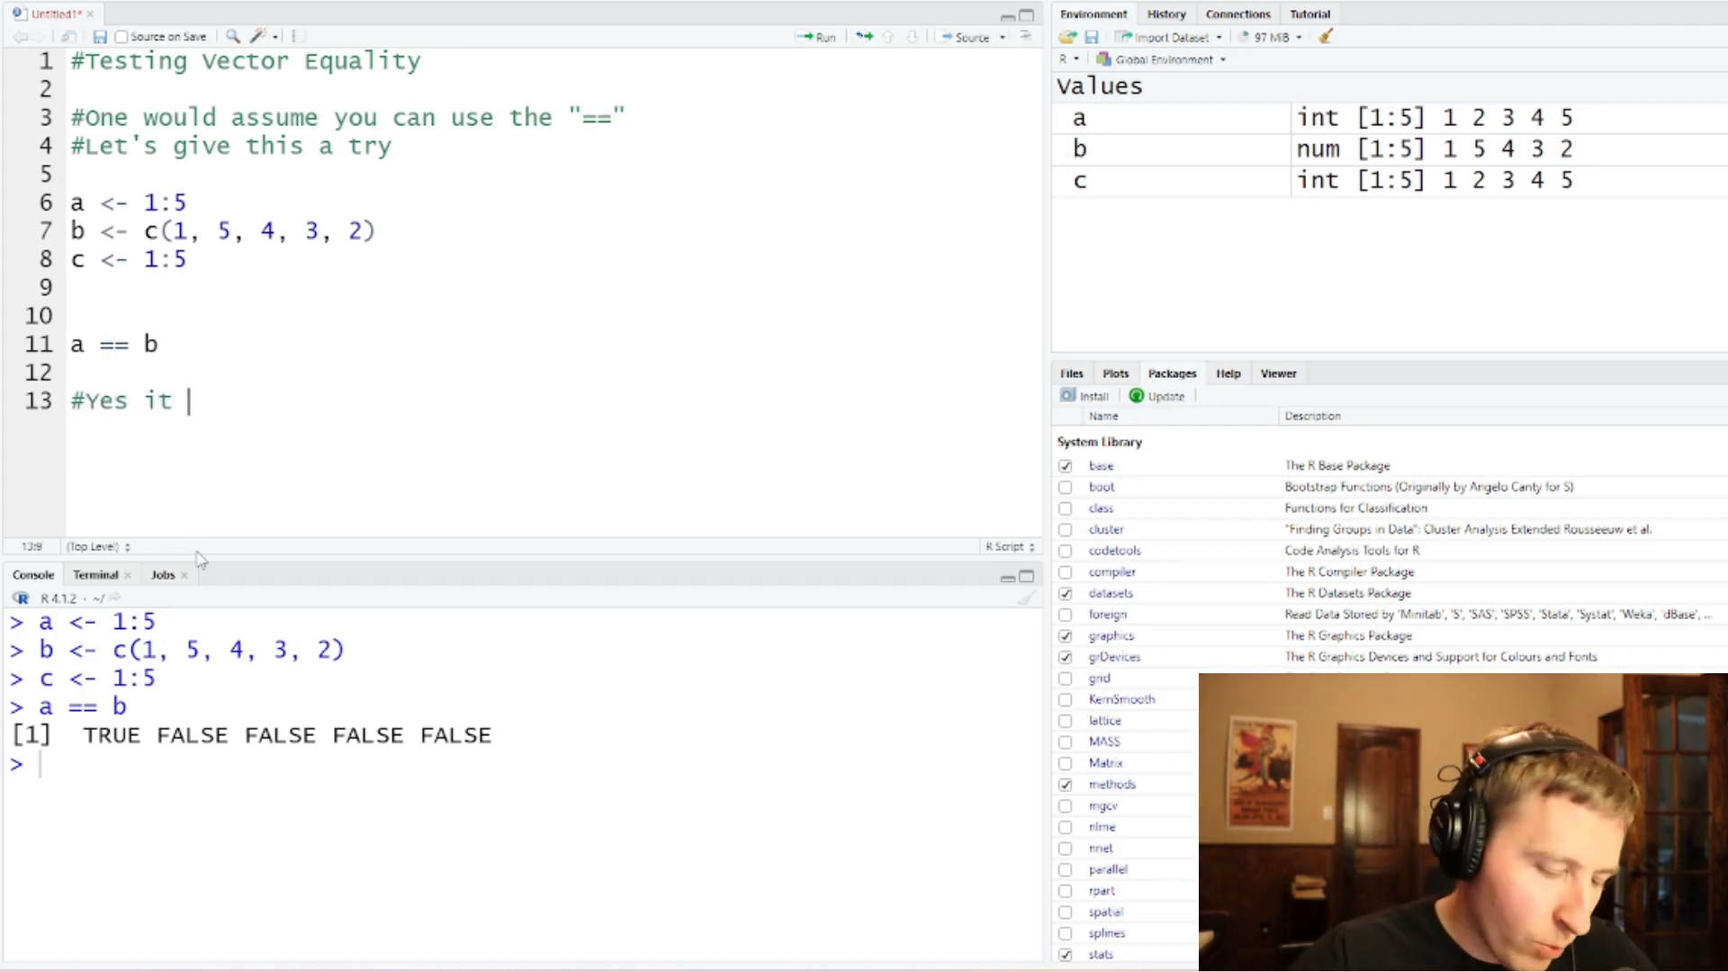
# Step: Comment that == doesn't answer 'Are these equal? --> Yes or No /// True or False'
pyautogui.write('works...b')
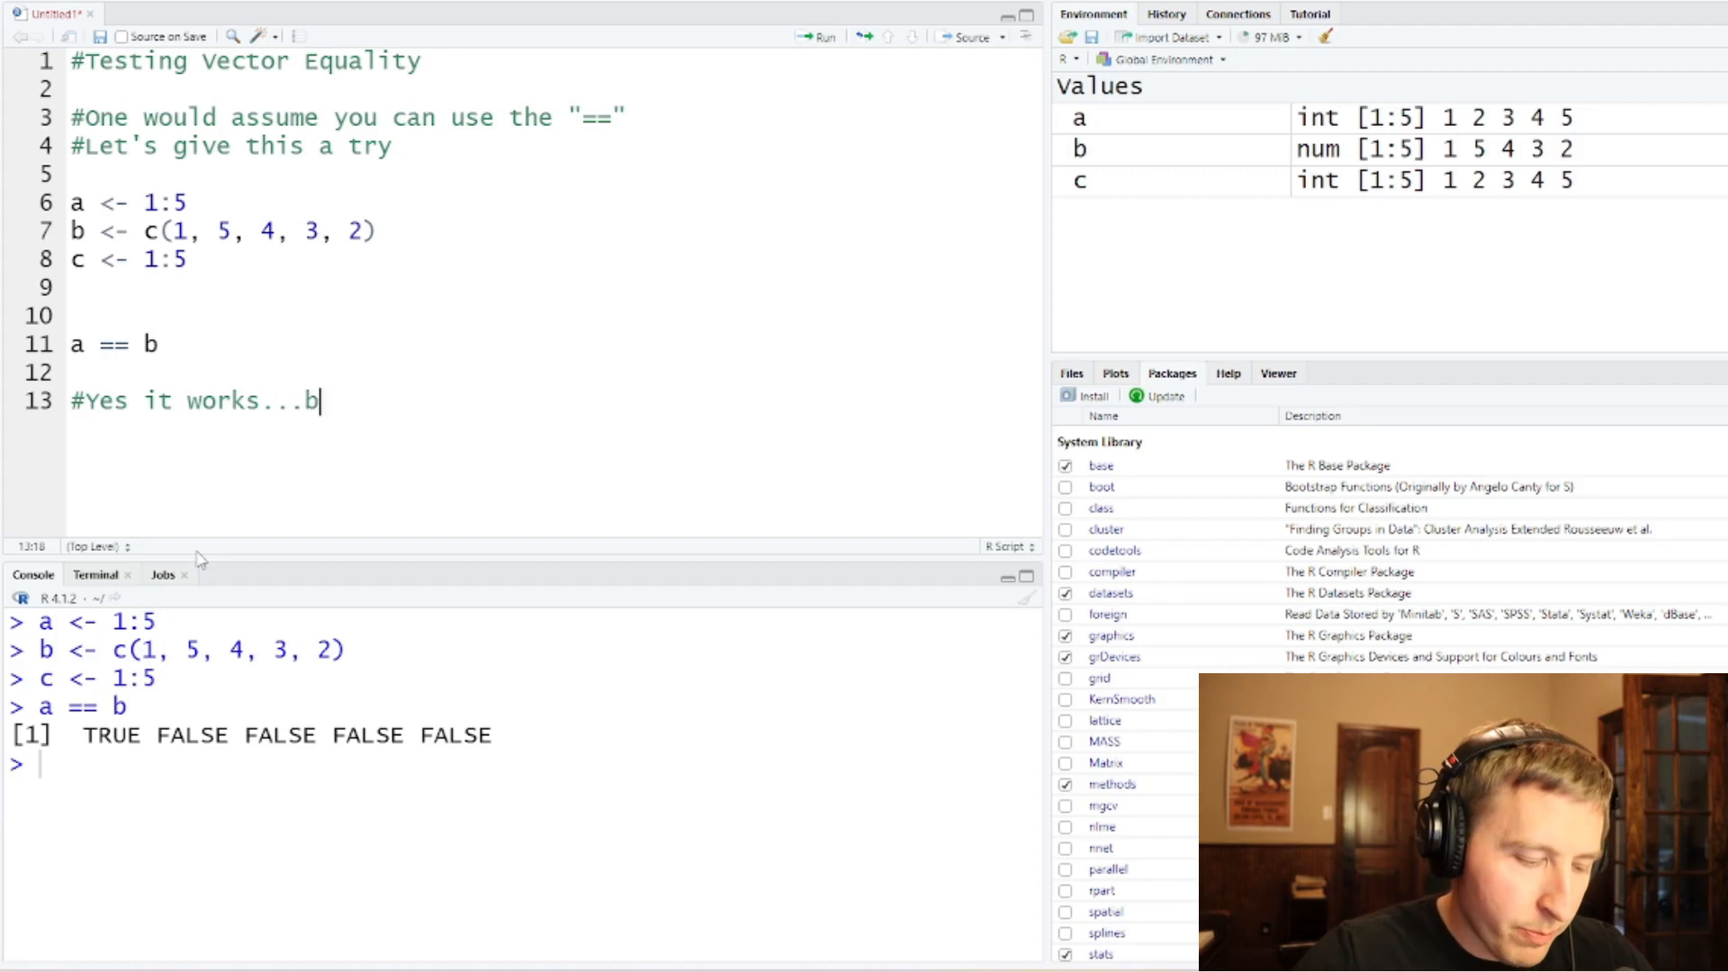
pyautogui.write("ut it doesn't")
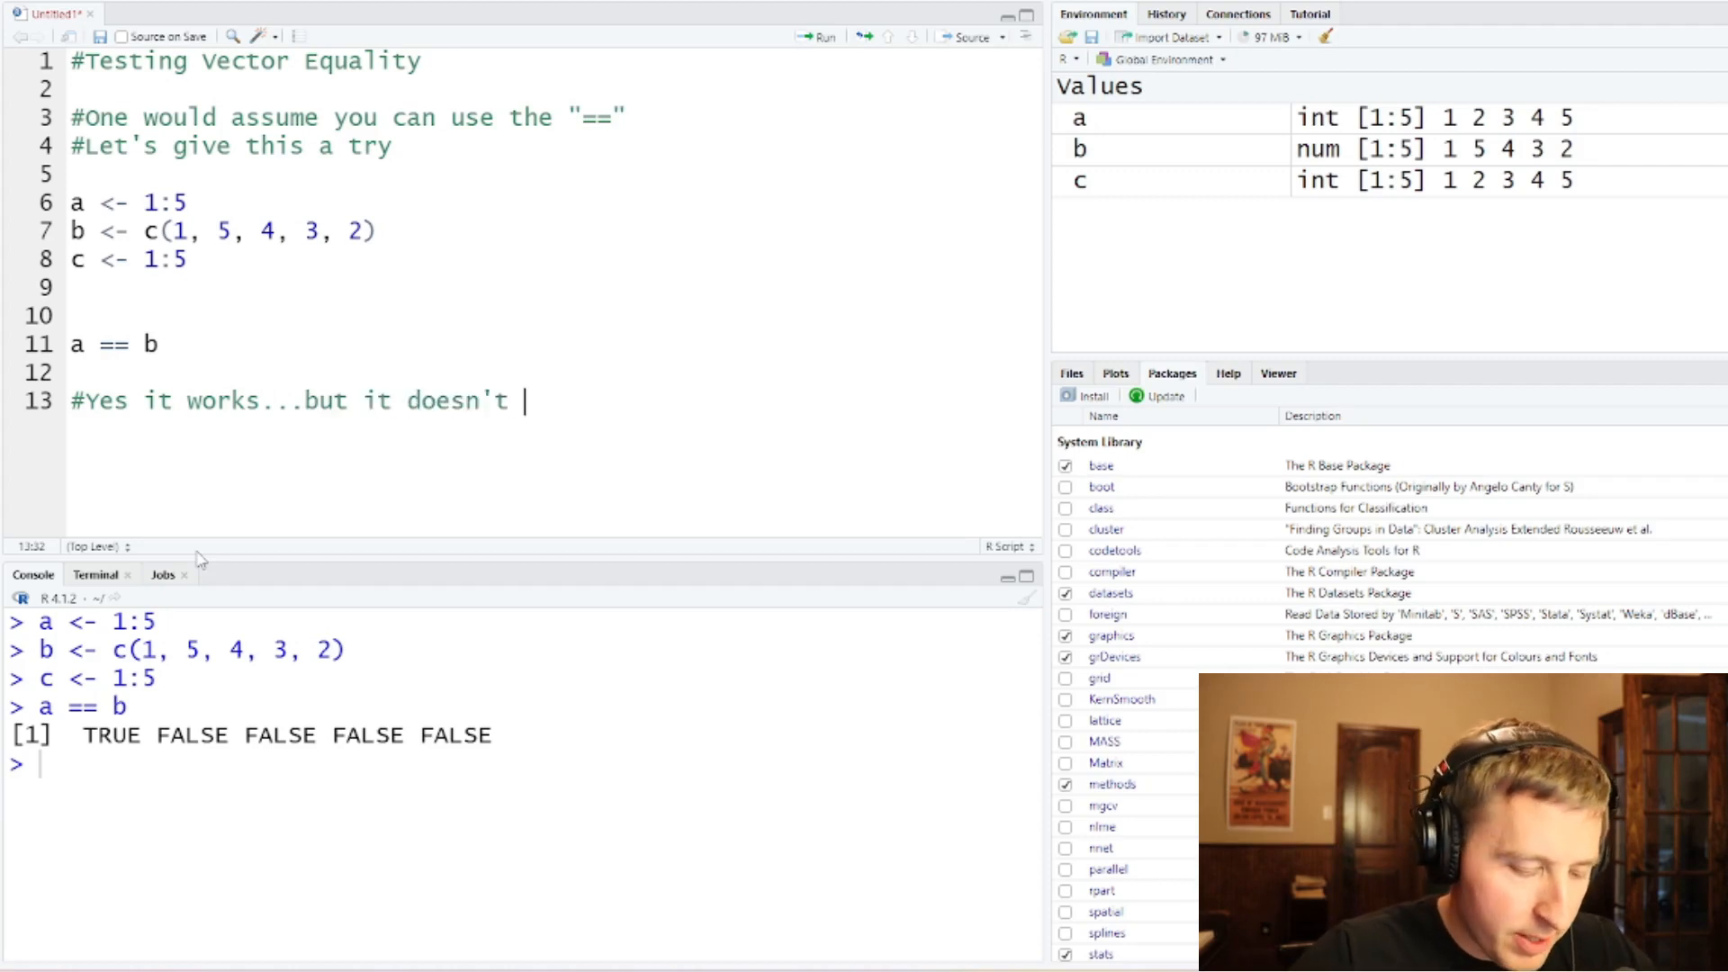
pyautogui.write('answer the')
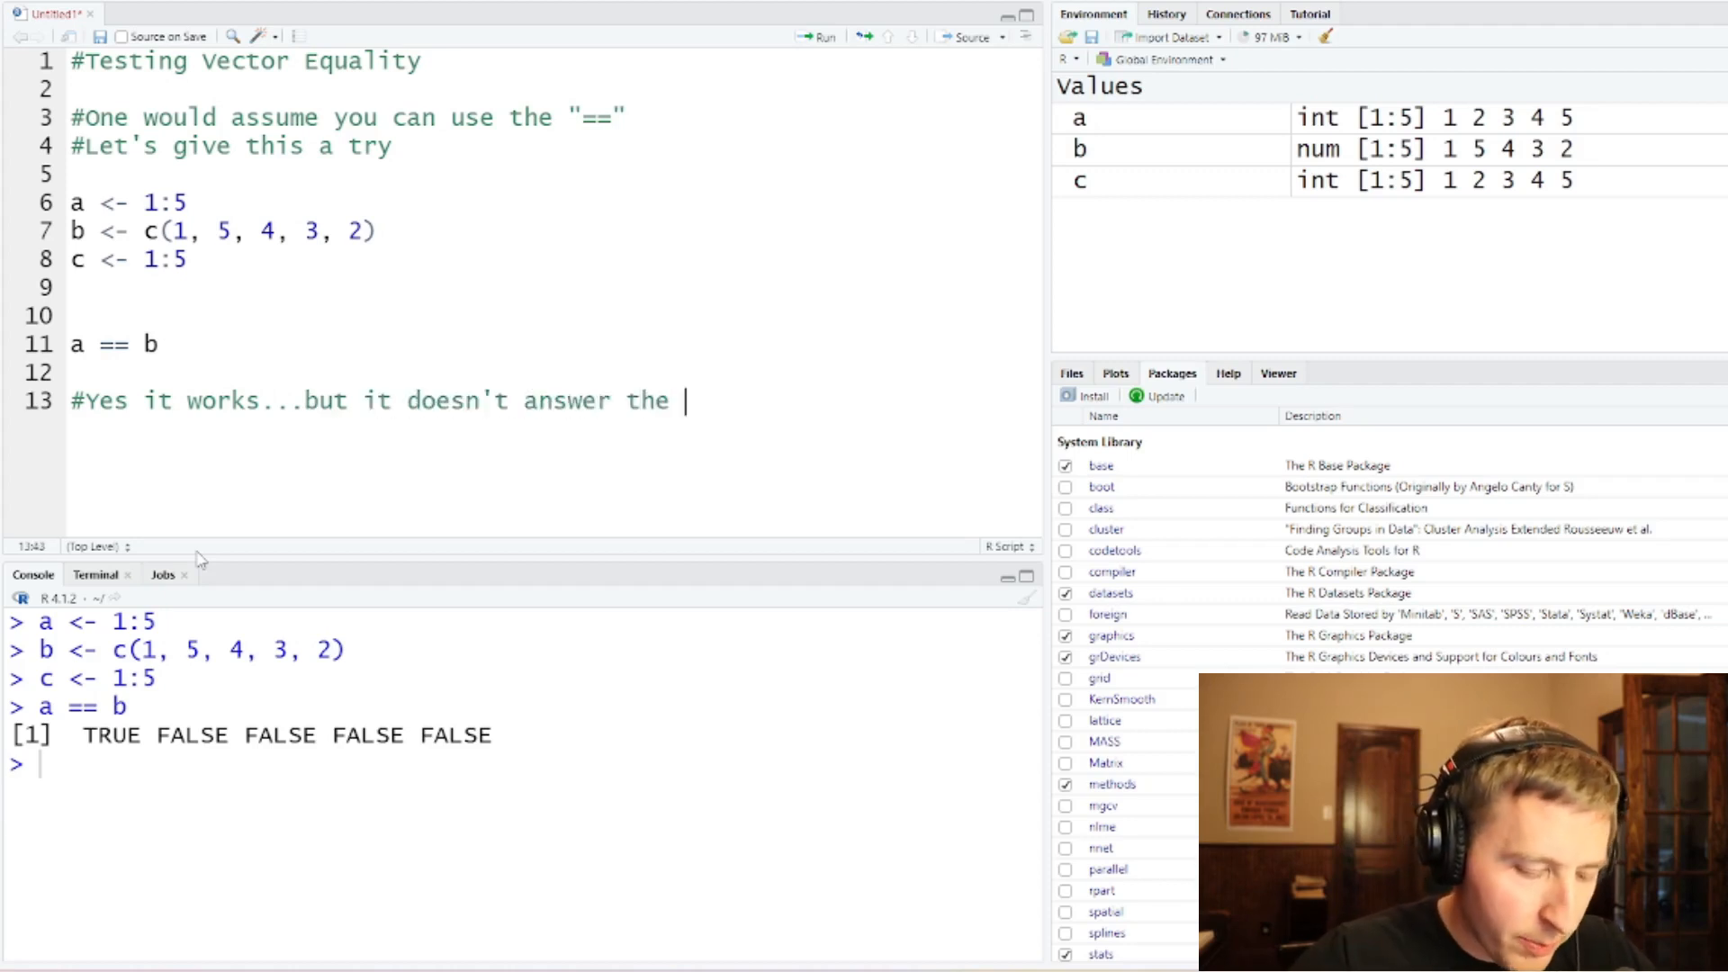
pyautogui.write('simple question')
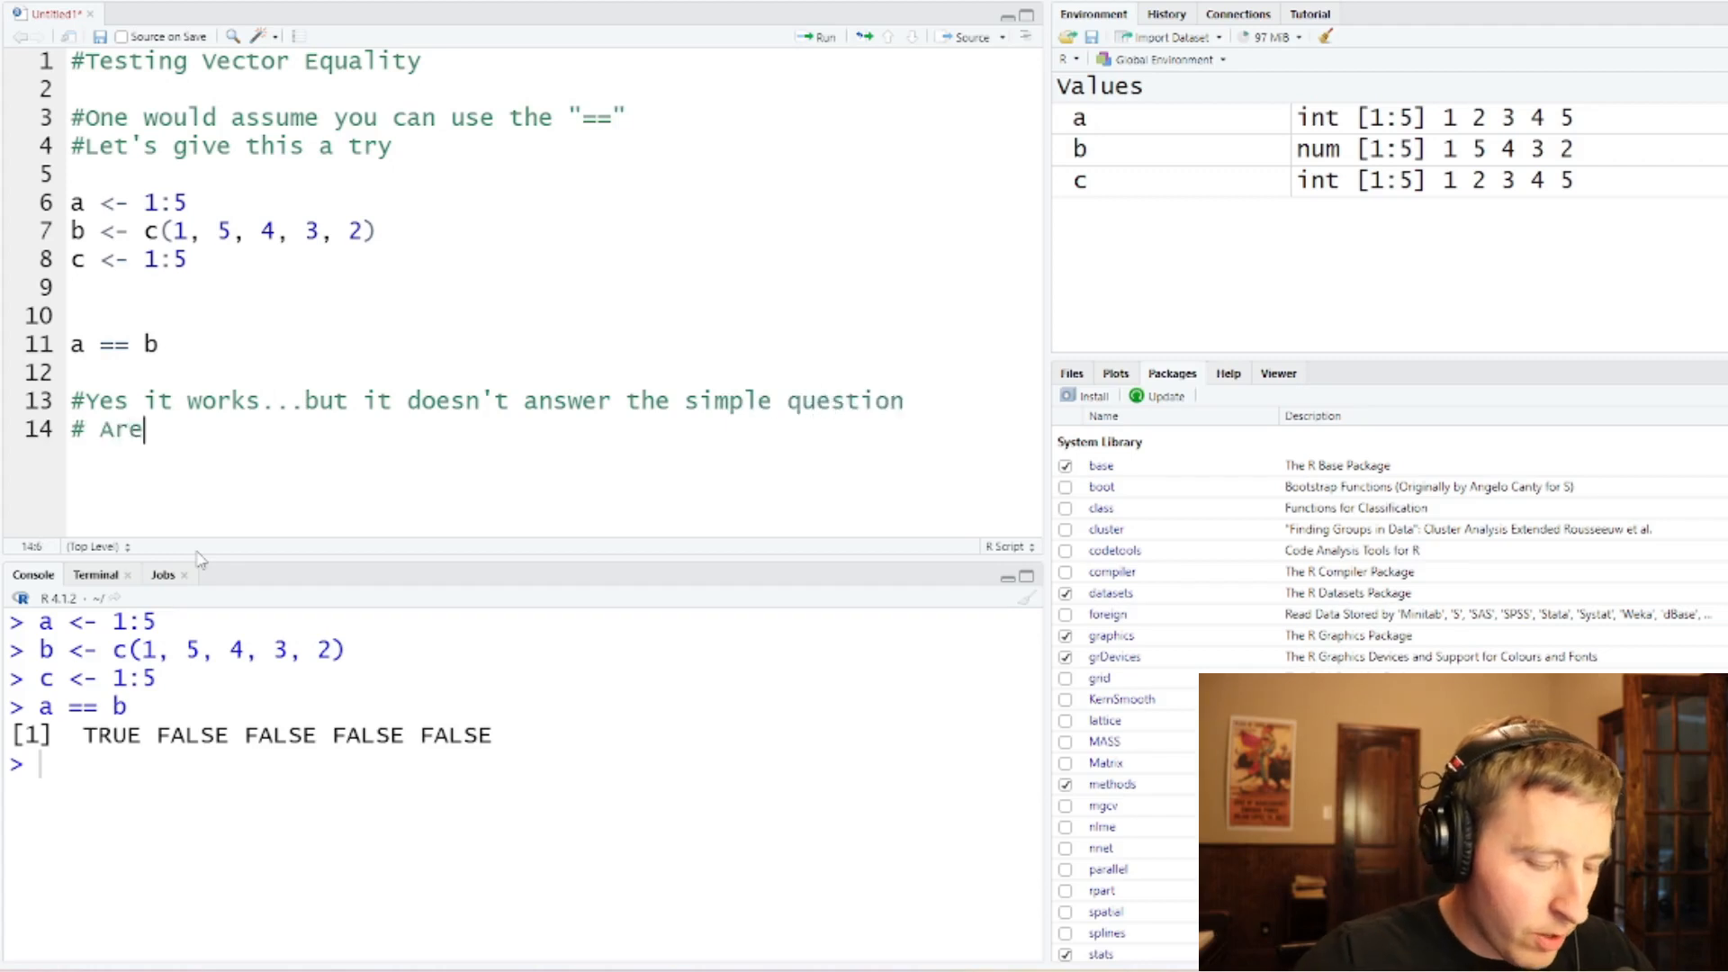
pyautogui.write('these equal?')
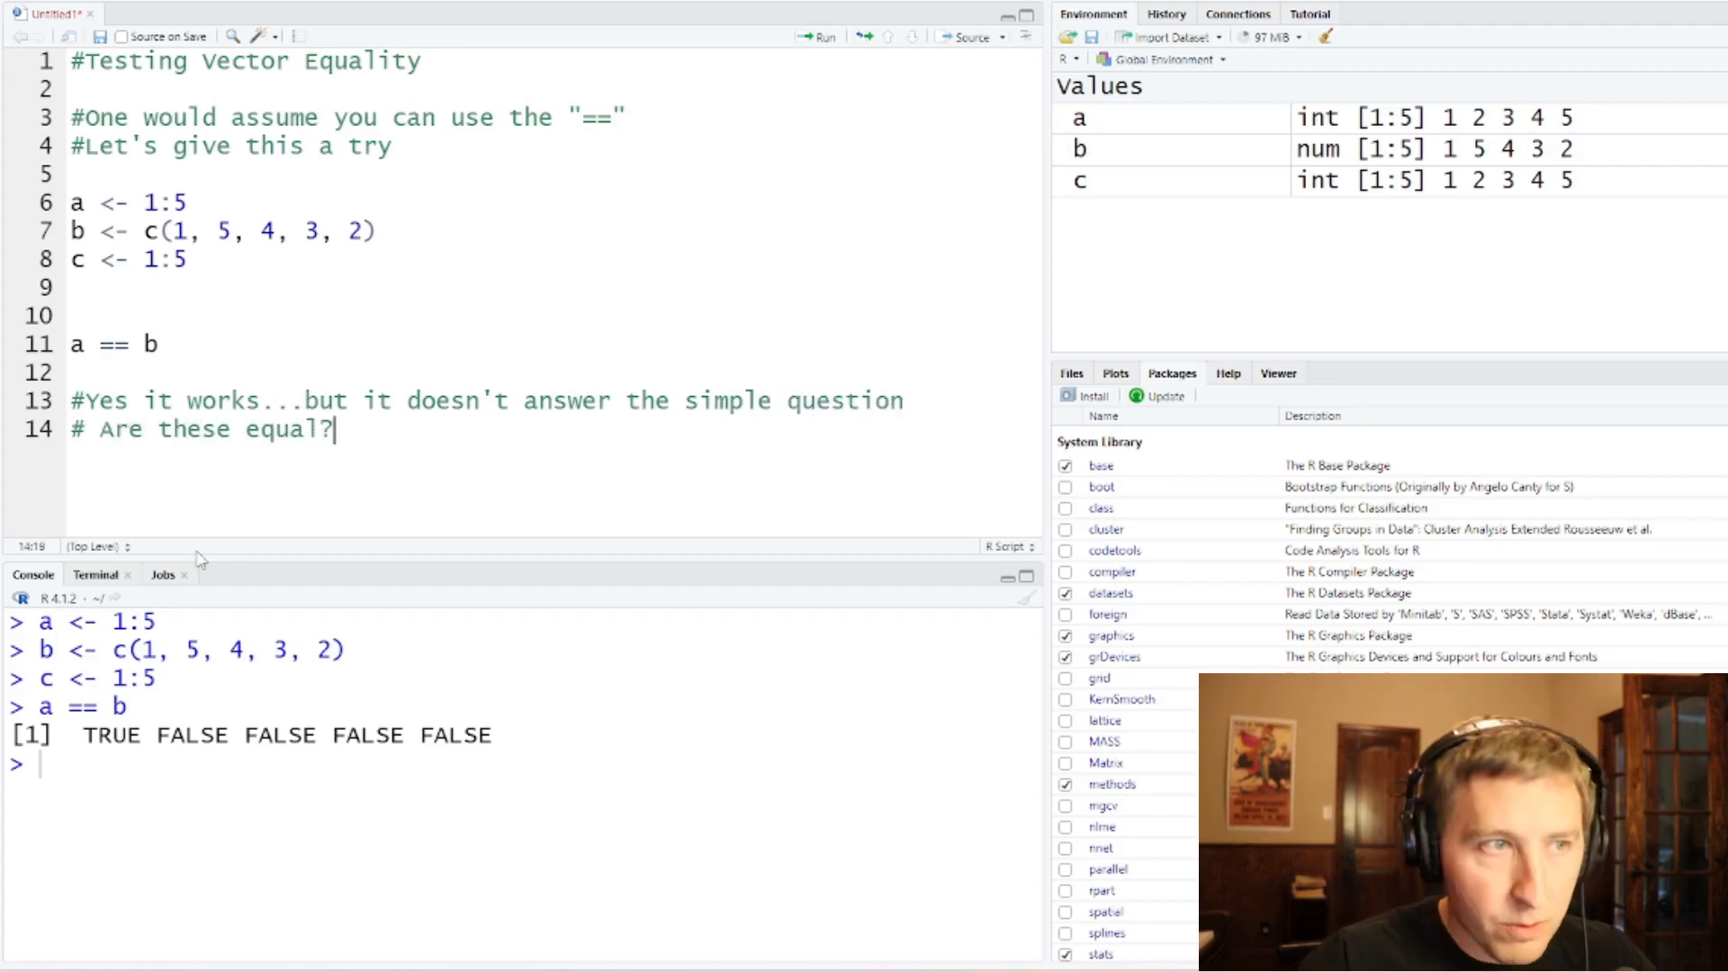
pyautogui.write('--> Y')
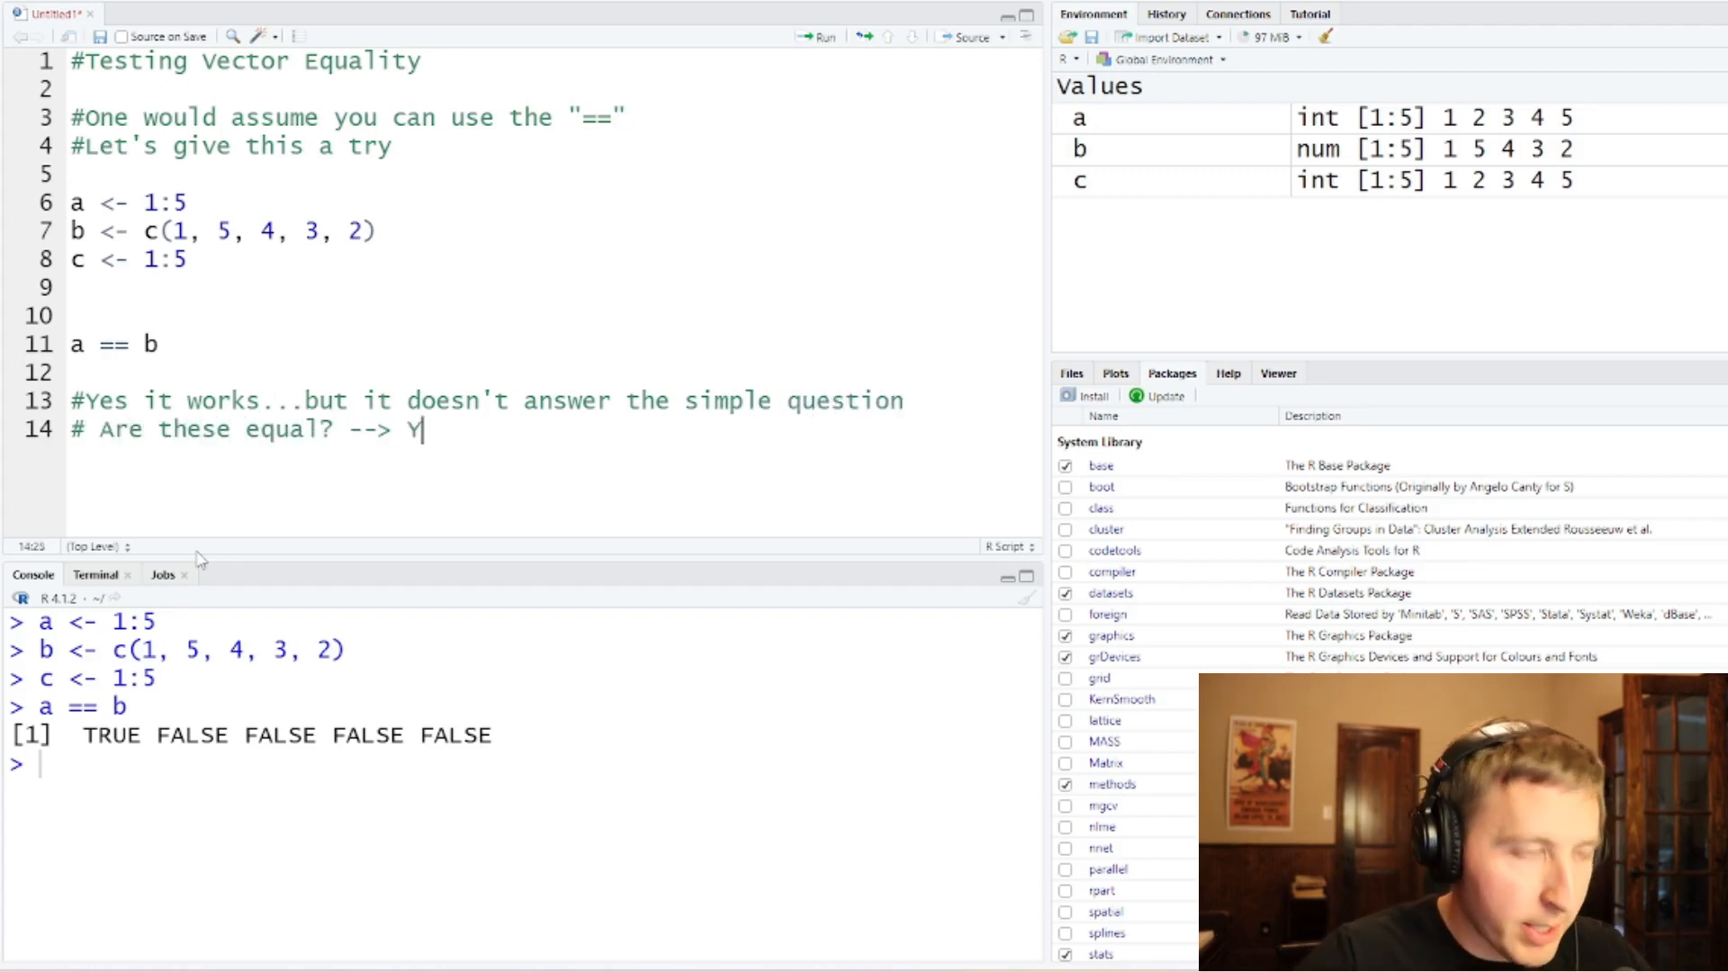
pyautogui.write('es or')
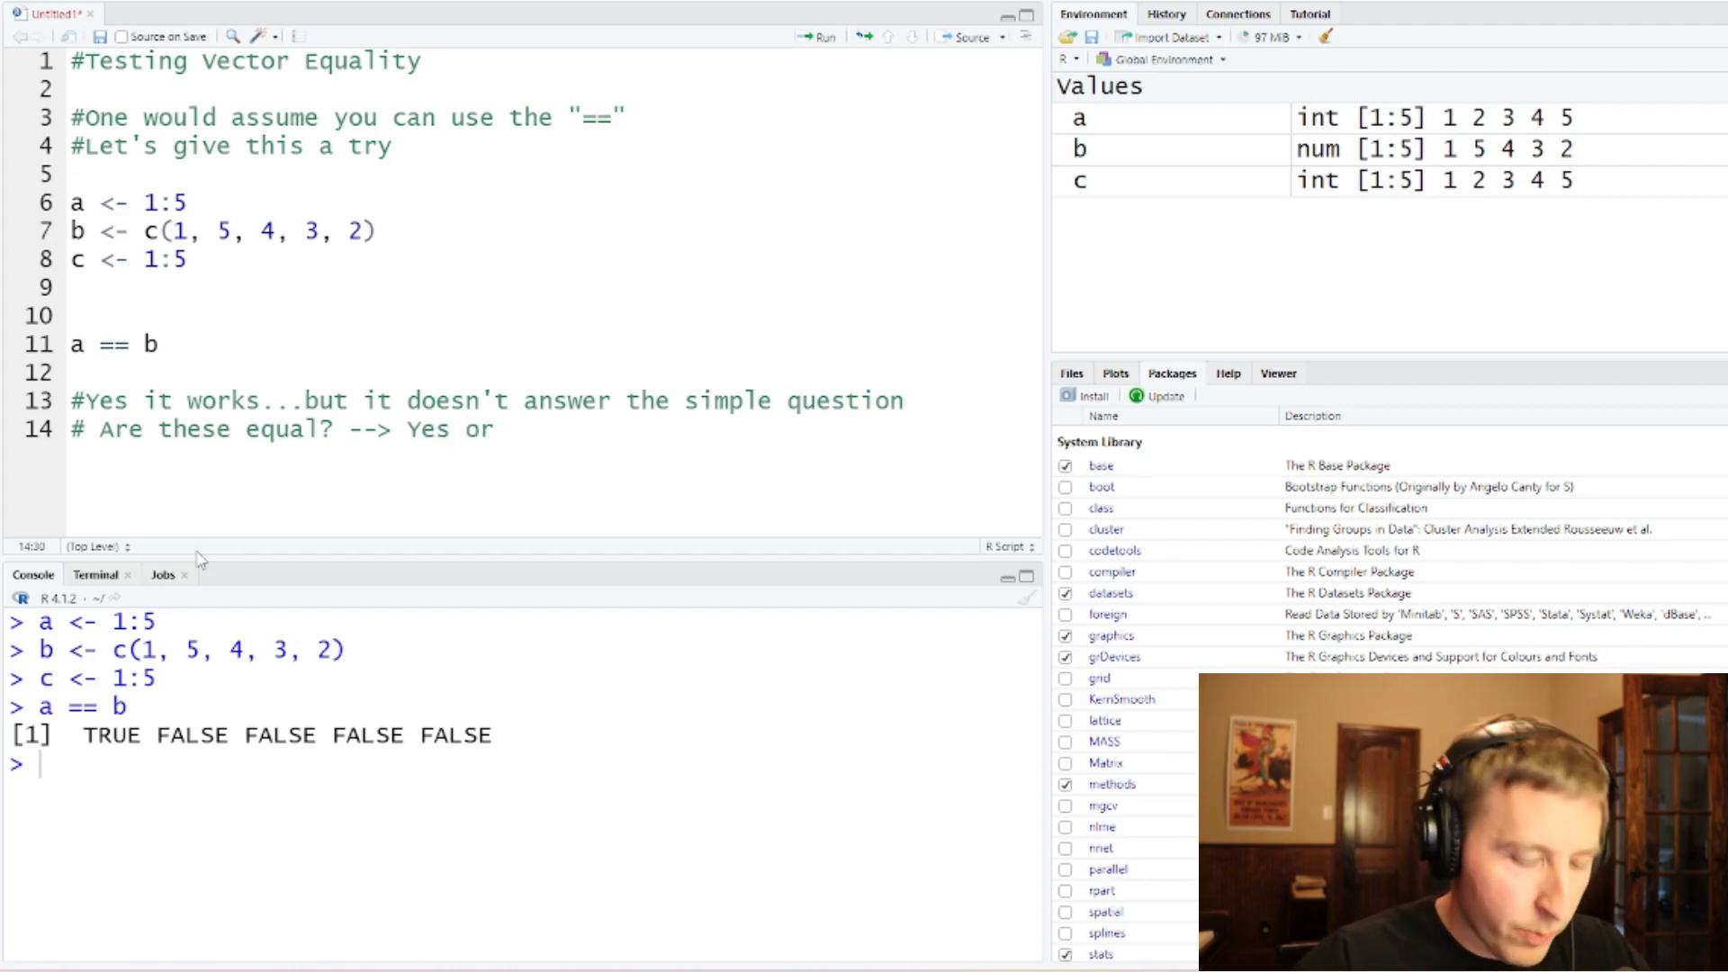
pyautogui.write('No //')
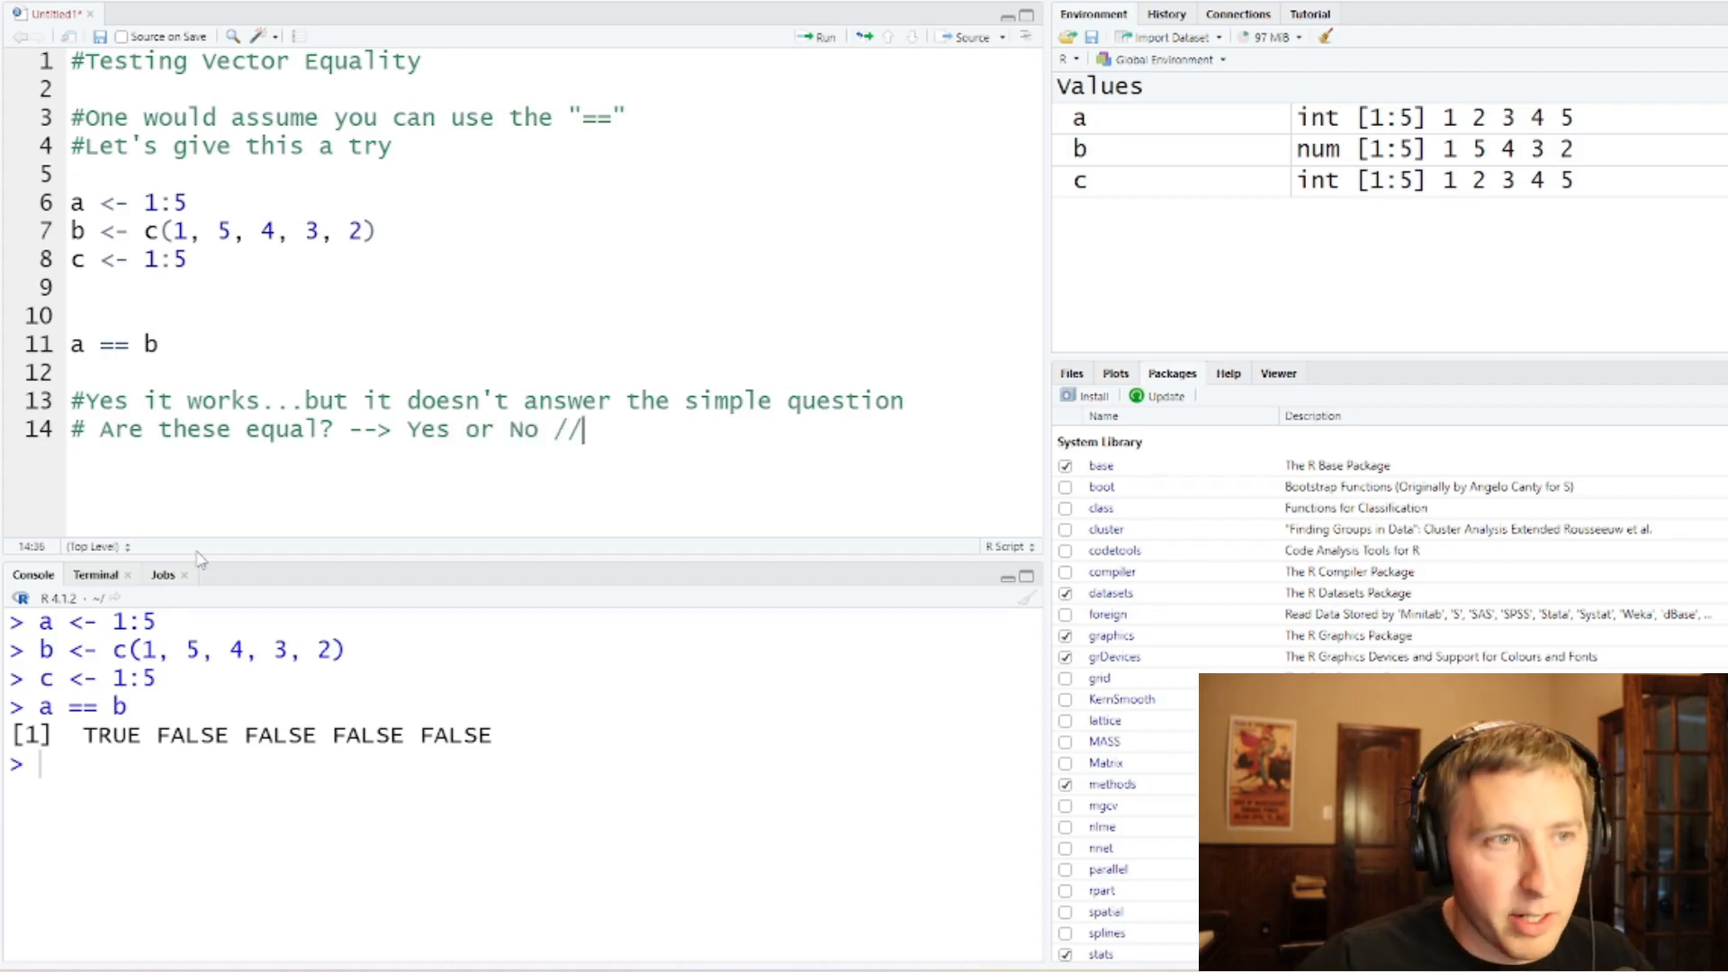
pyautogui.write('/ True or False')
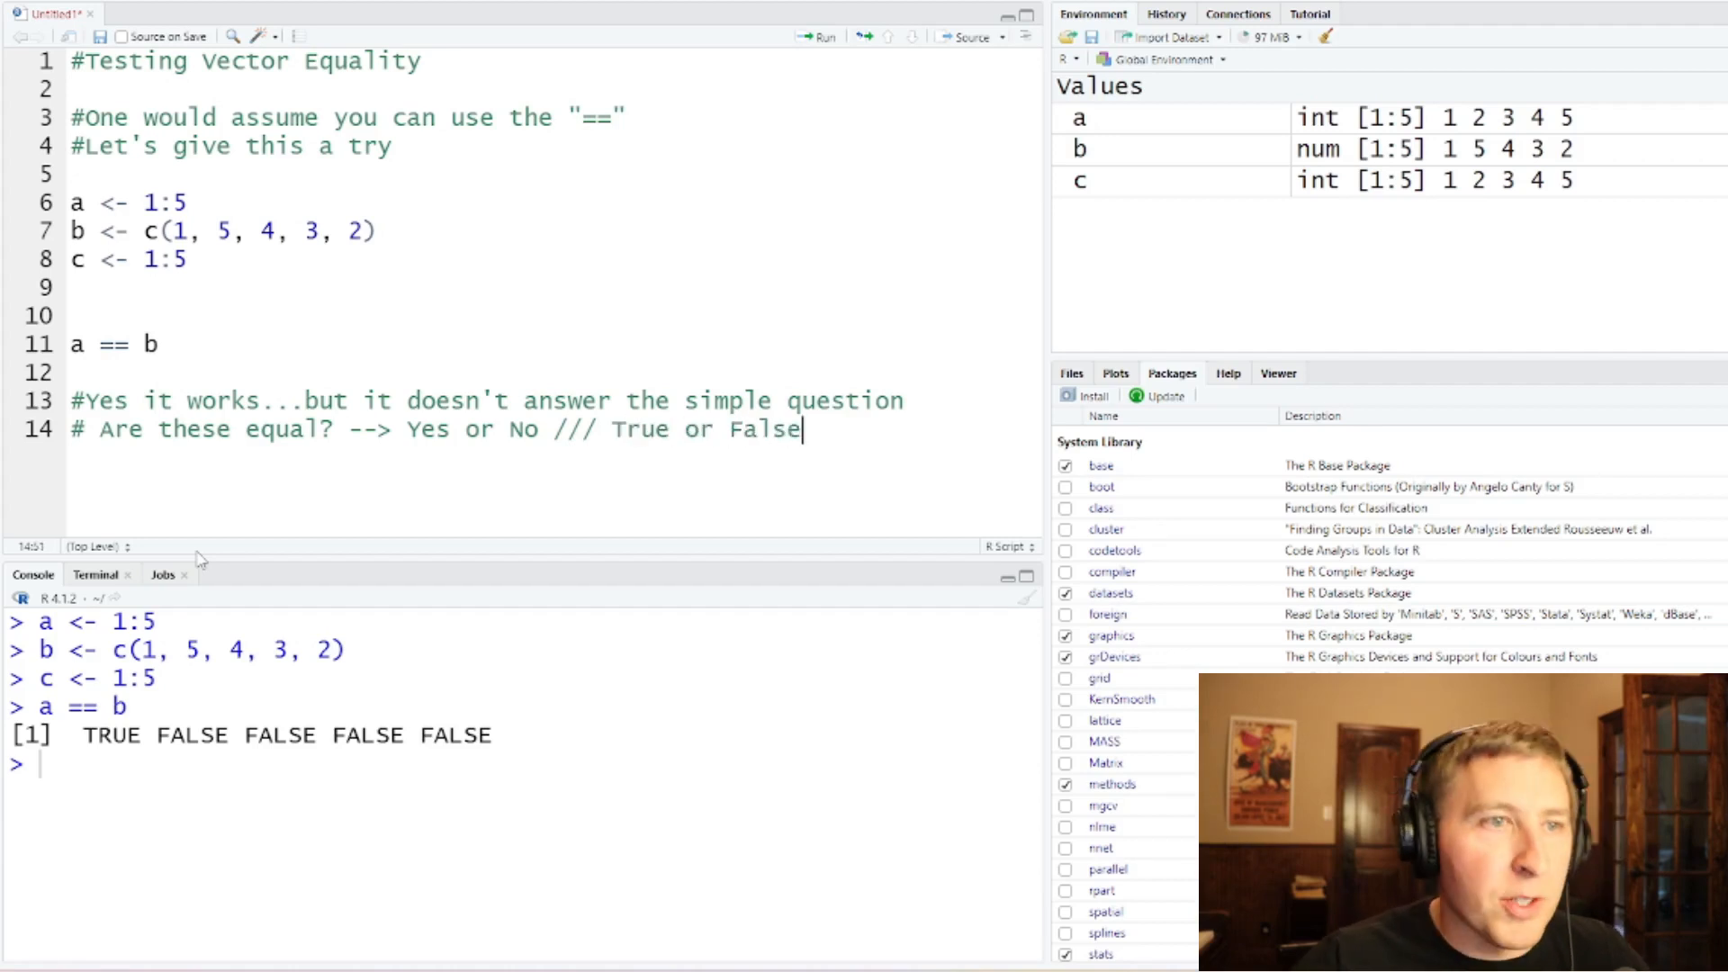
pyautogui.press('enter')
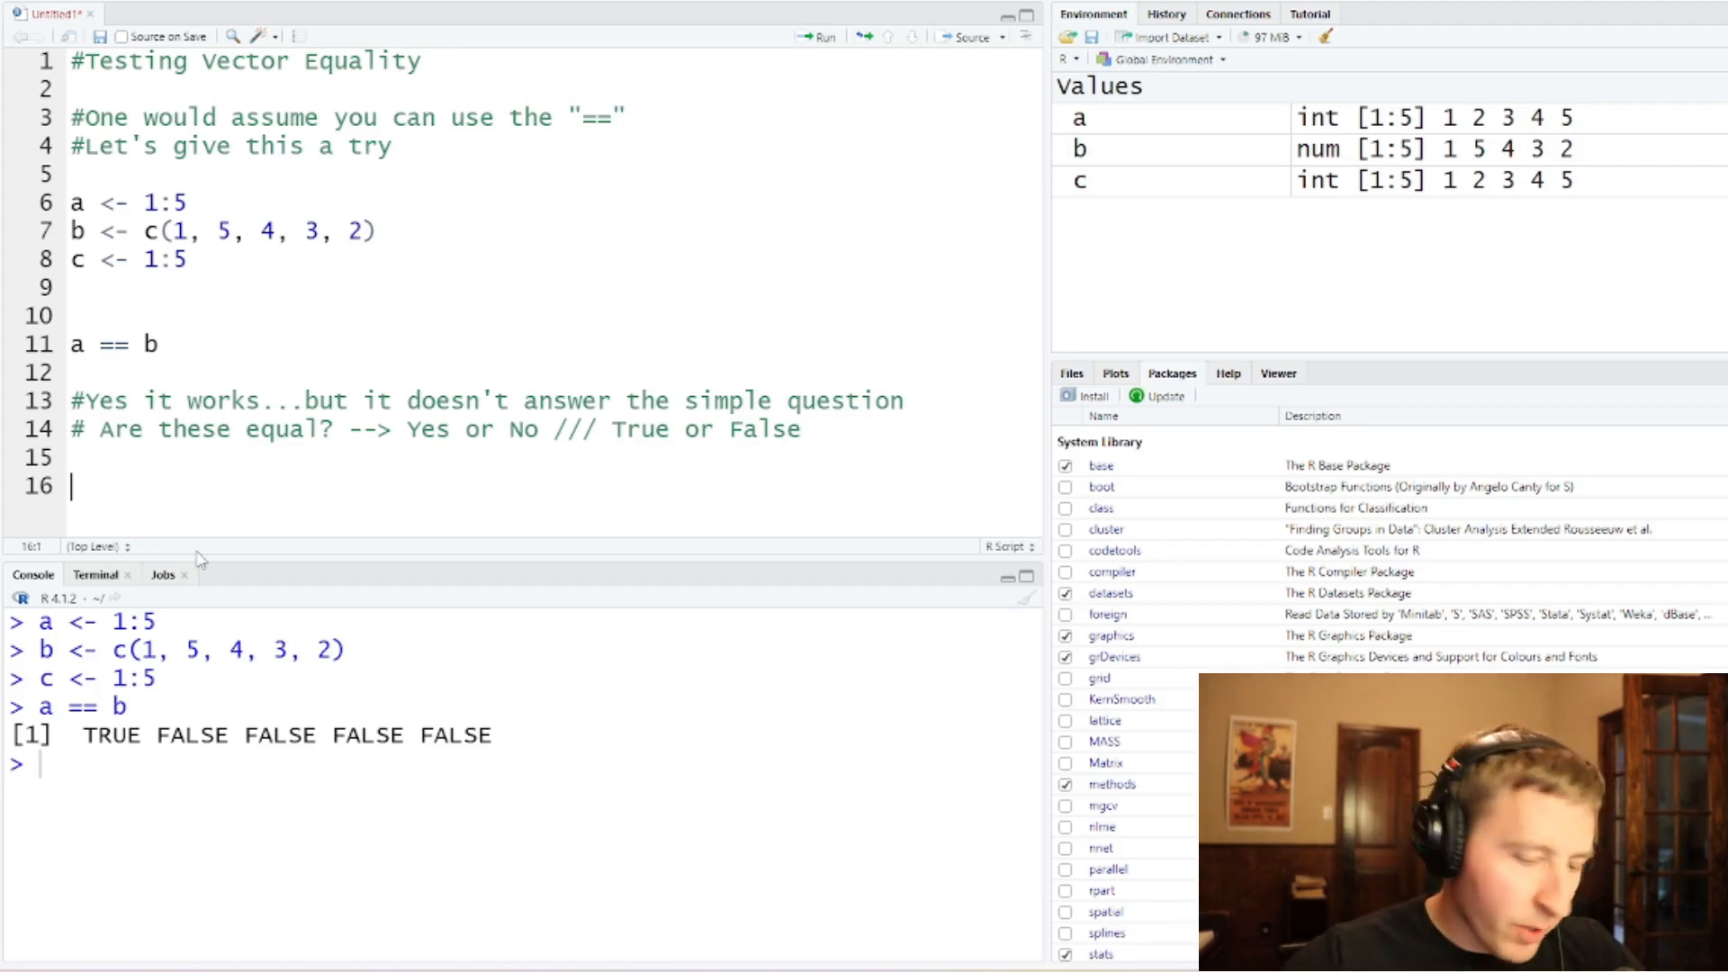
# Step: Add a comment noting that "==" is actually a vectorized function
pyautogui.write('# "')
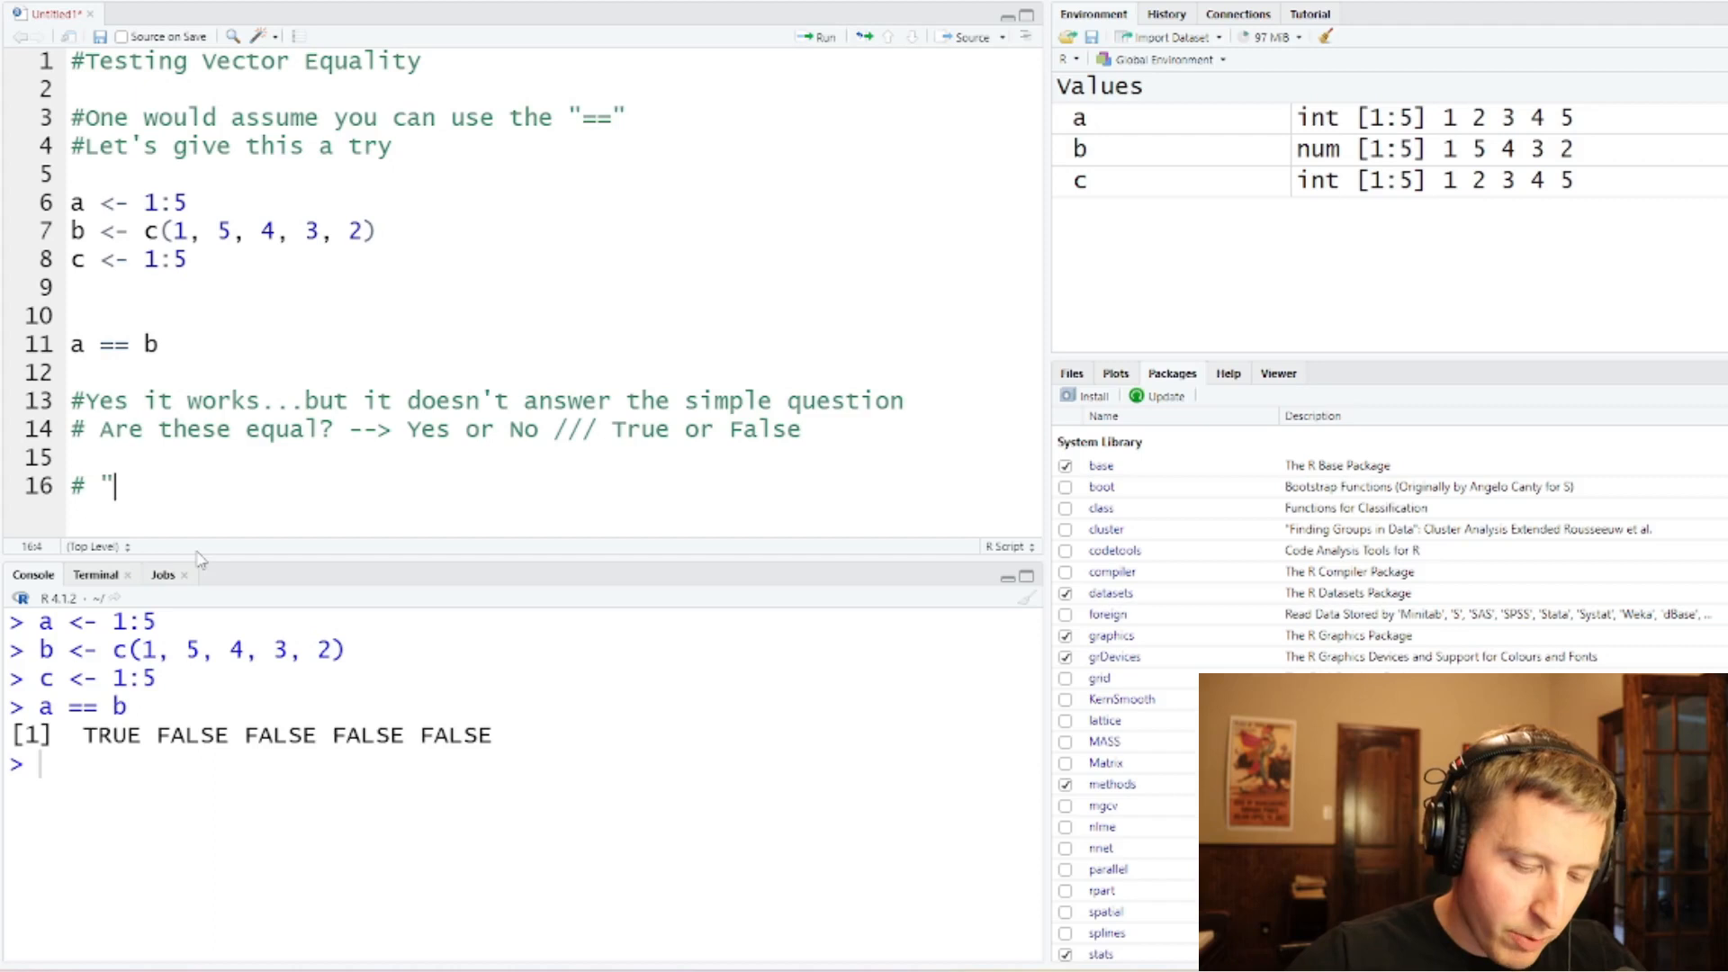
pyautogui.write('==')
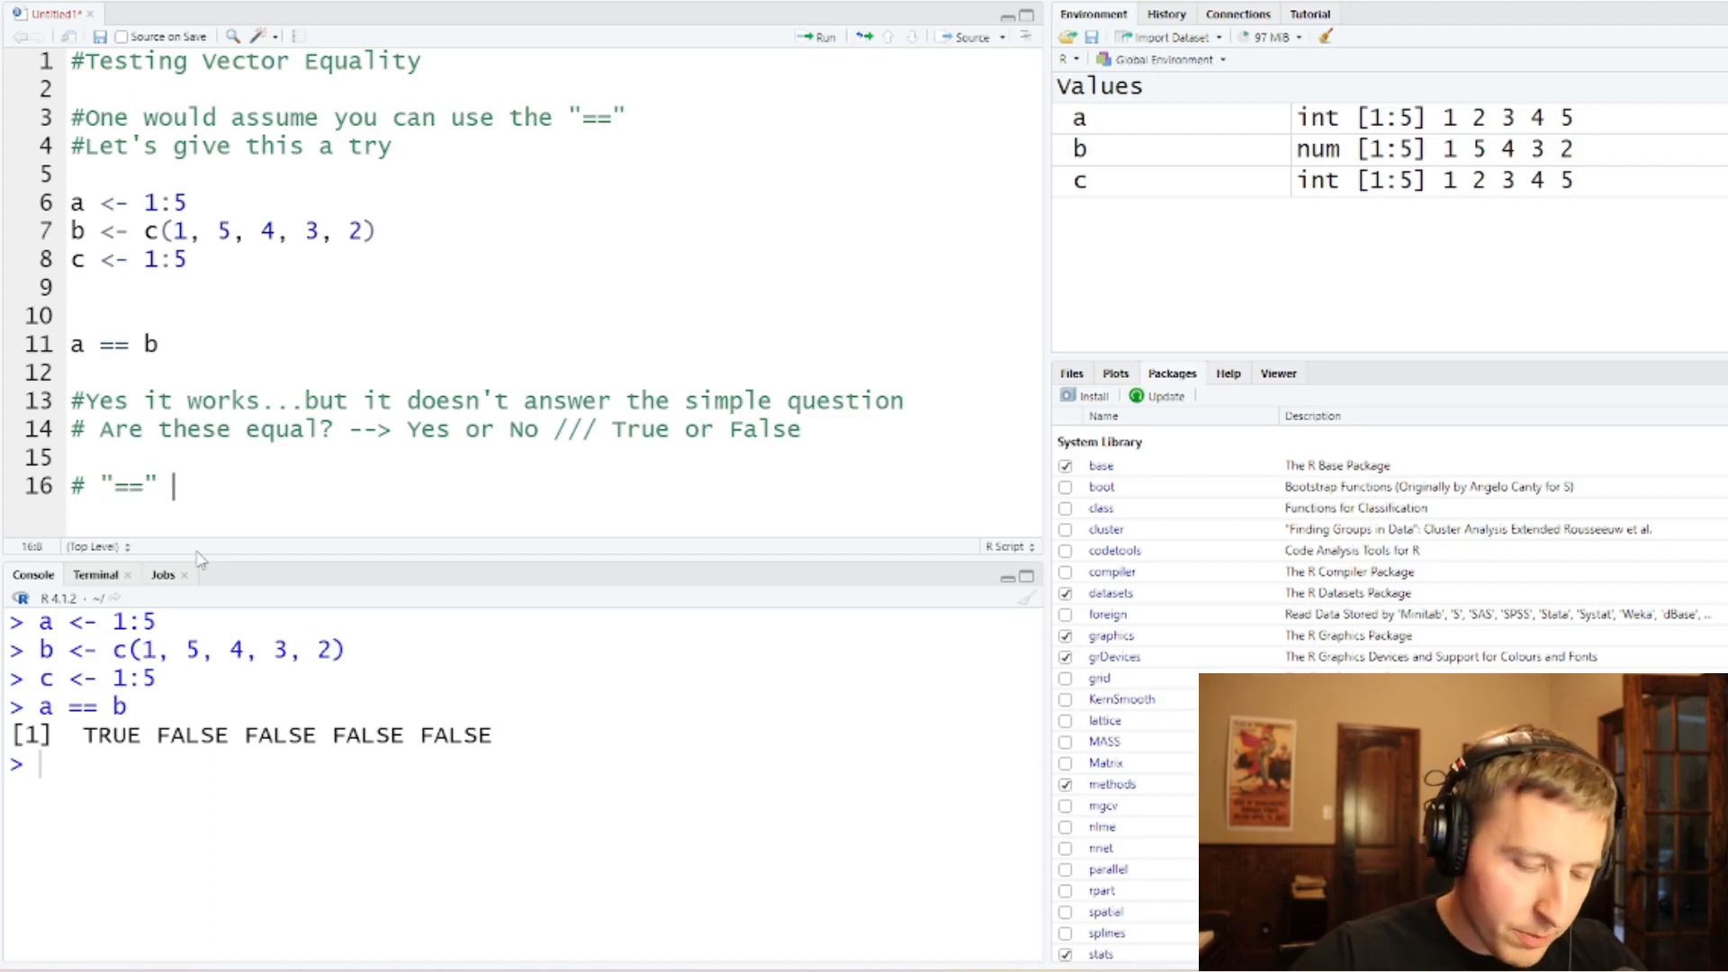
pyautogui.write('is actually')
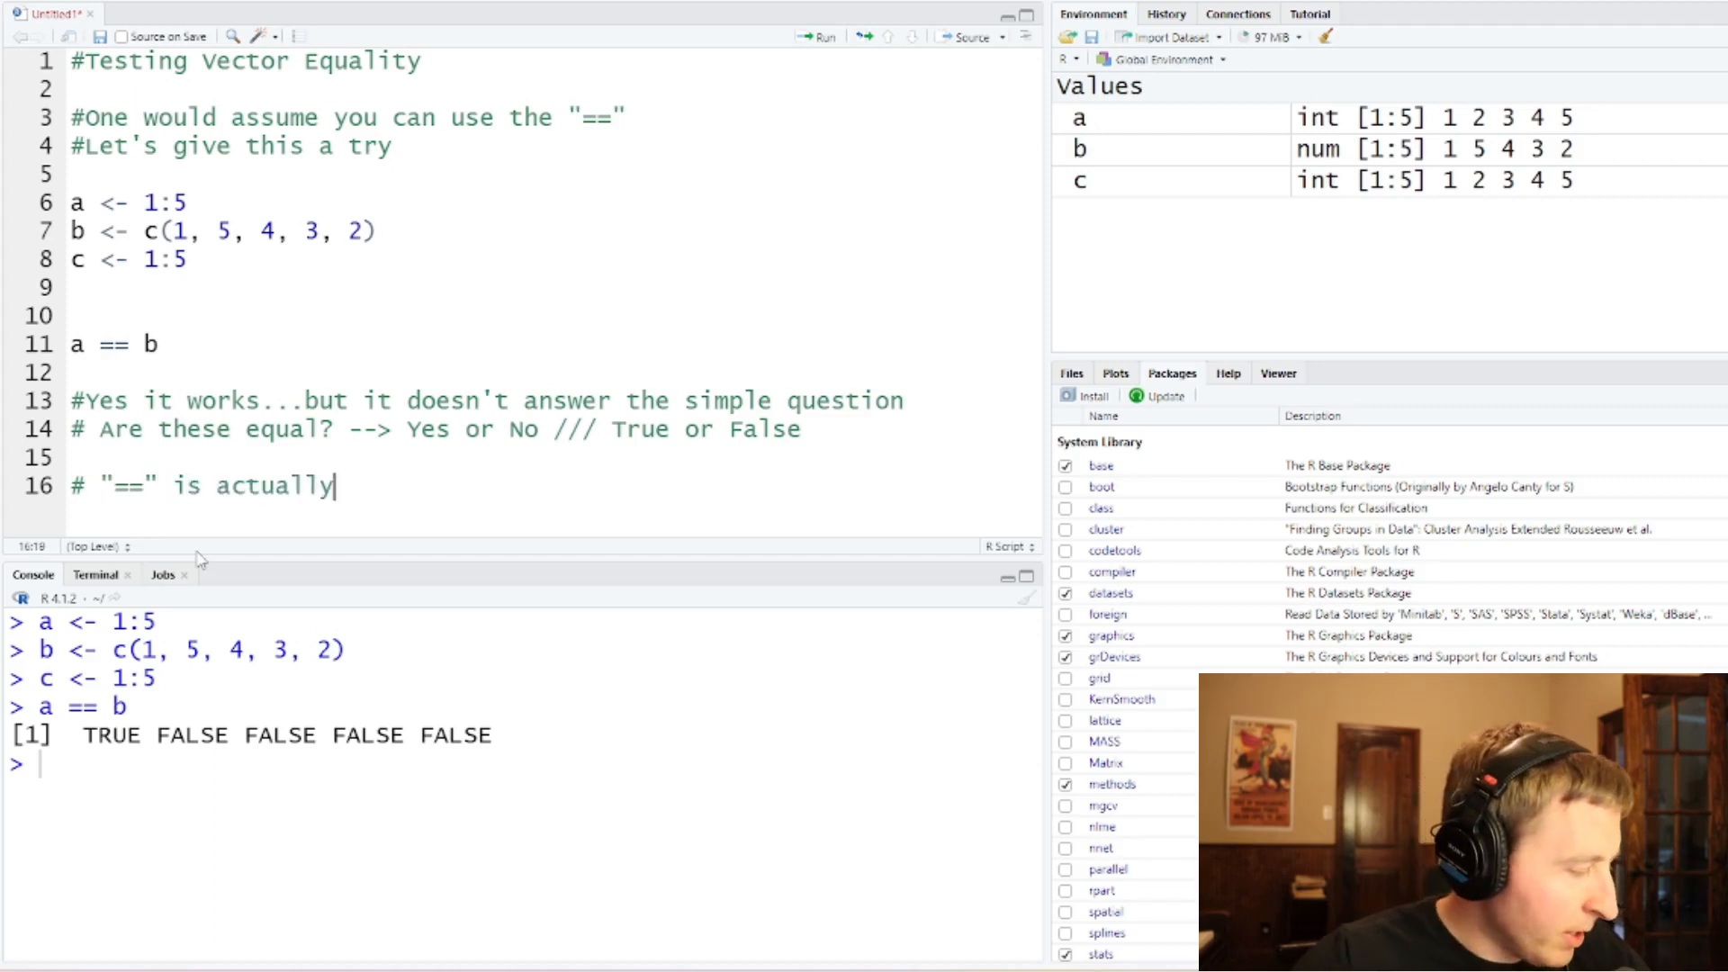
pyautogui.write('a vectoriz')
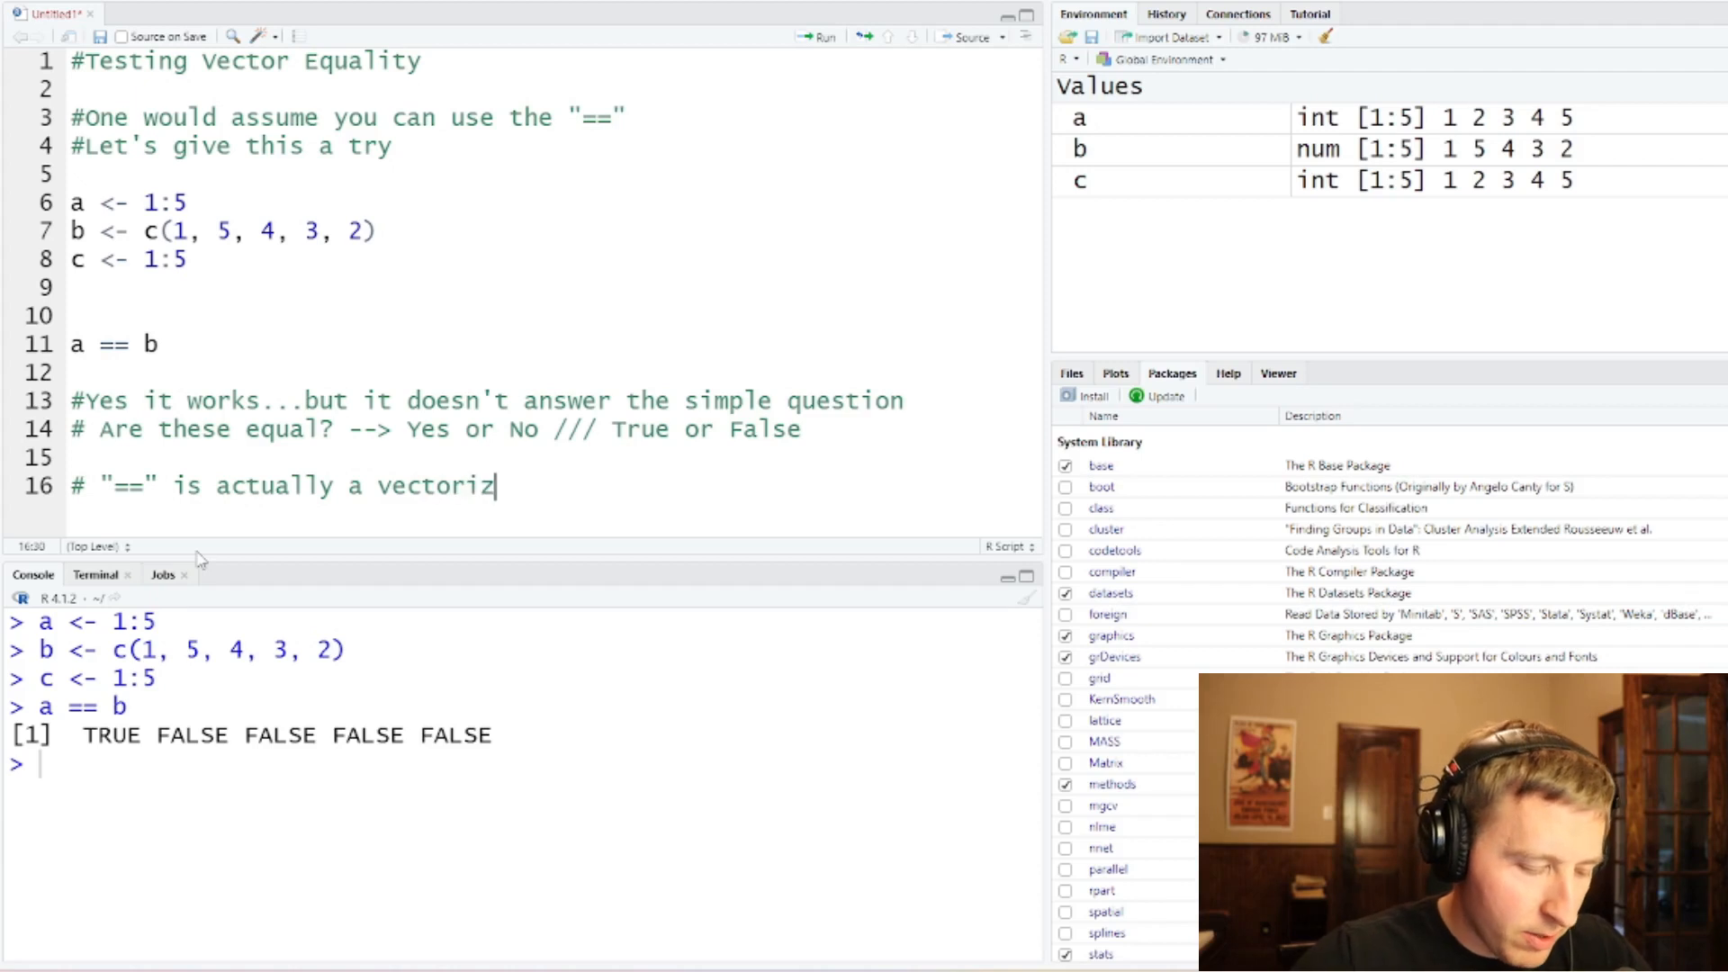
pyautogui.write('ed function')
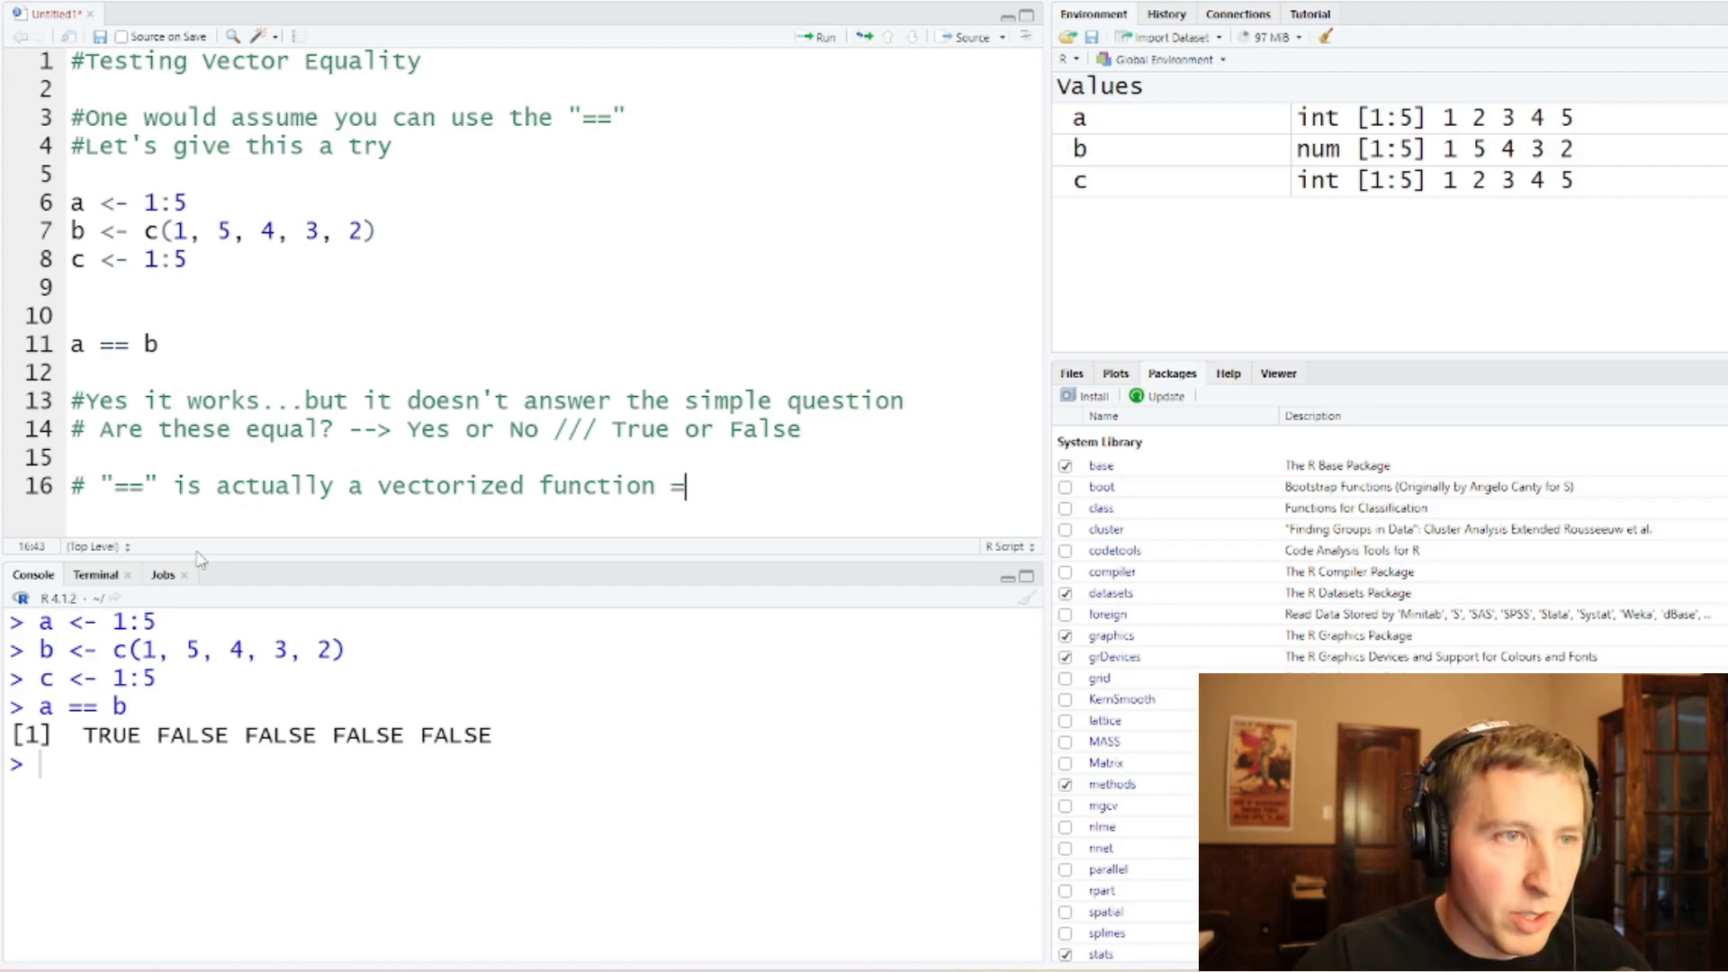
pyautogui.write('=()')
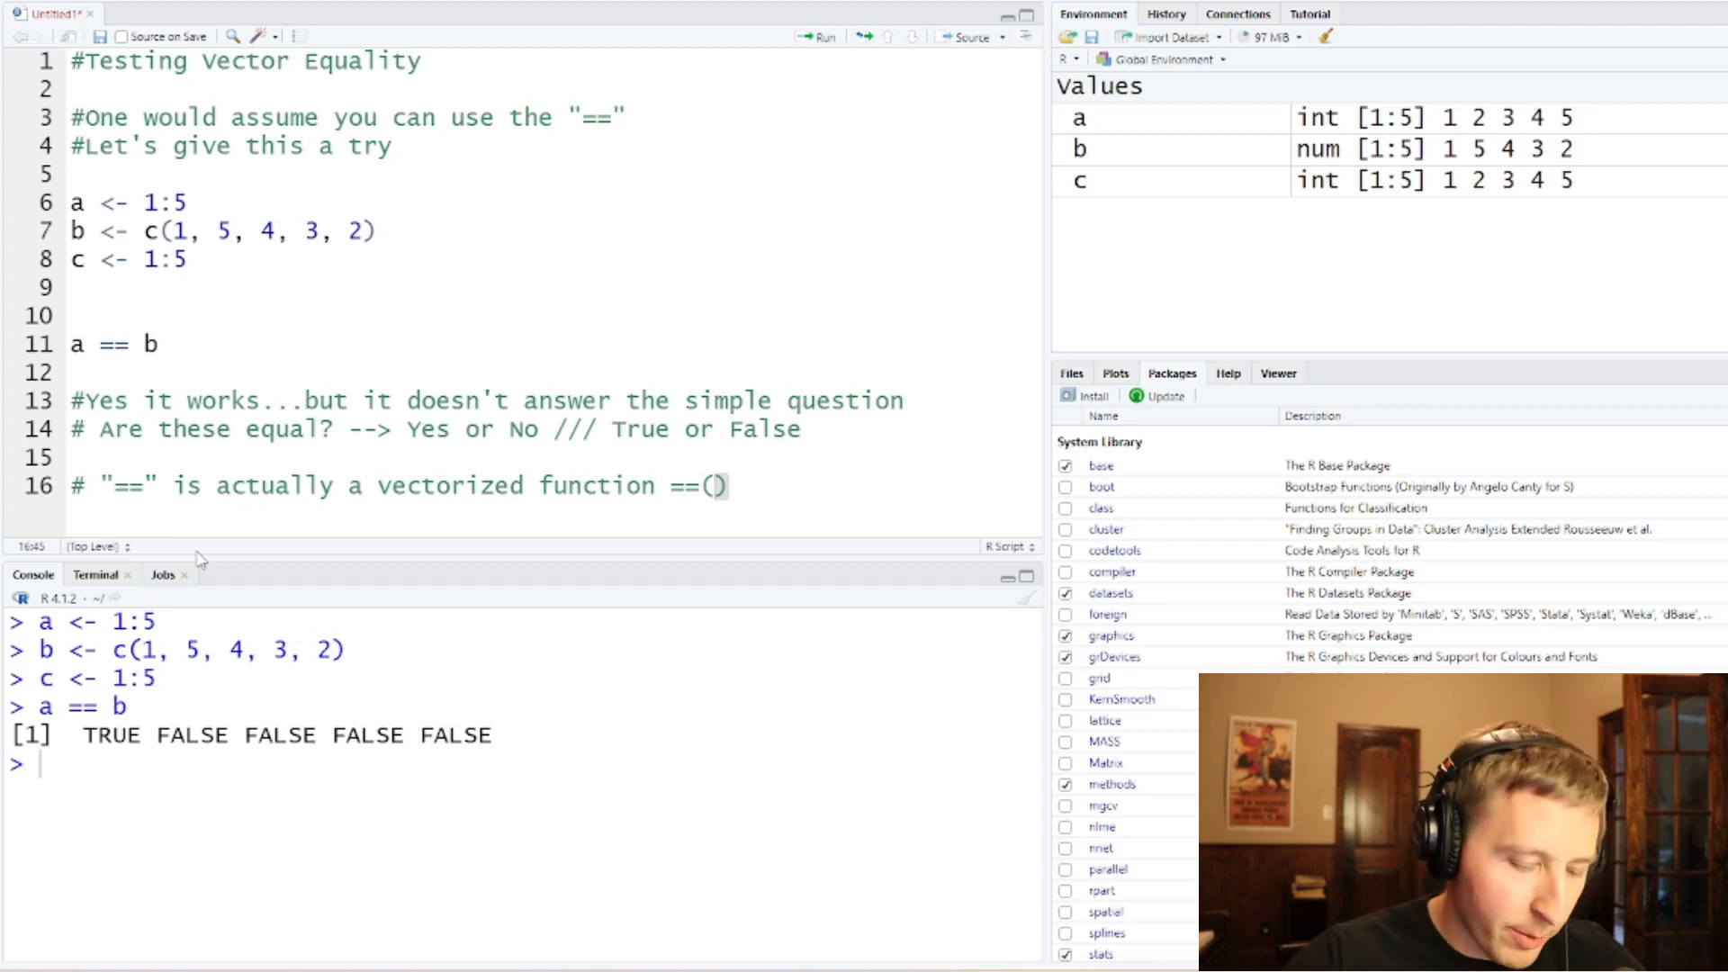
pyautogui.write('a, b')
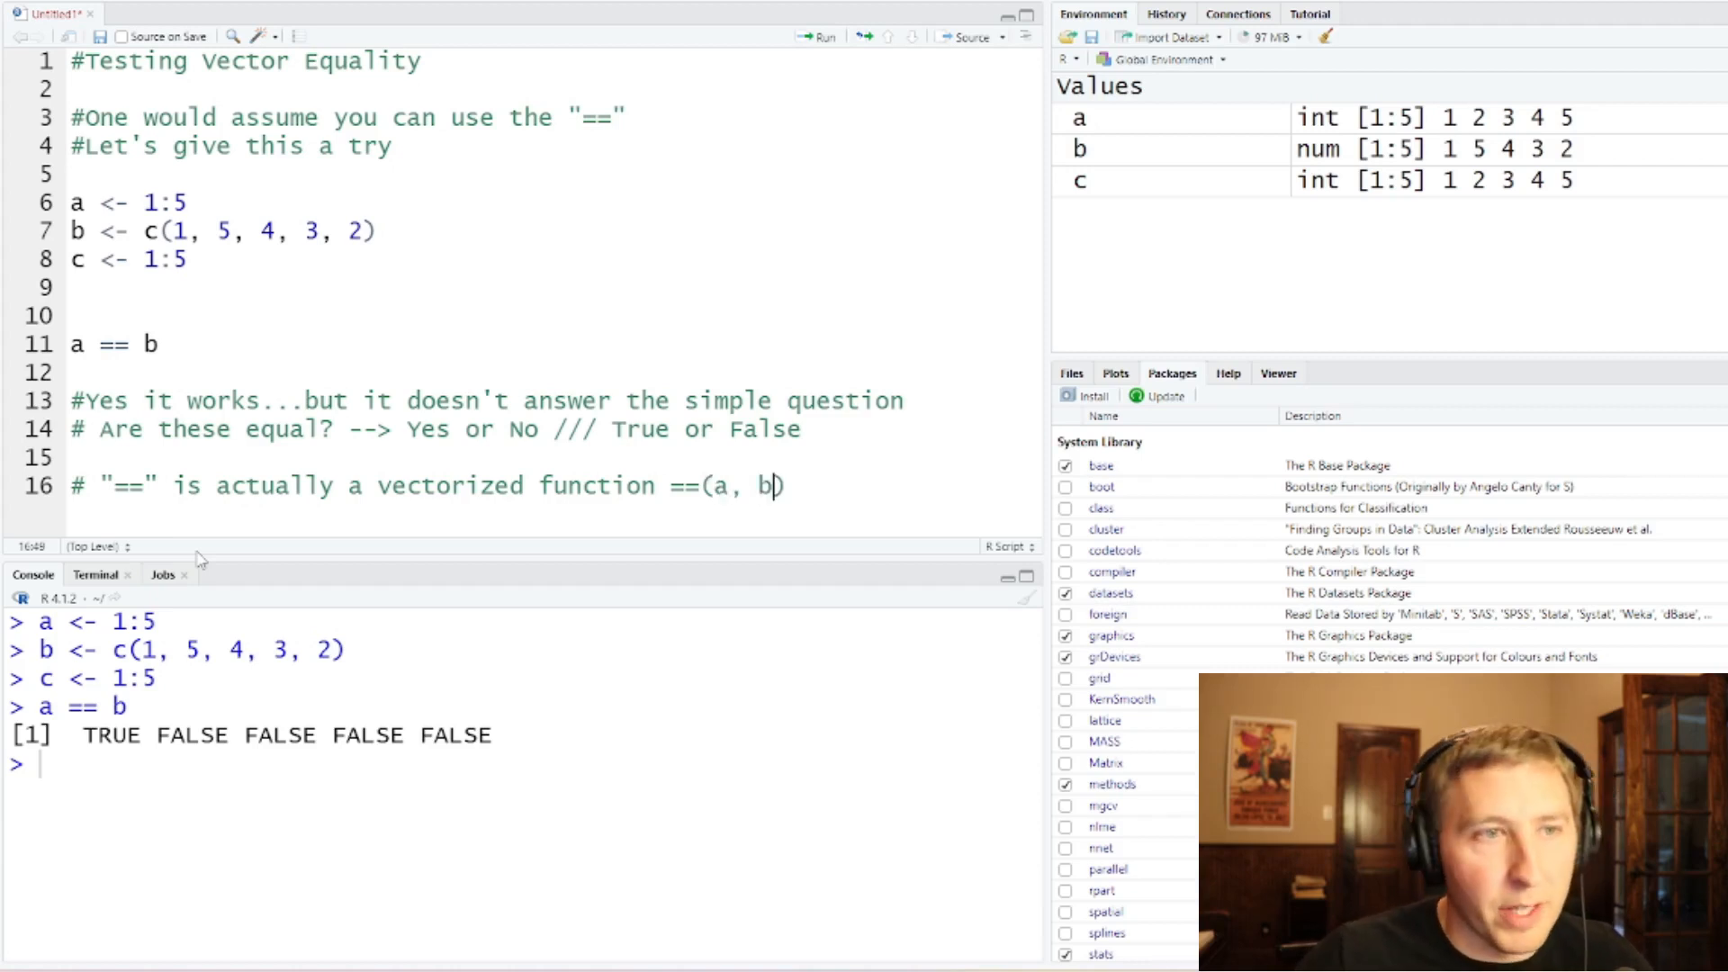
pyautogui.press('BackSpace')
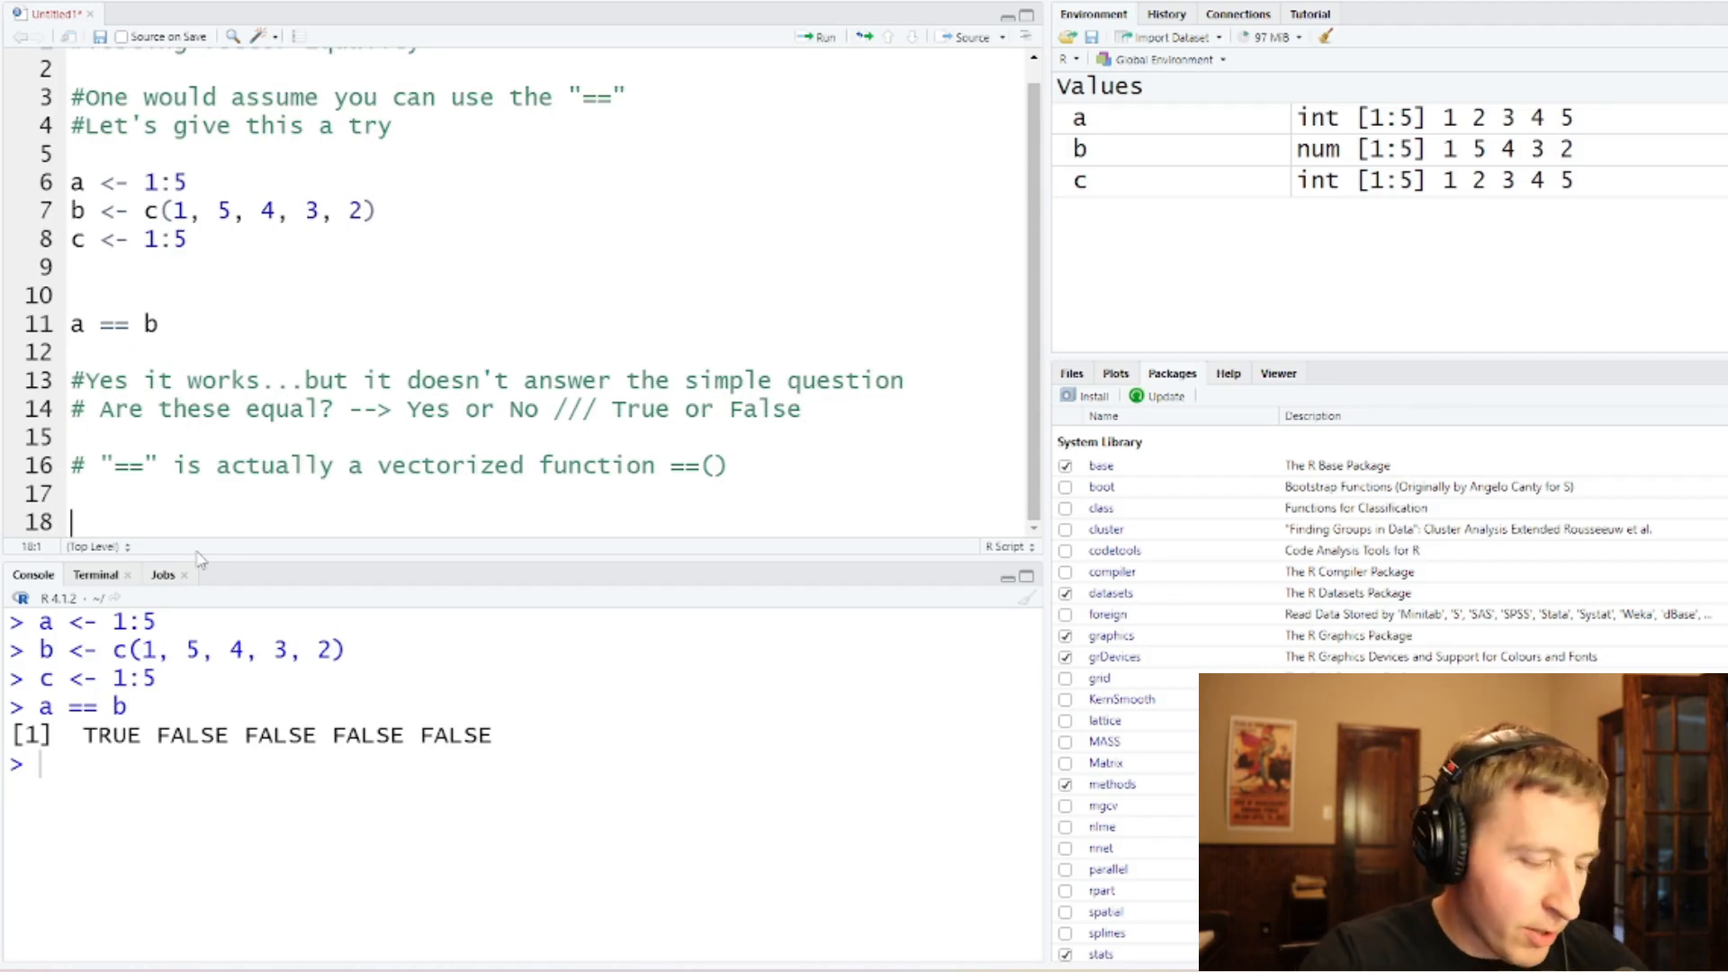
# Step: Add '#One solution is all()' with all(a == b), run it, and highlight the FALSE result
pyautogui.write('#One solution')
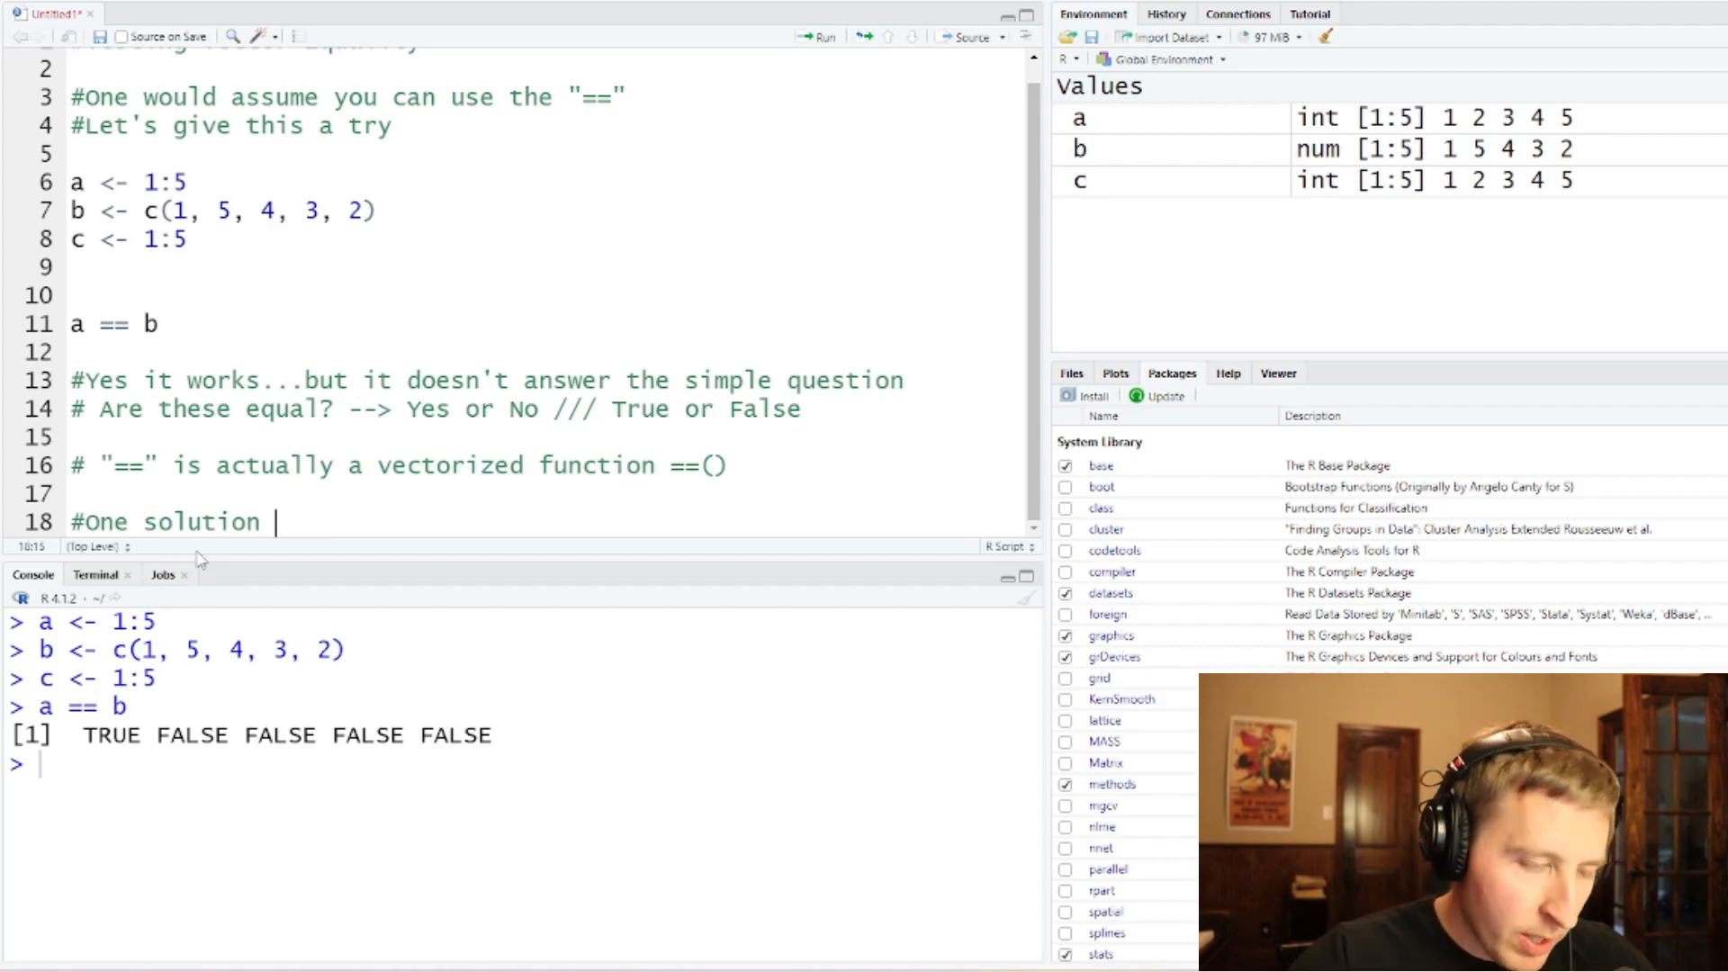
pyautogui.write('is all')
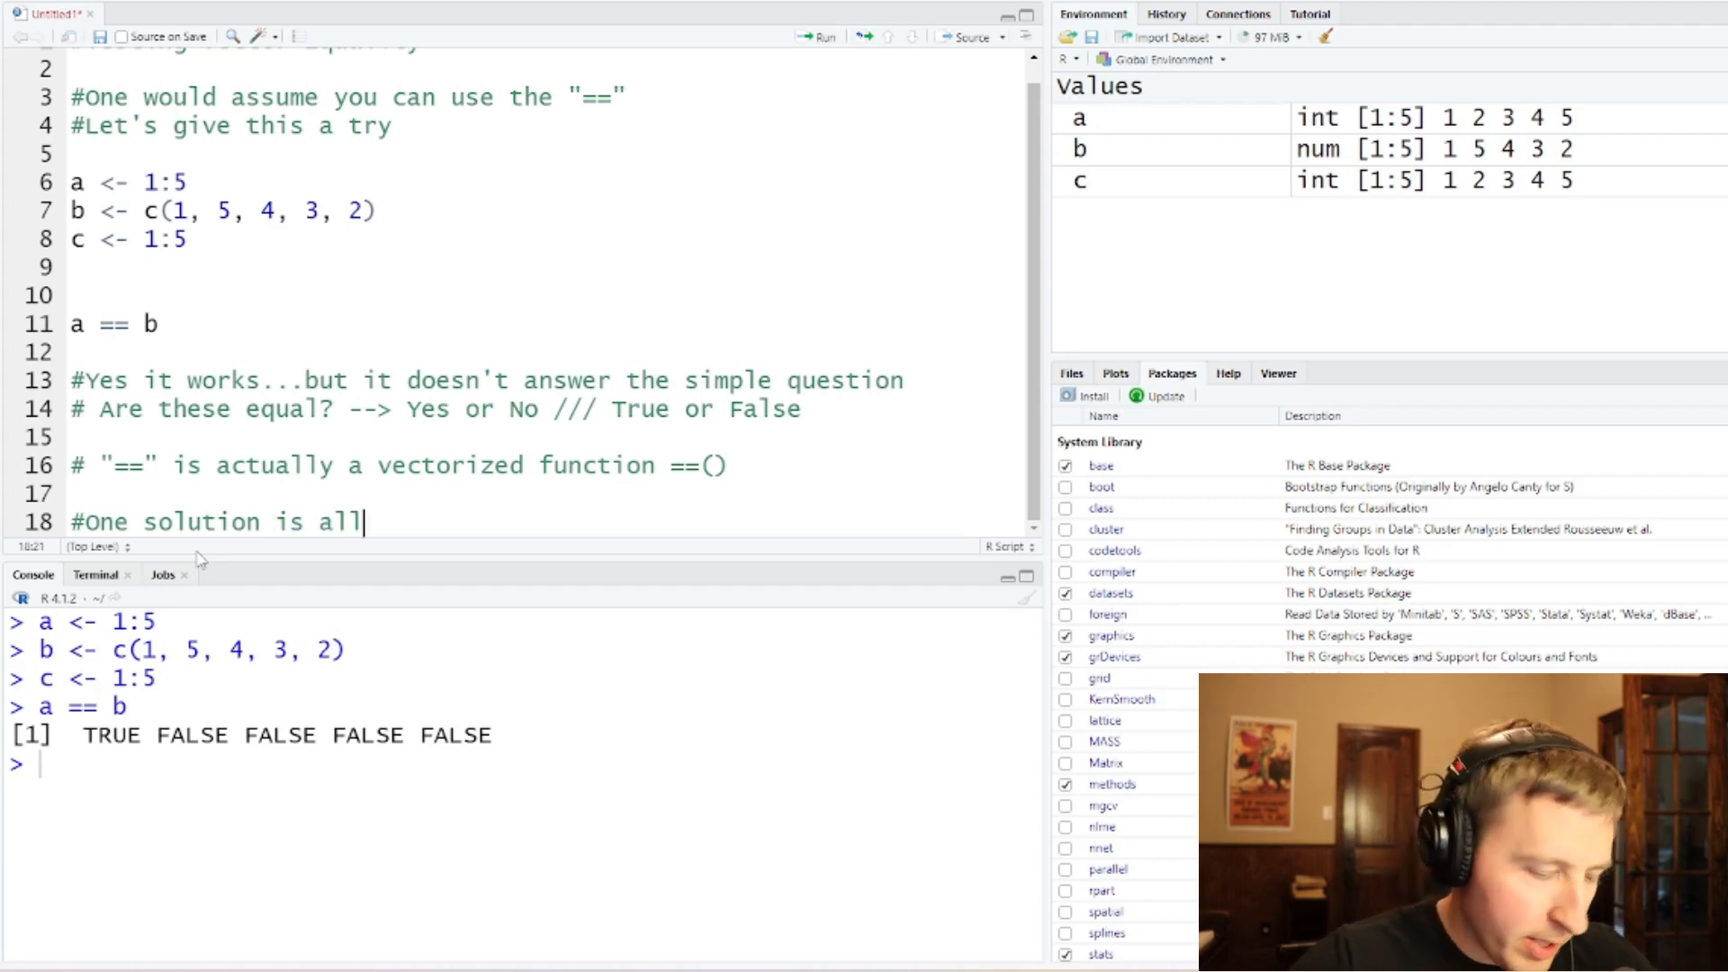
pyautogui.write('()')
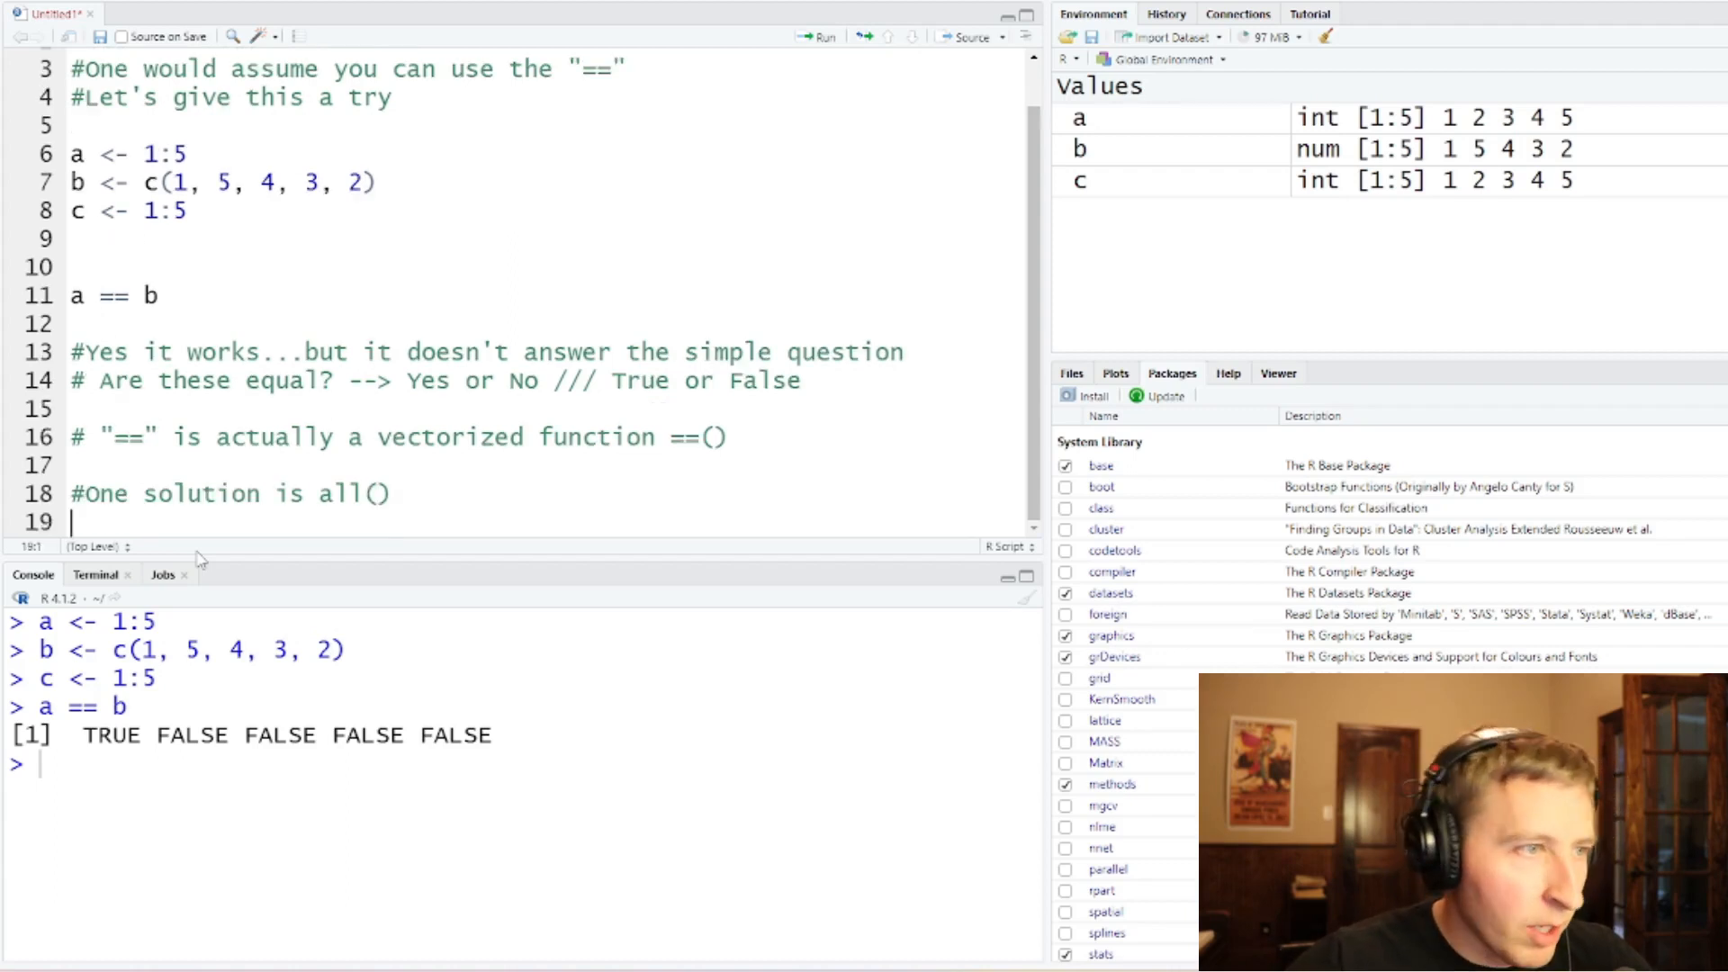
pyautogui.write('all')
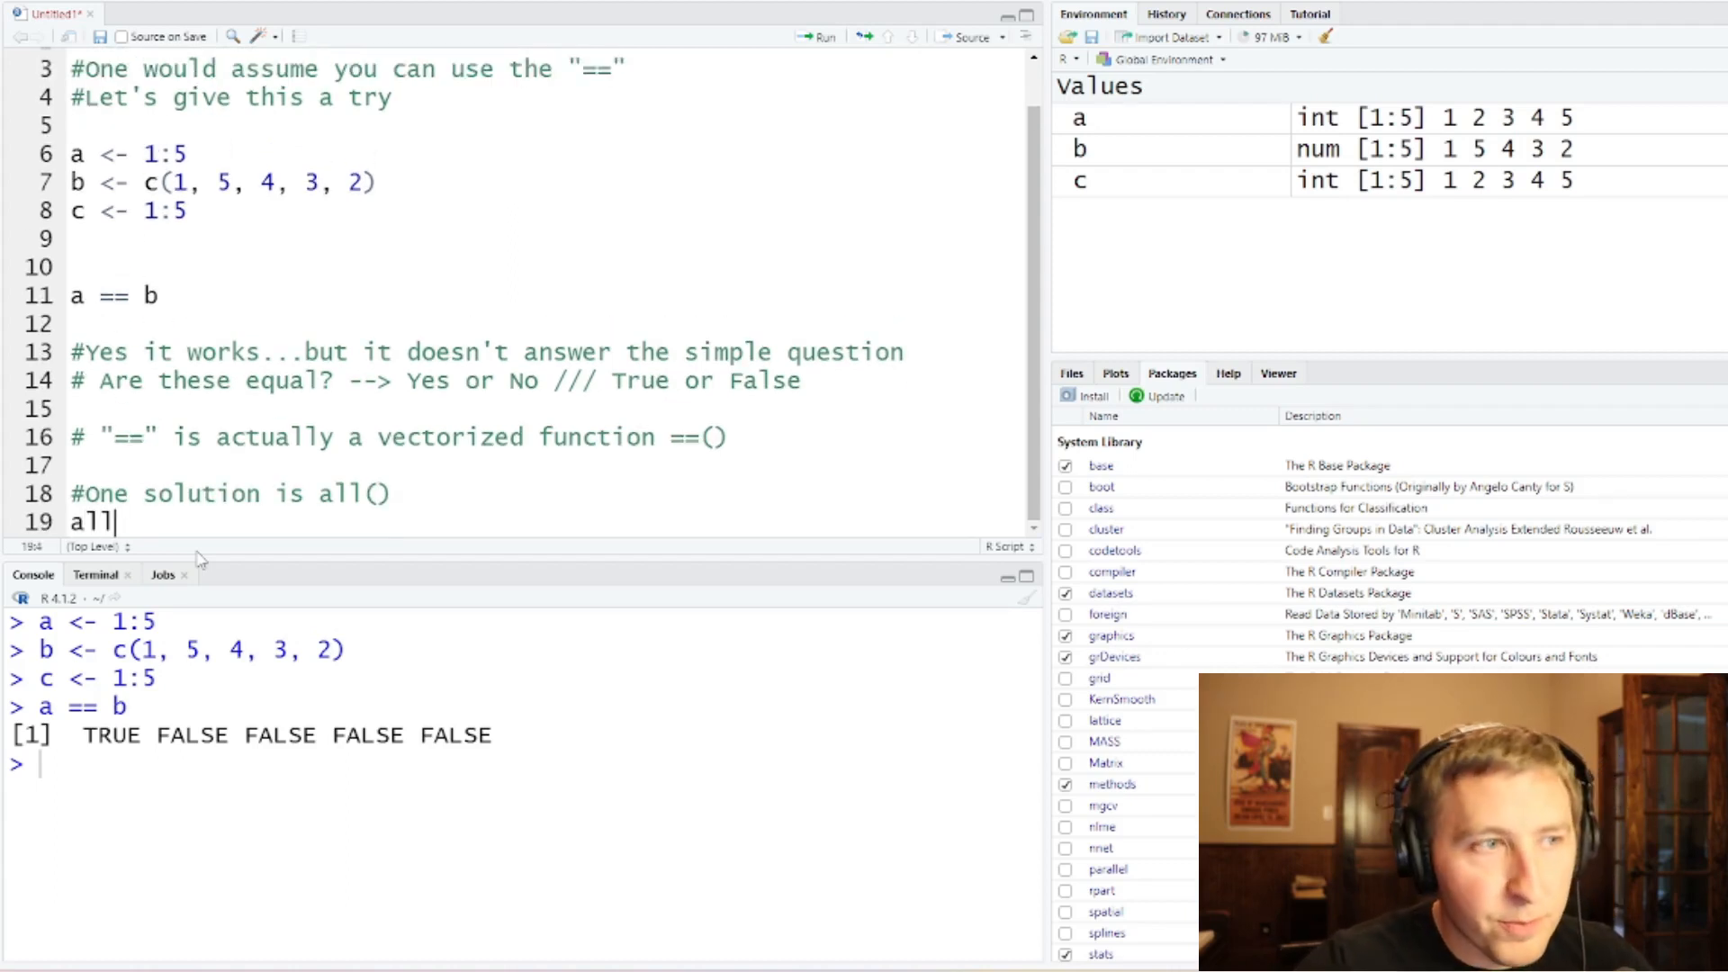
pyautogui.write('()')
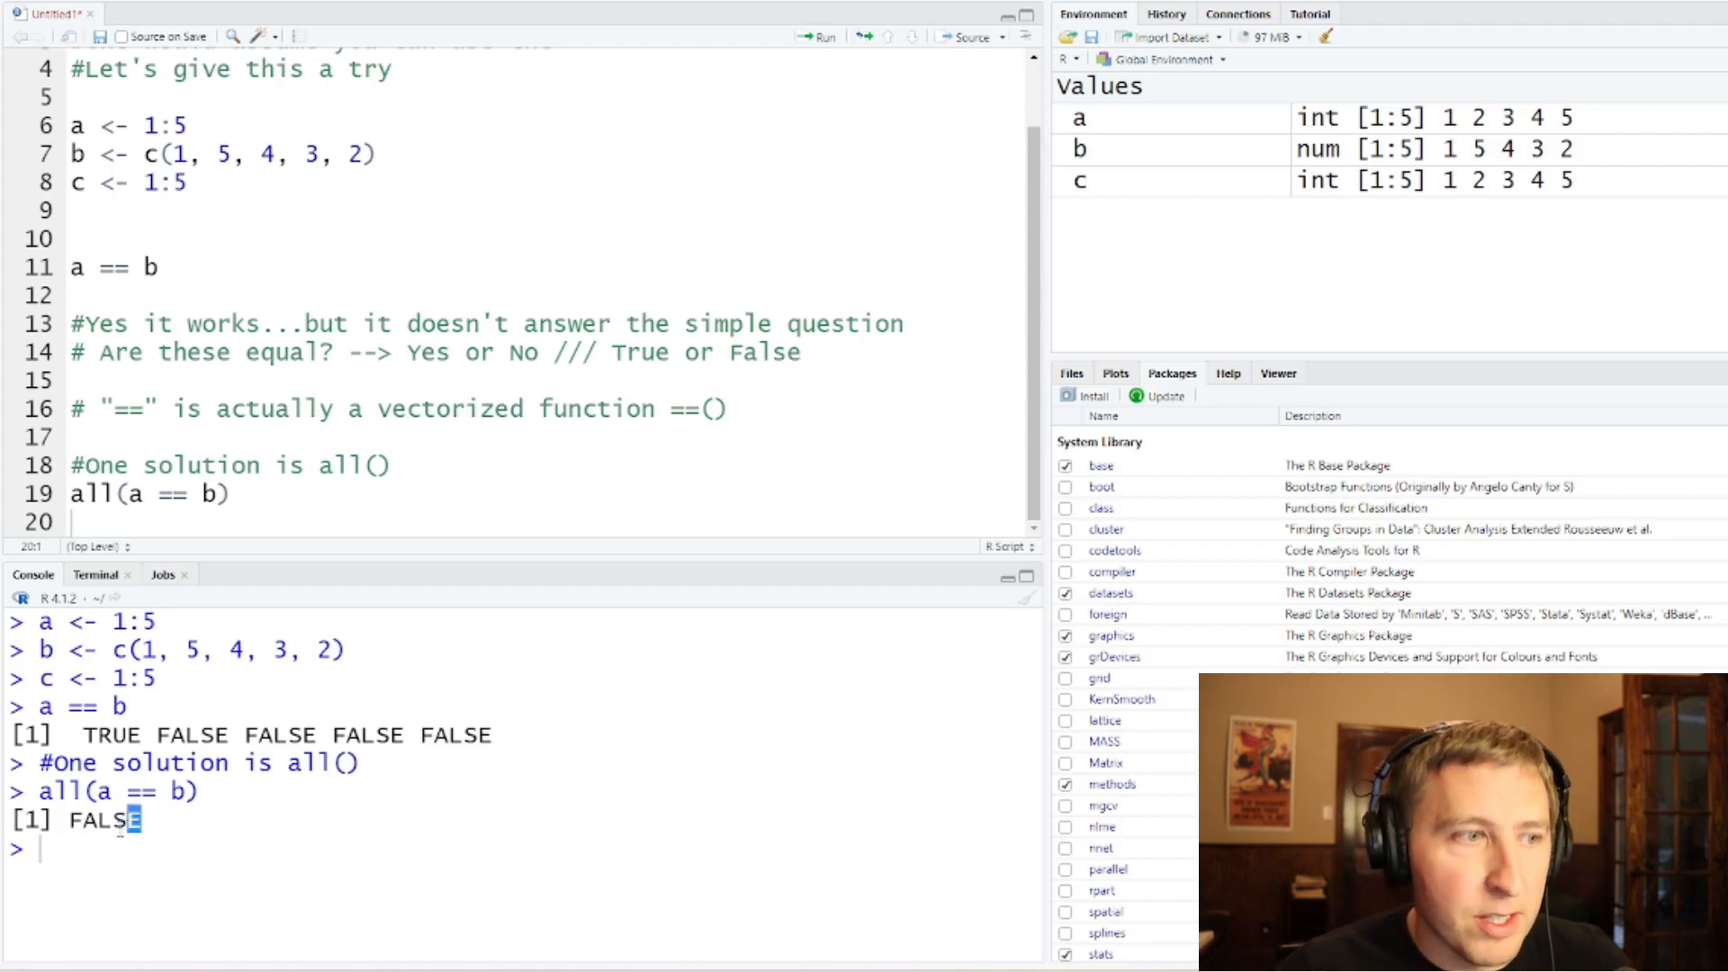
pyautogui.doubleClick(103, 820)
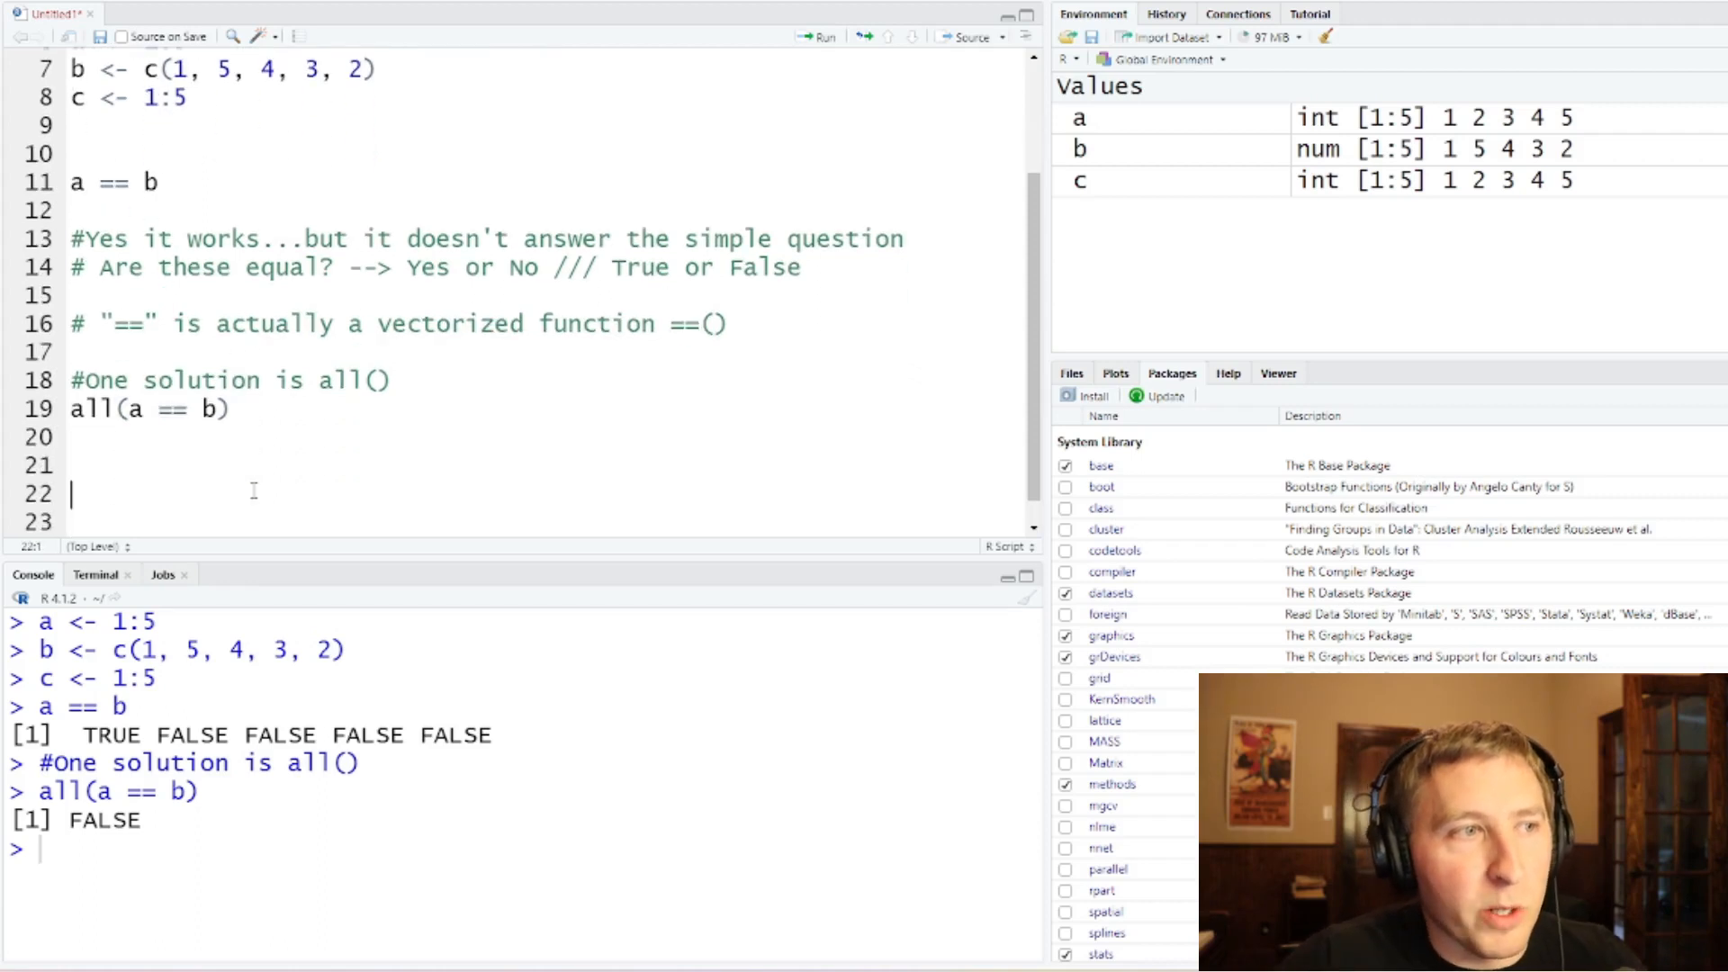
# Step: Type and run all(a == c), which returns TRUE
pyautogui.write('all(')
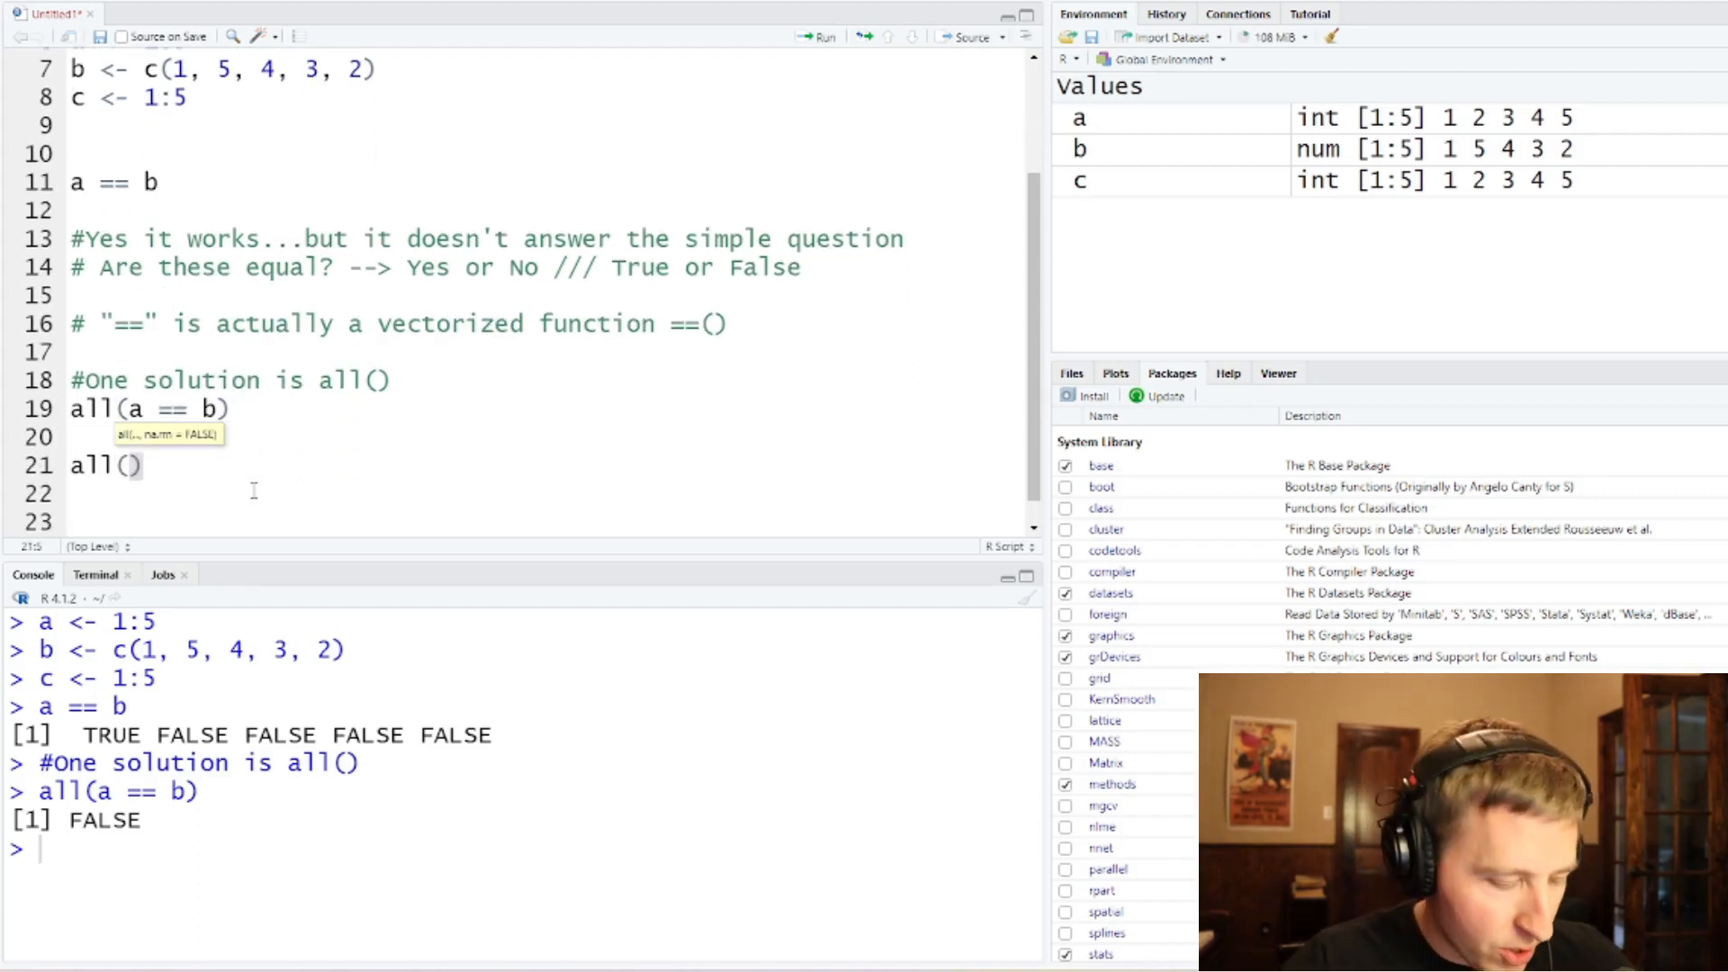
pyautogui.write('a == c')
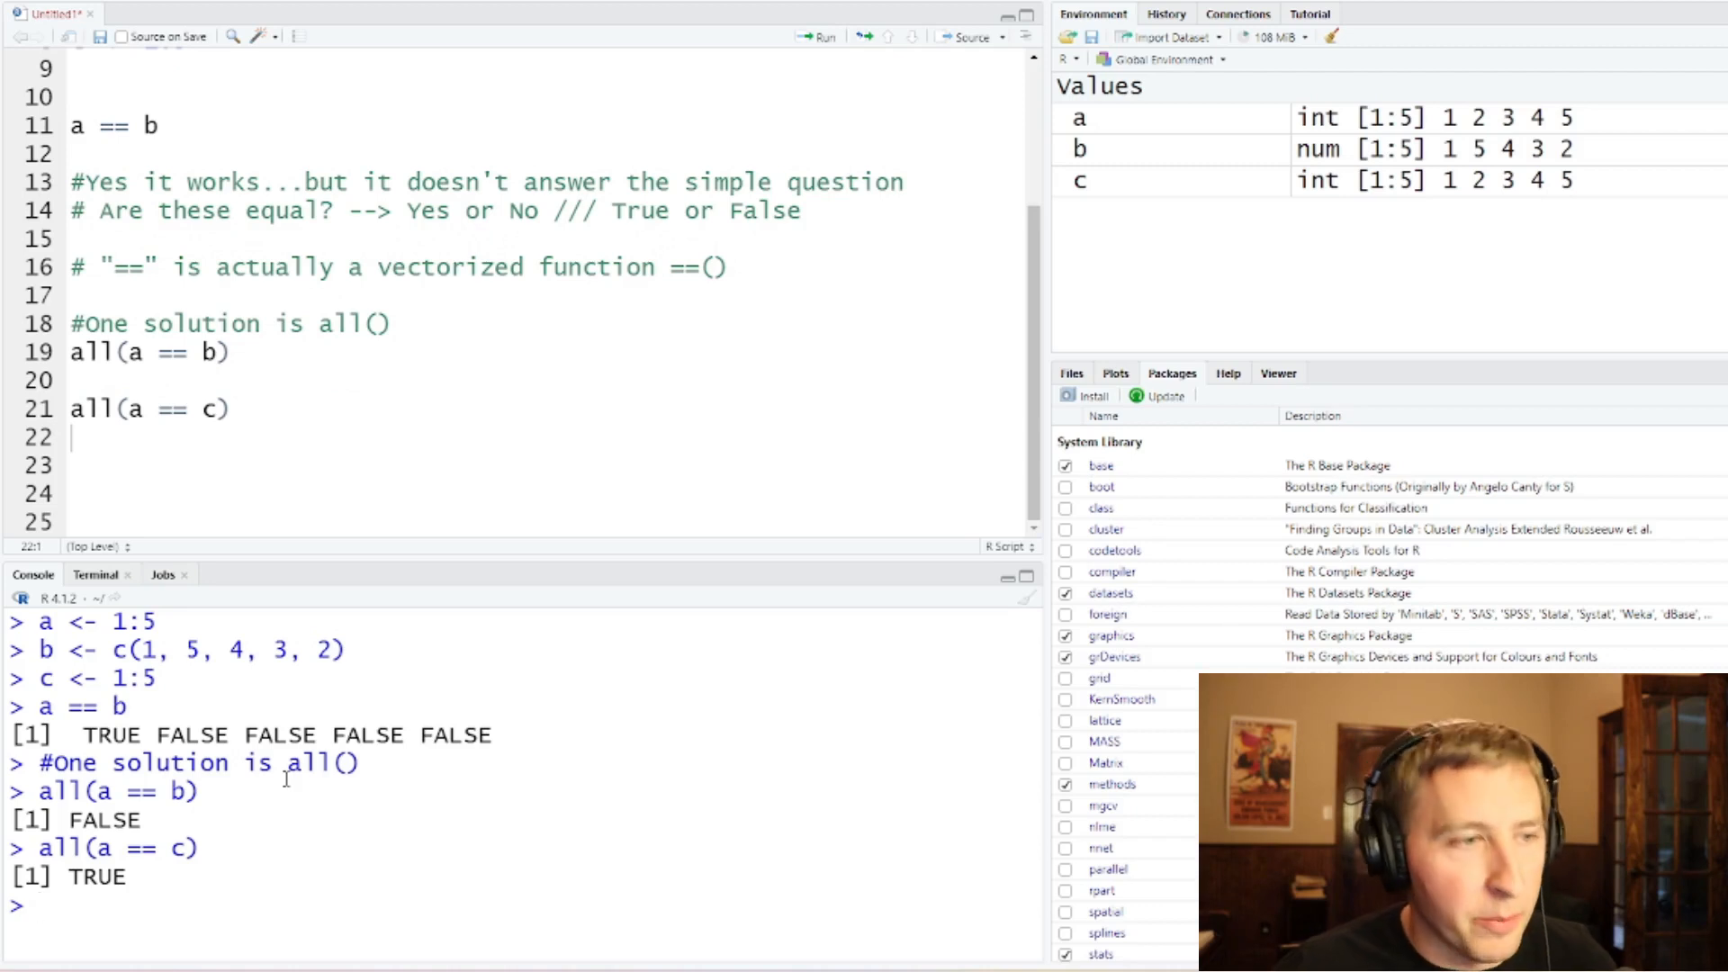
pyautogui.write('#')
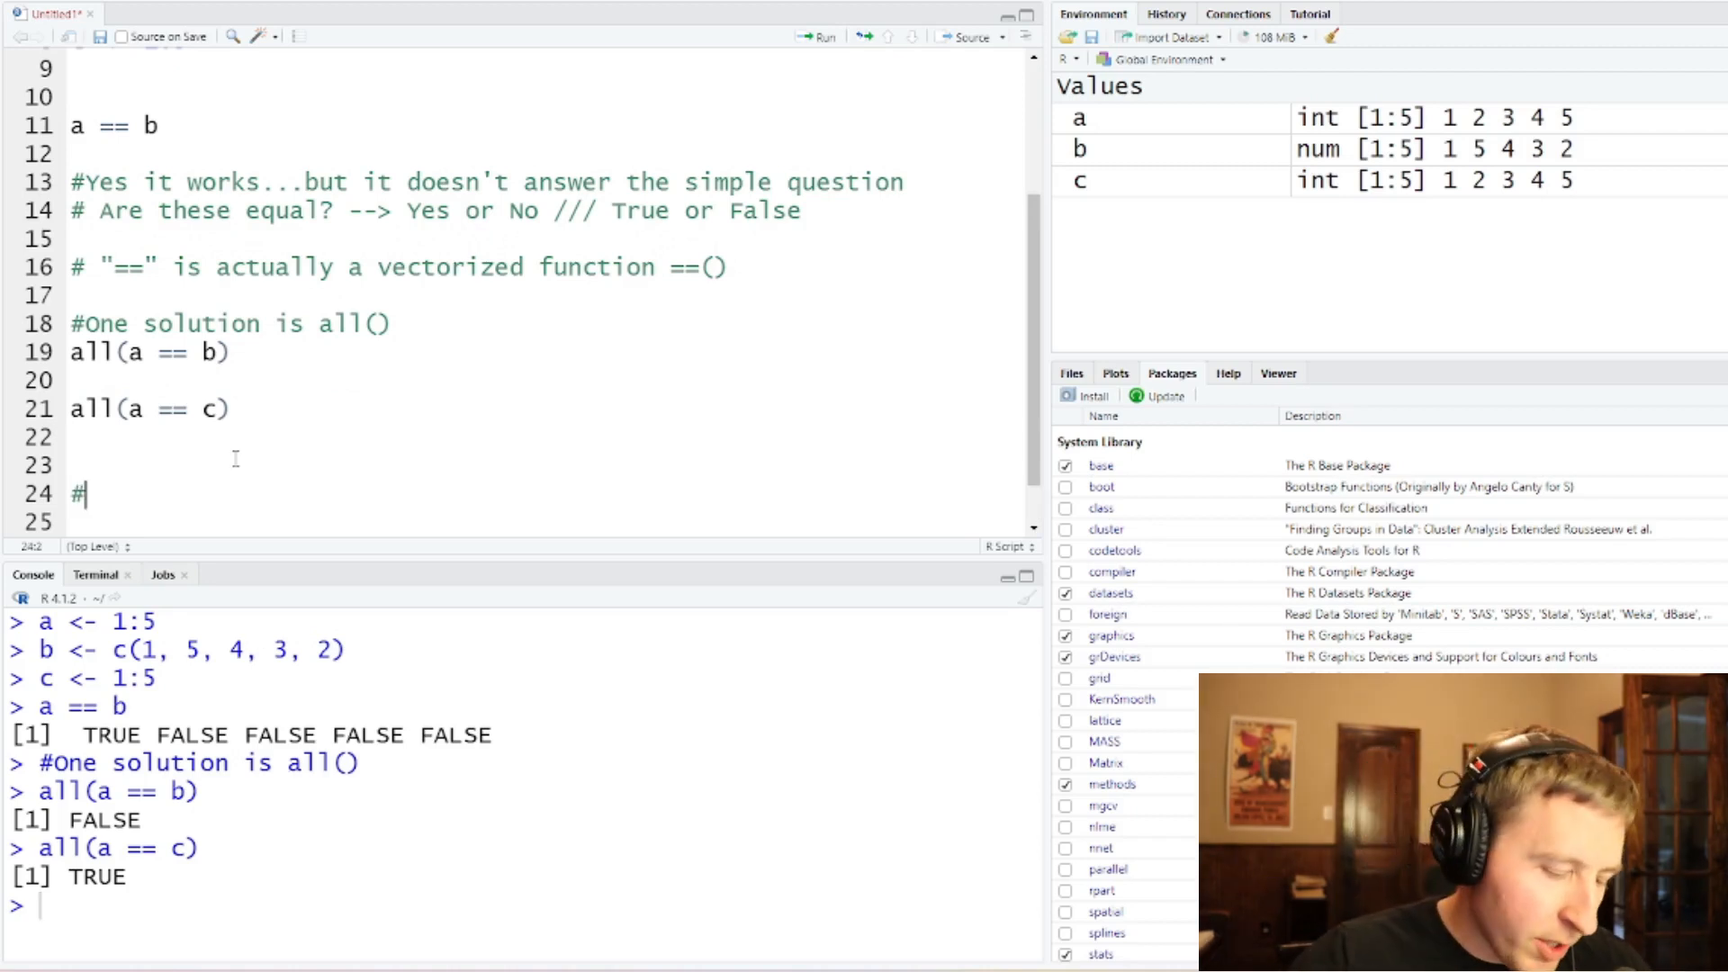
# Step: Comment 'Another solution is identical()', then run identical(a, b) → FALSE and identical(a, c) → TRUE
pyautogui.write('Another solution is using the i')
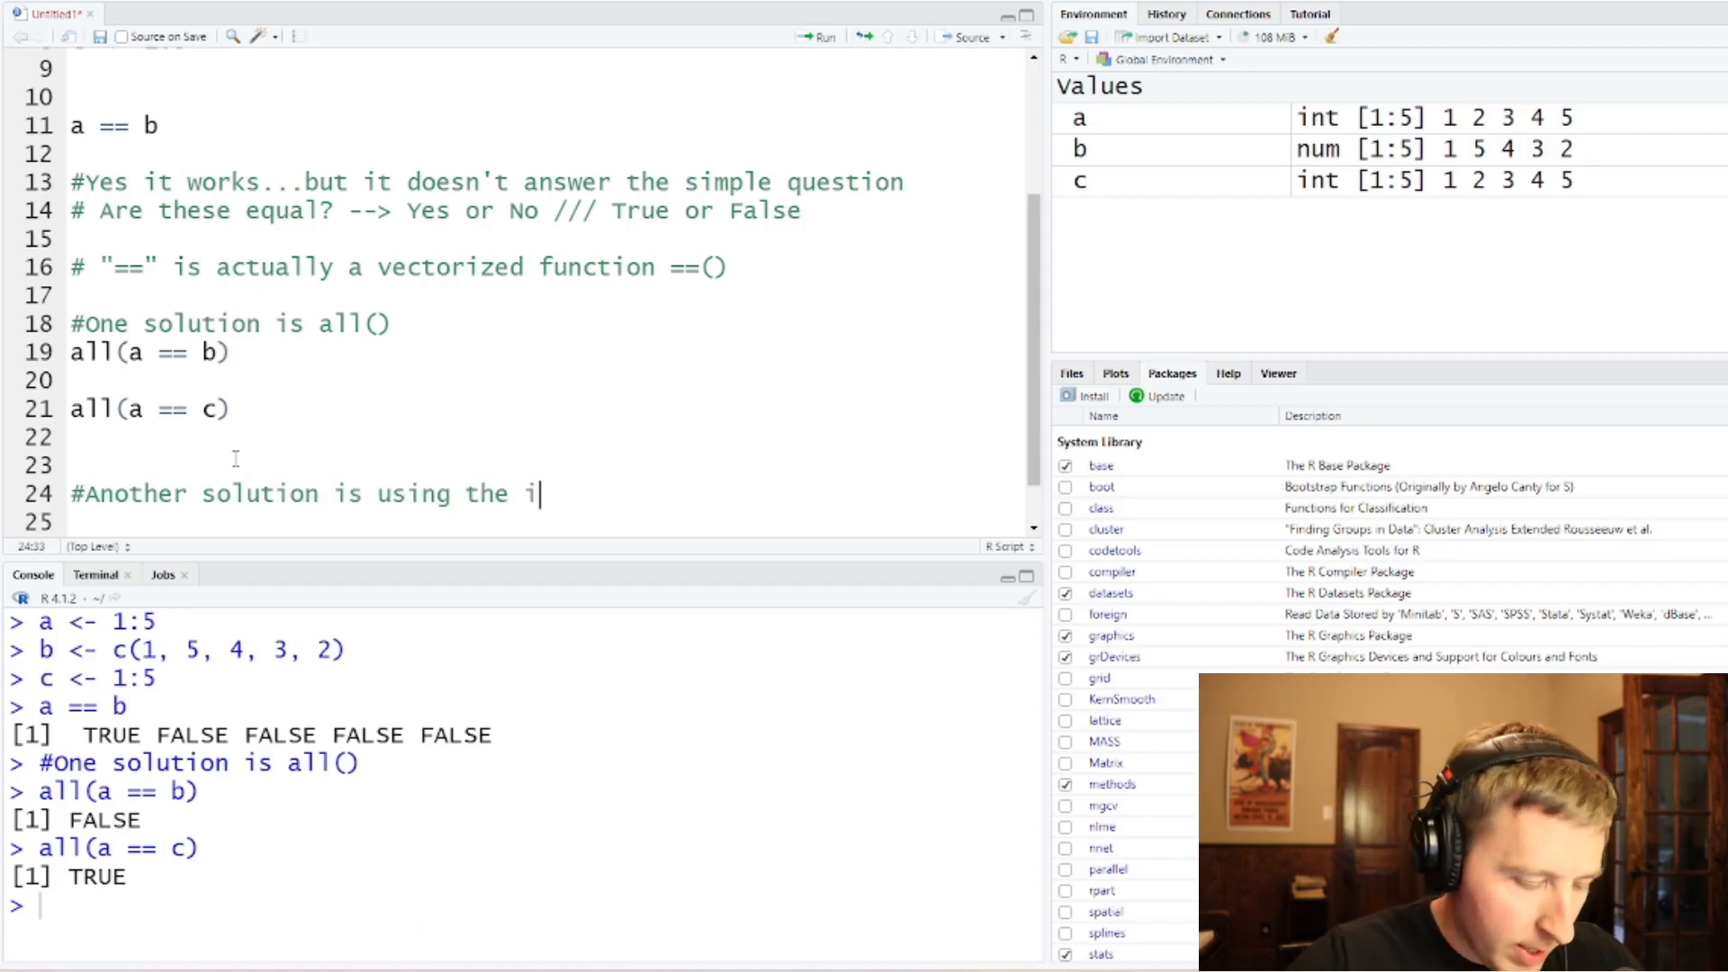
pyautogui.write('dentical()')
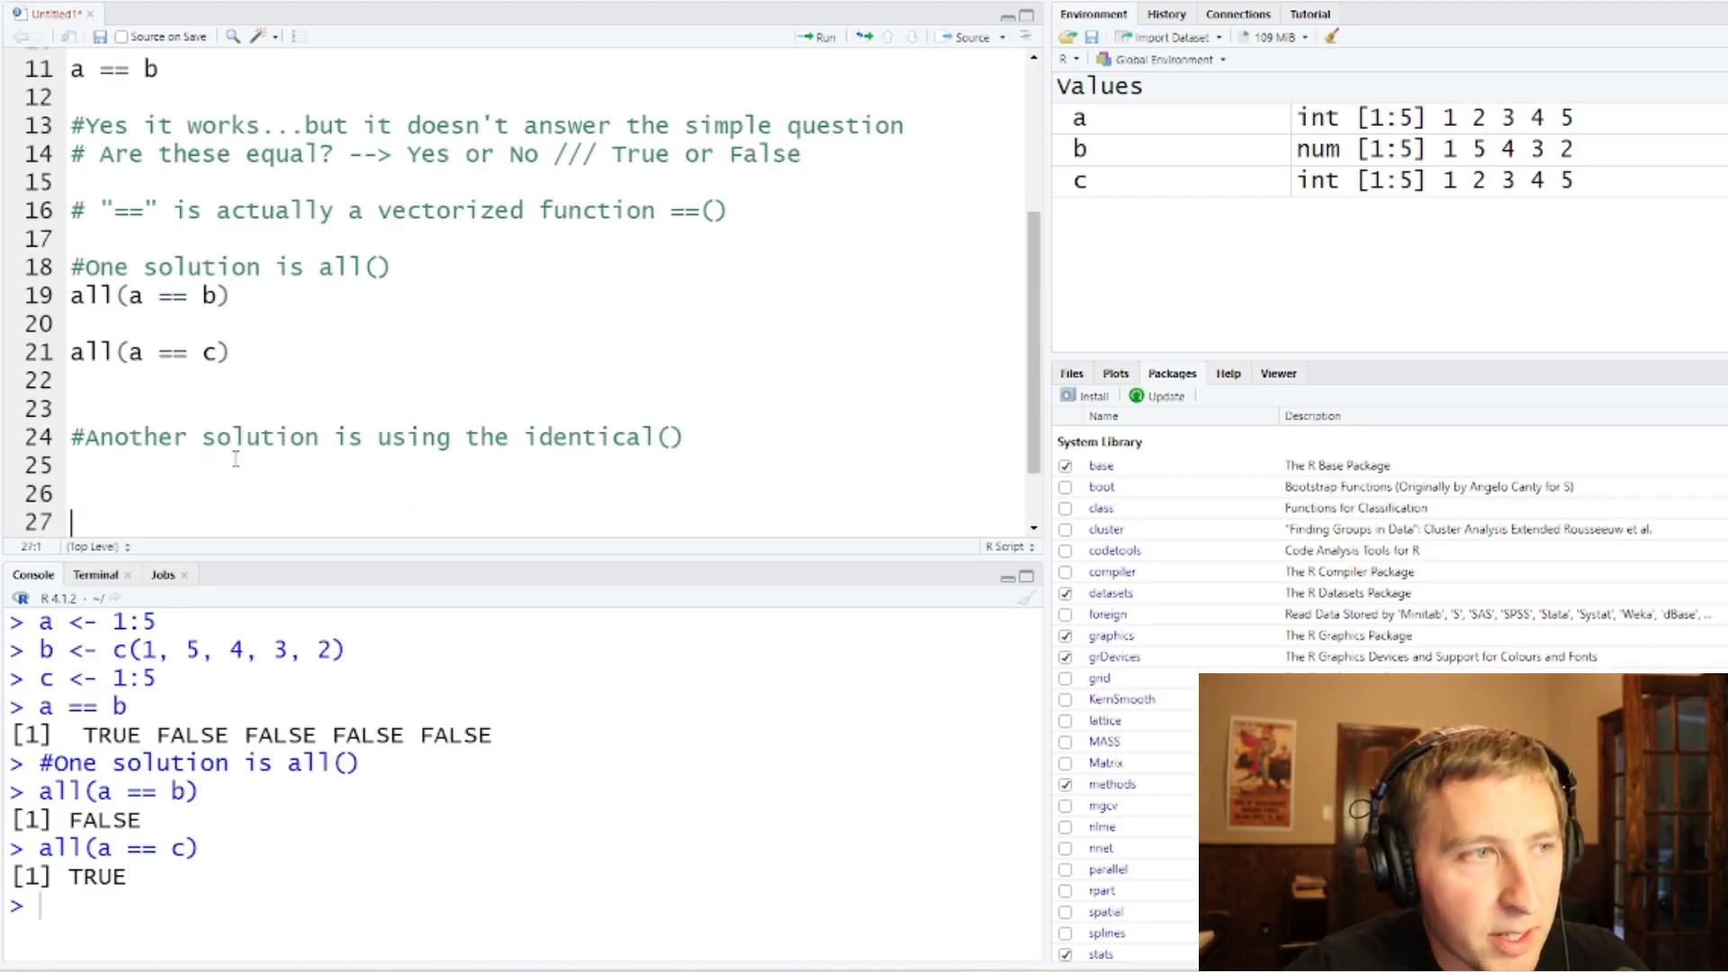
pyautogui.write('id')
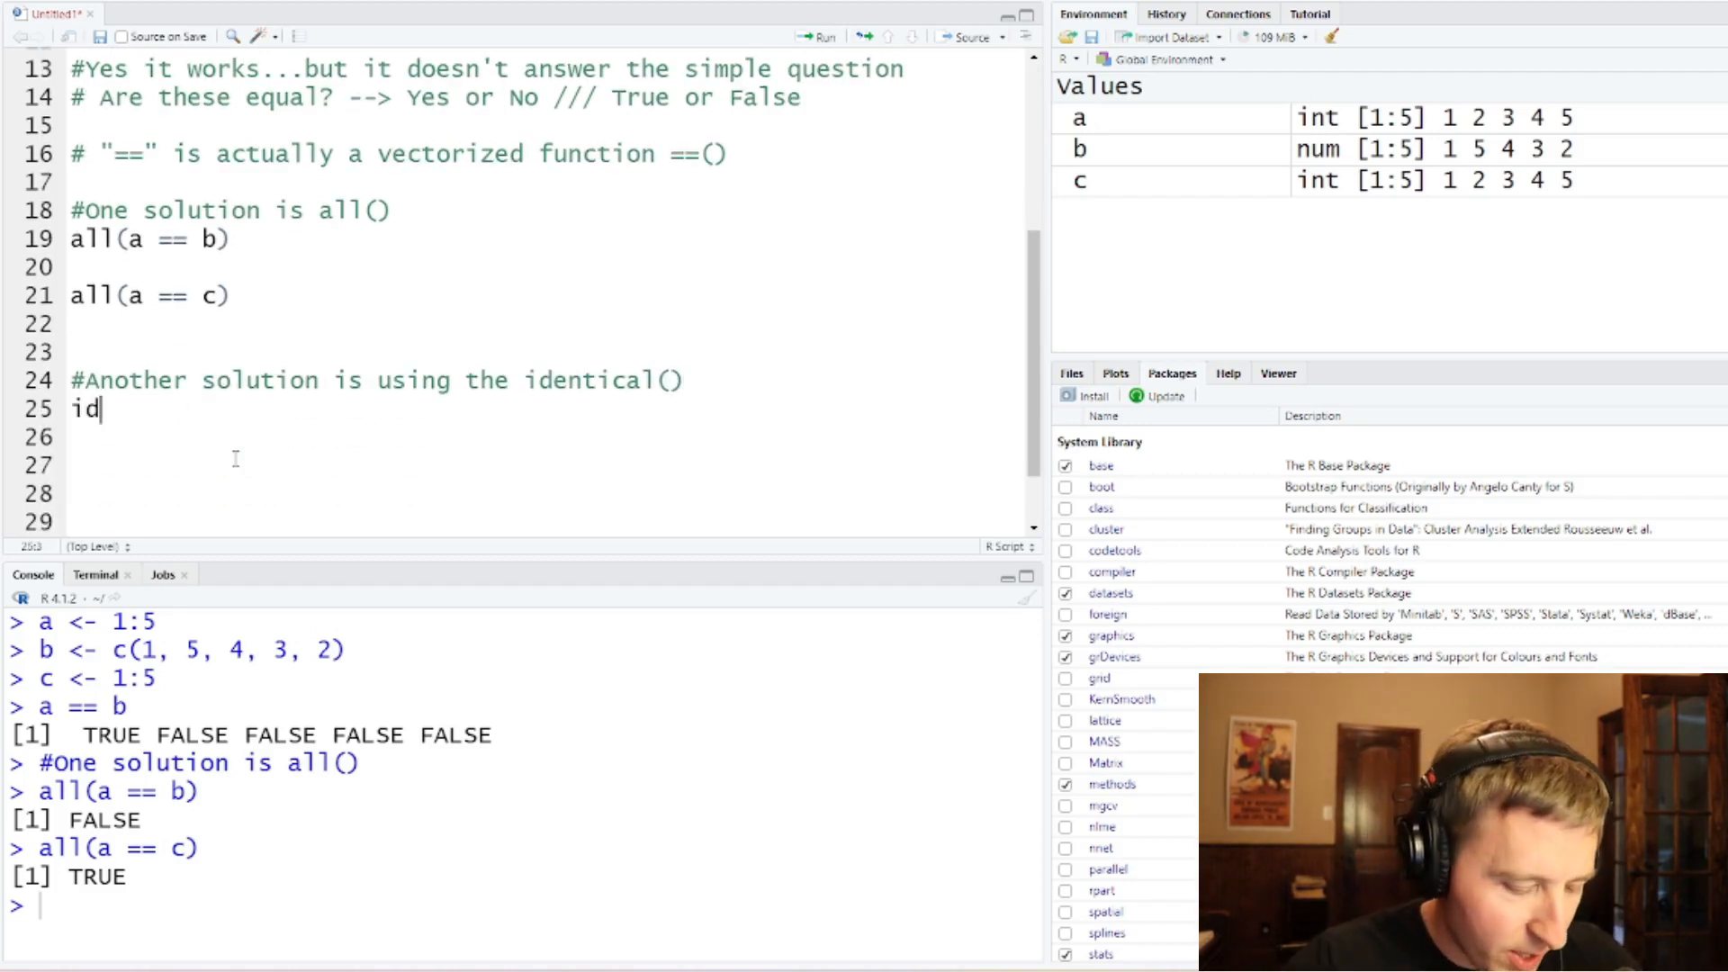
pyautogui.write('entical(')
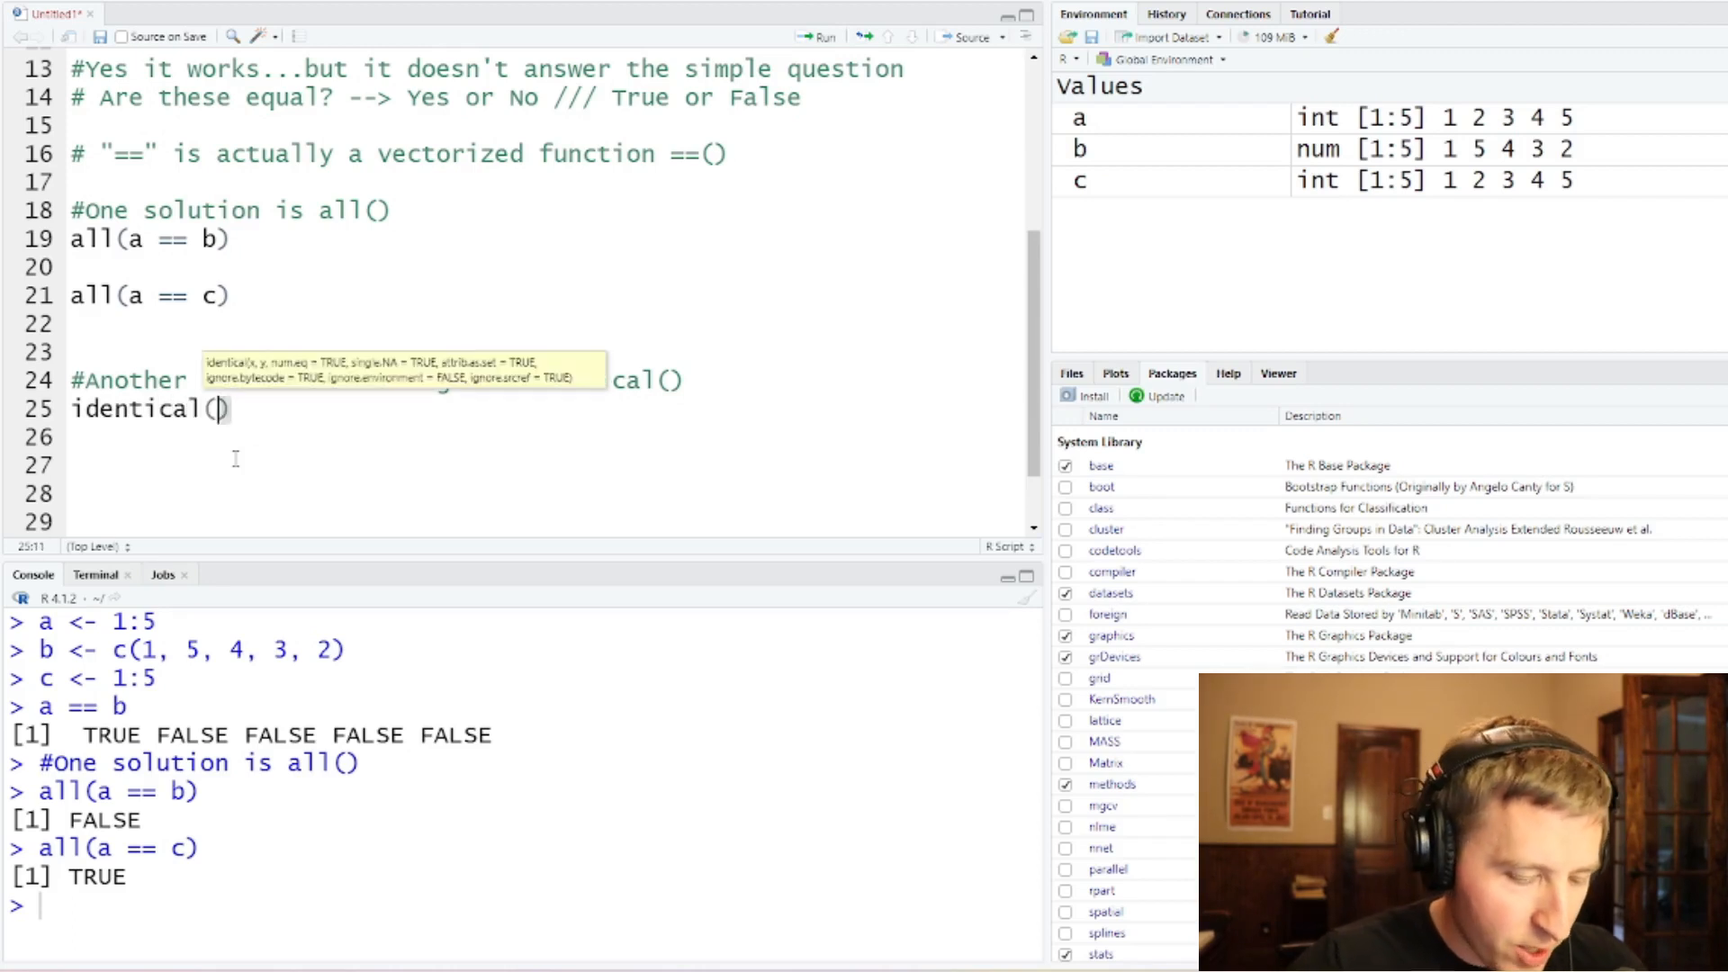
pyautogui.write('a, b')
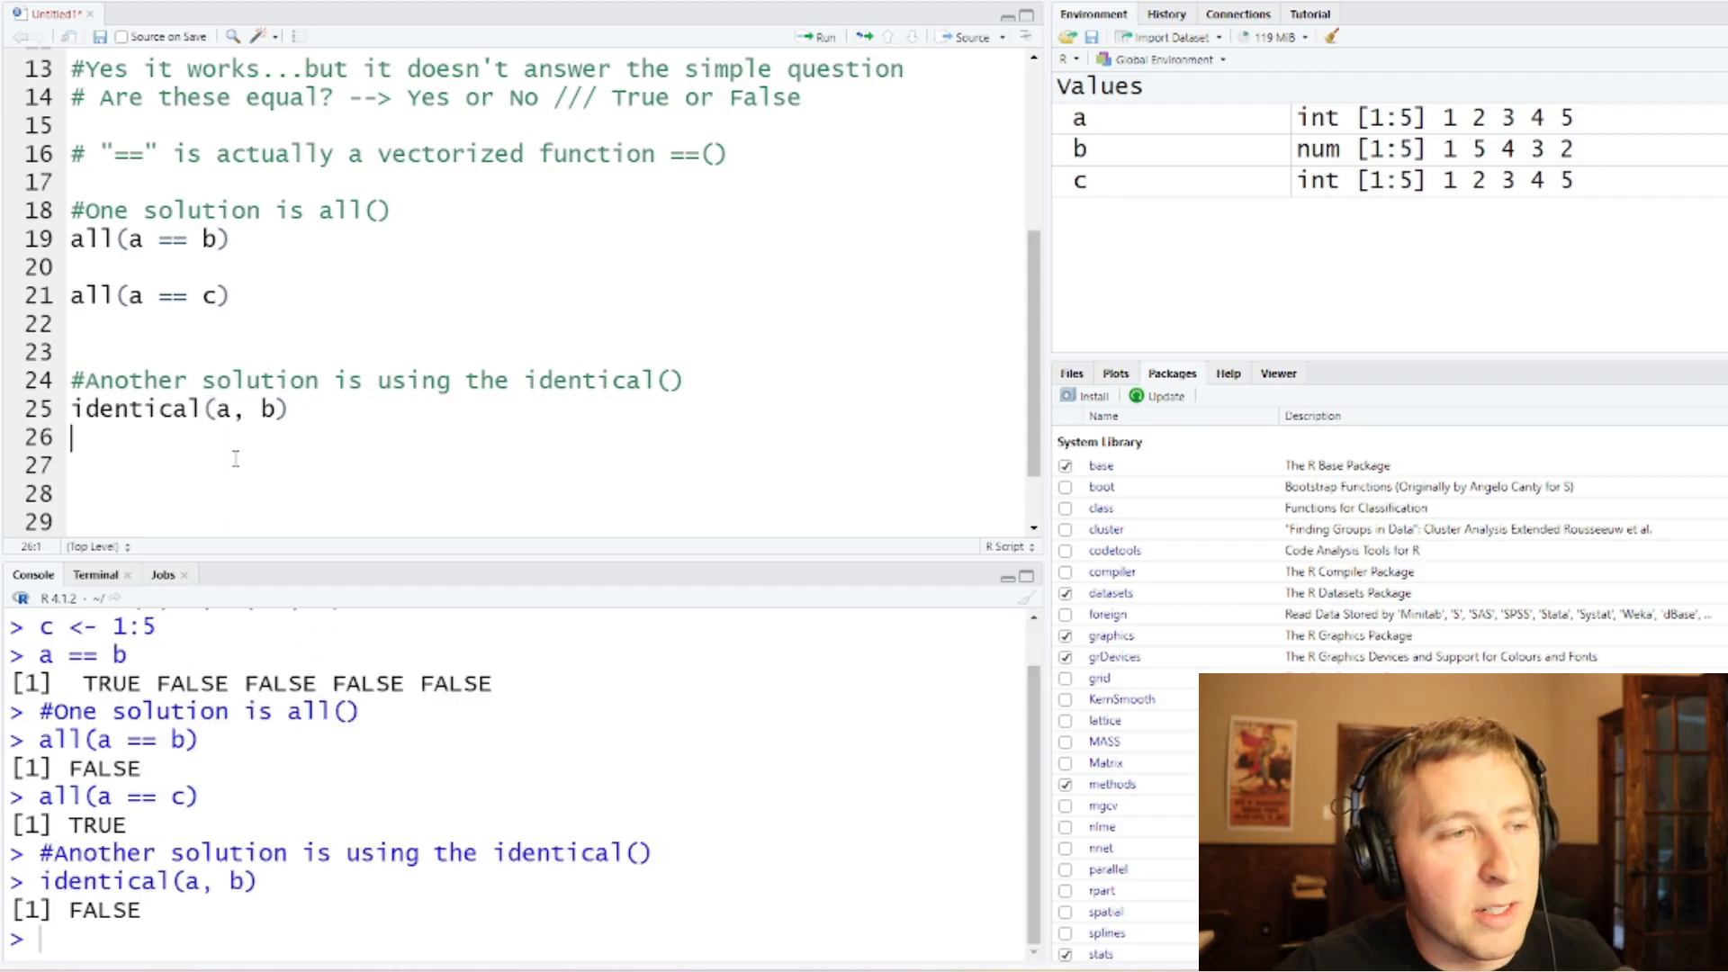
pyautogui.write('id')
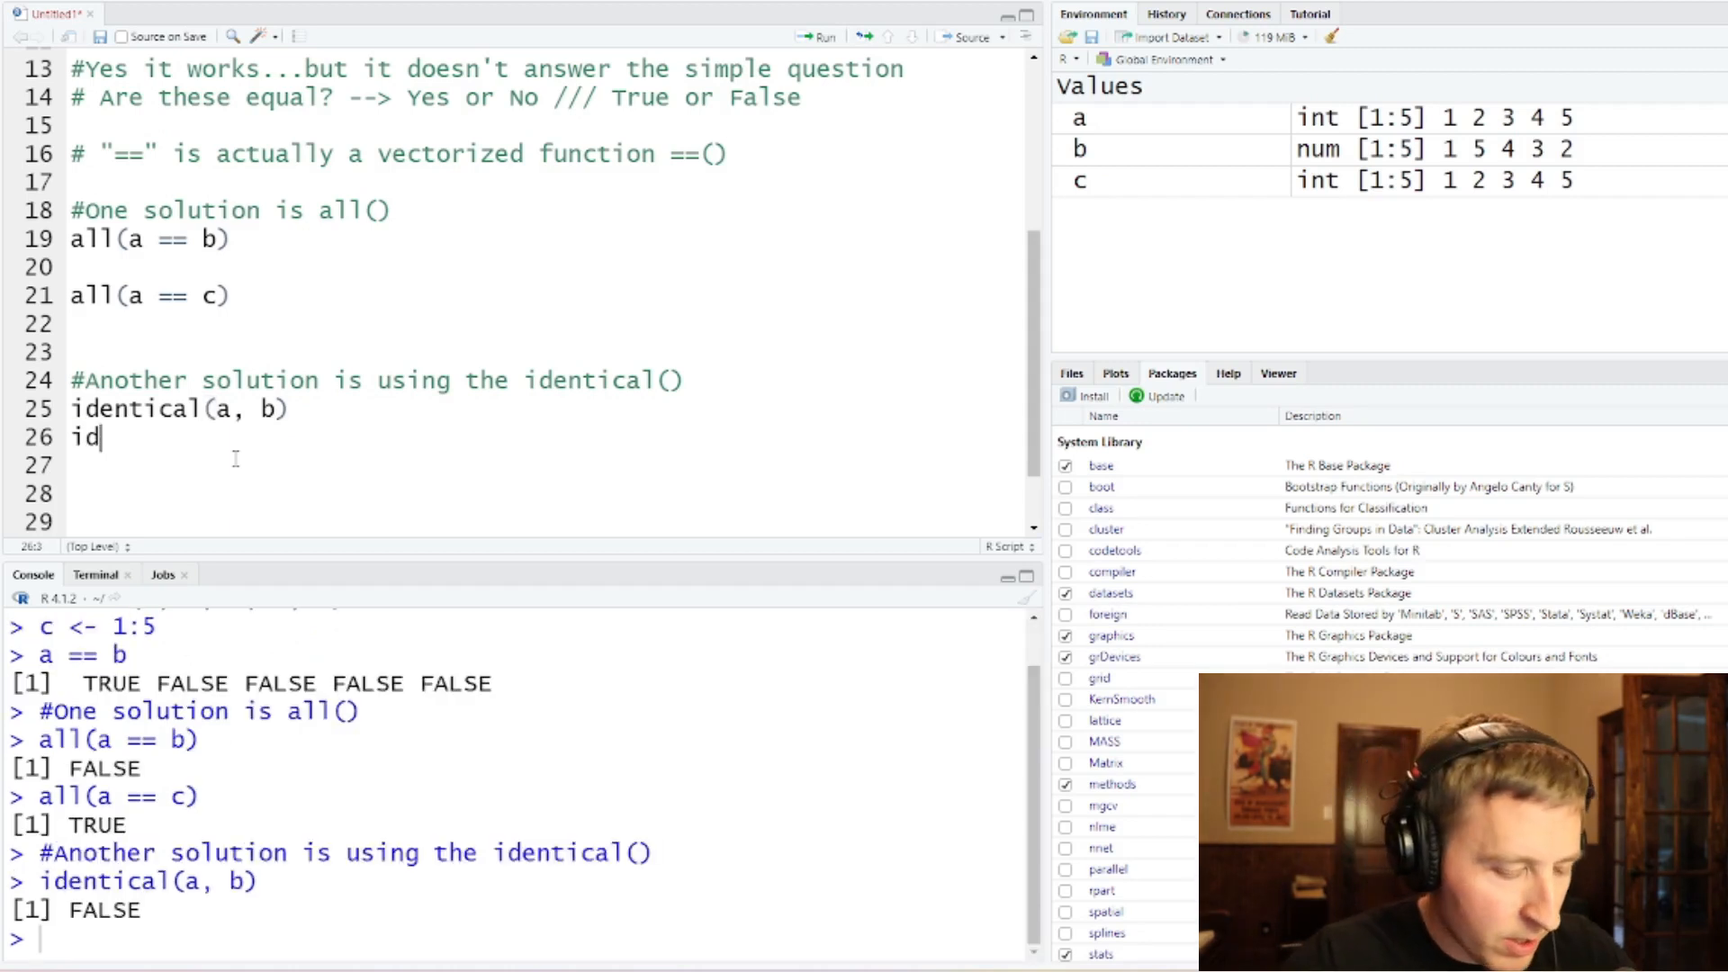
pyautogui.write('entical(a, c')
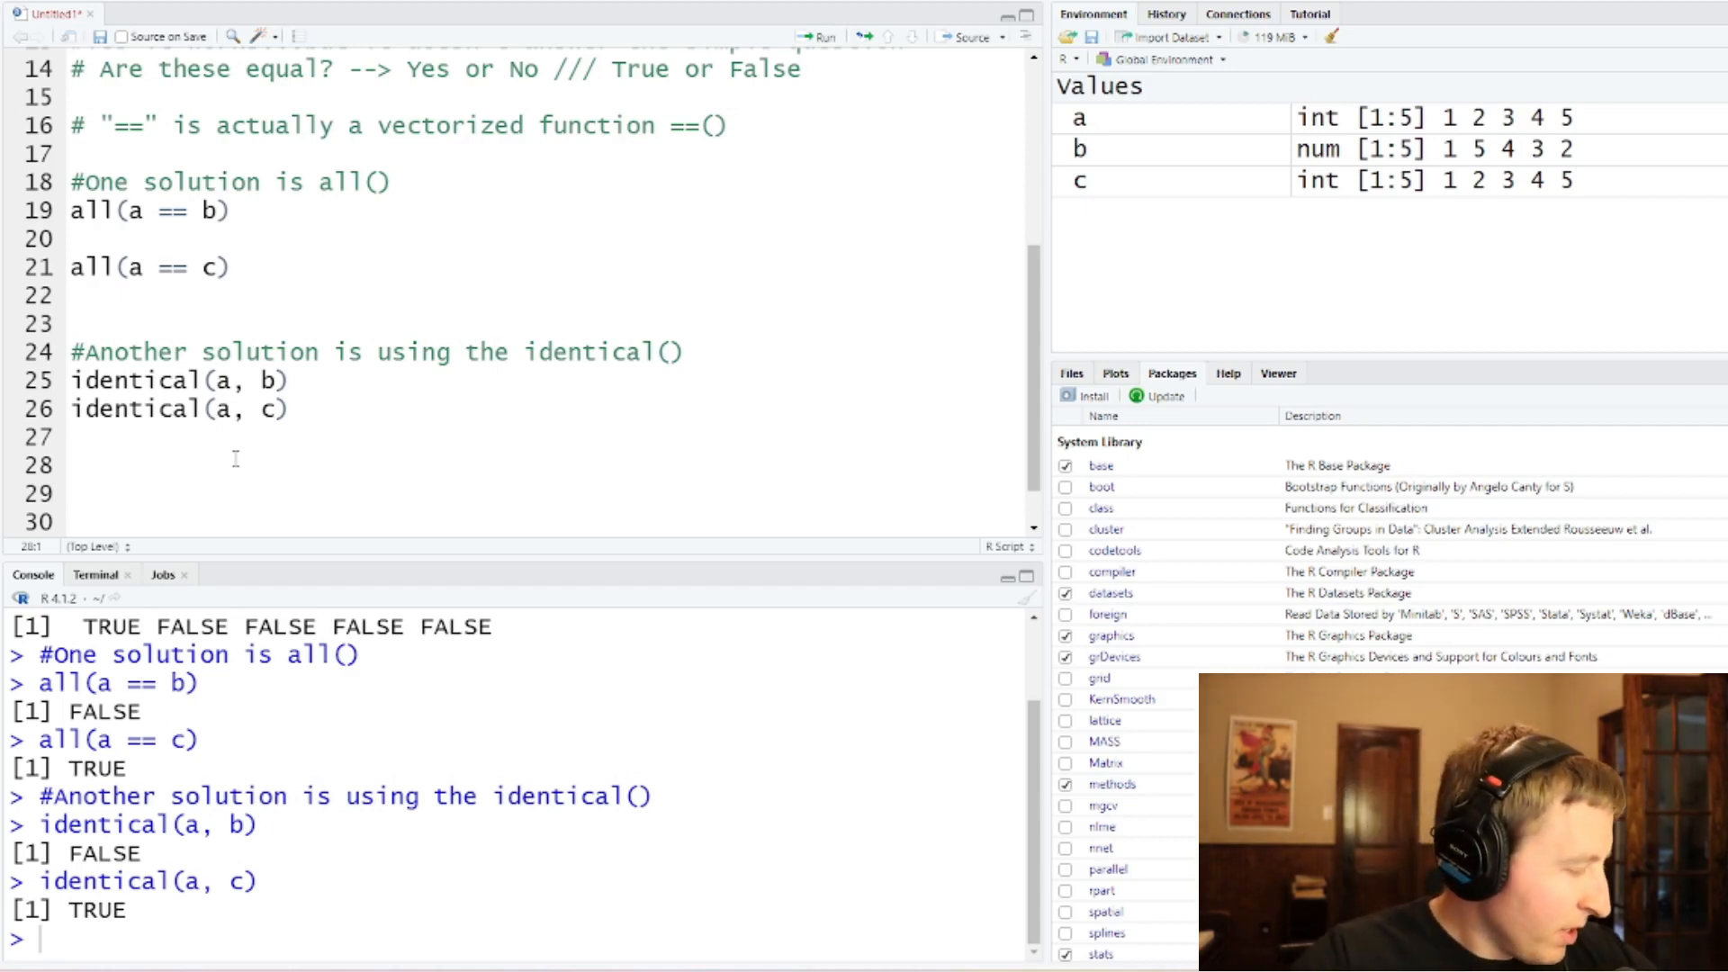
pyautogui.write('#')
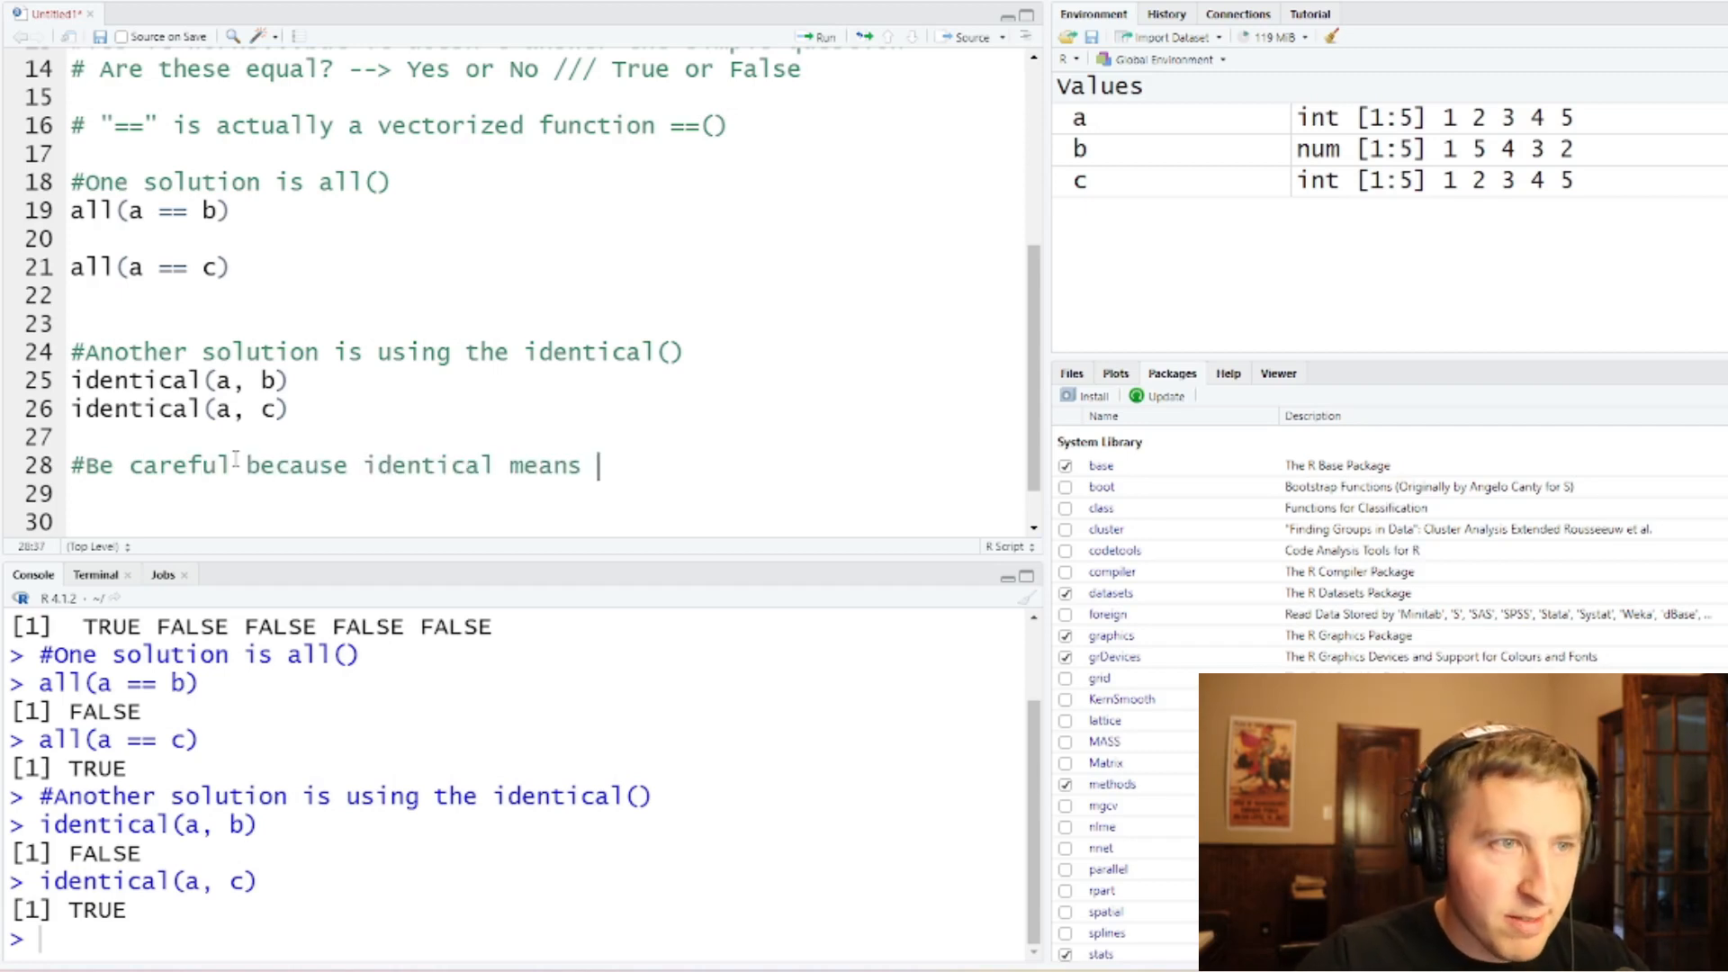
# Step: Finish the 'exactly the same' caution, define d <- c(1, 2, 3, 4, 5), and run identical(a, d) → FALSE
pyautogui.write('exactly')
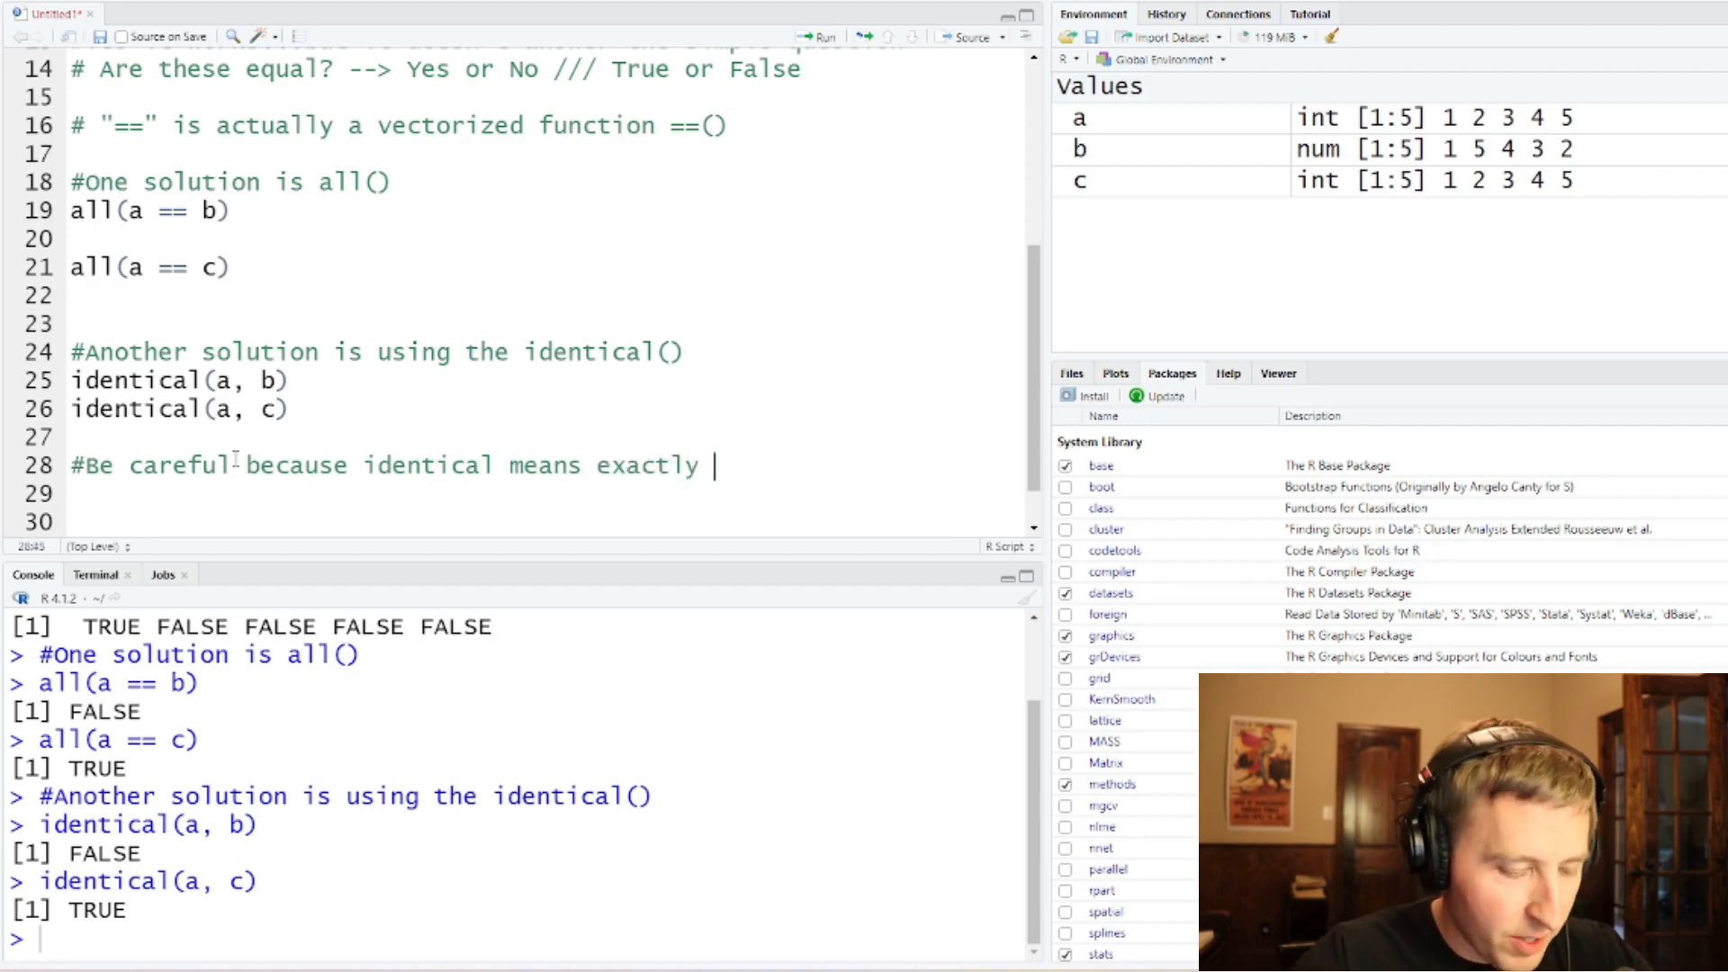
pyautogui.write('the same')
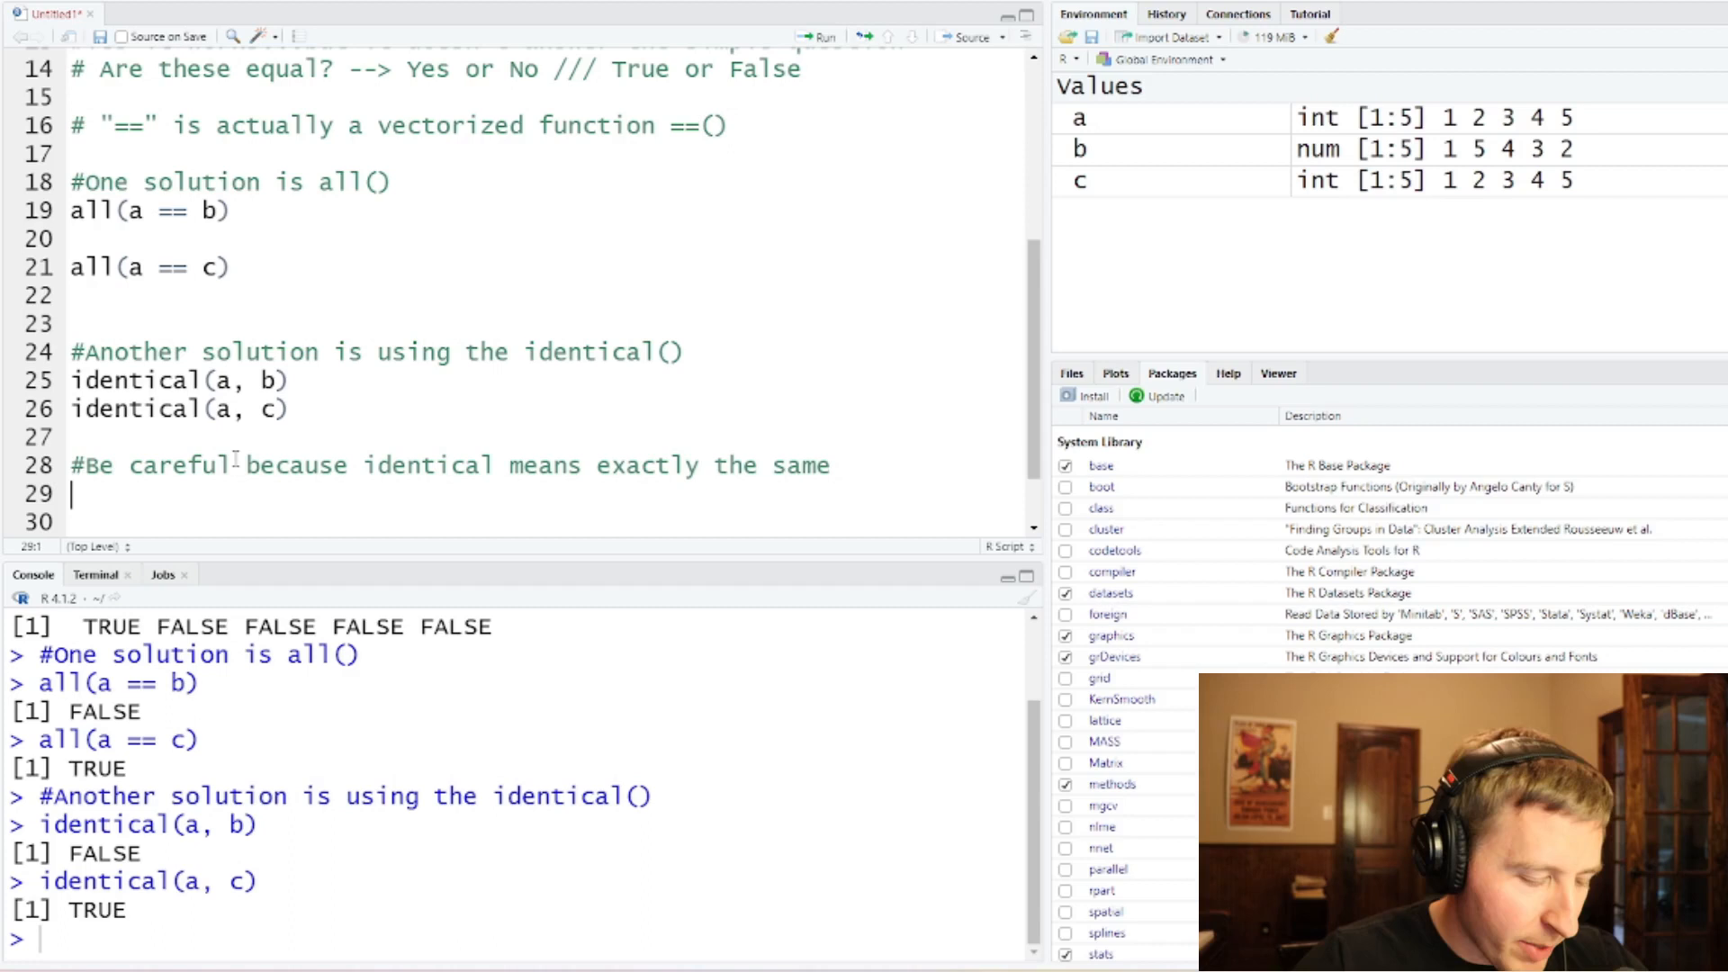
pyautogui.write('d <-')
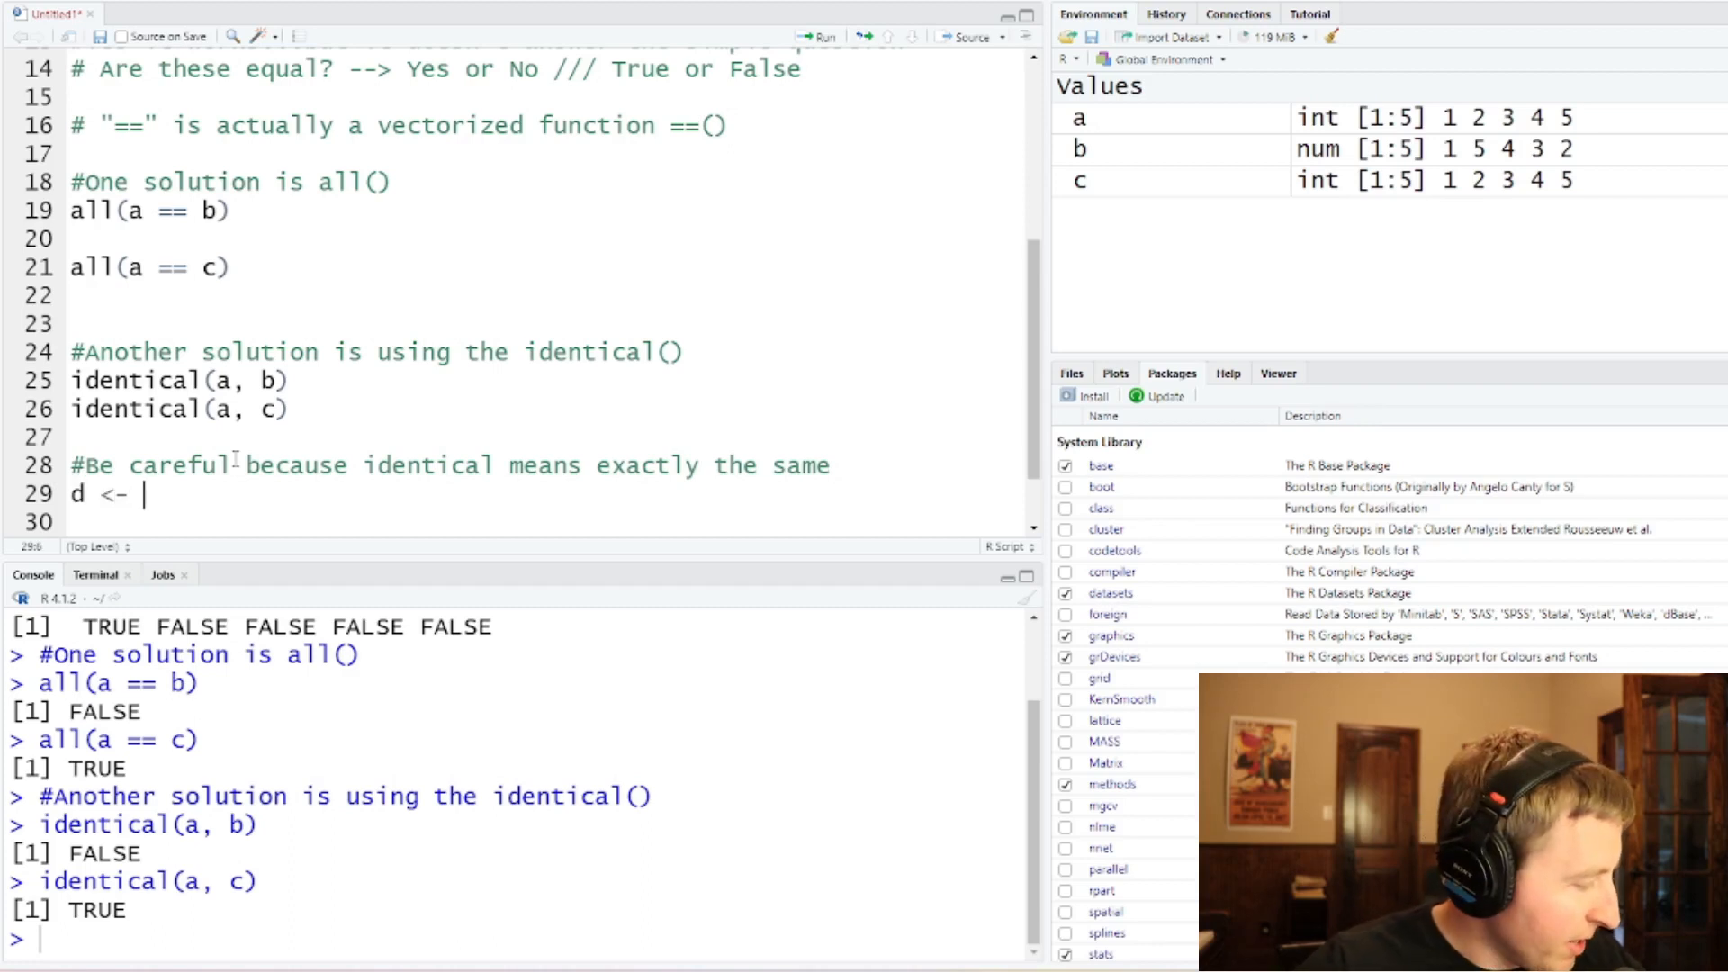
pyautogui.write('c')
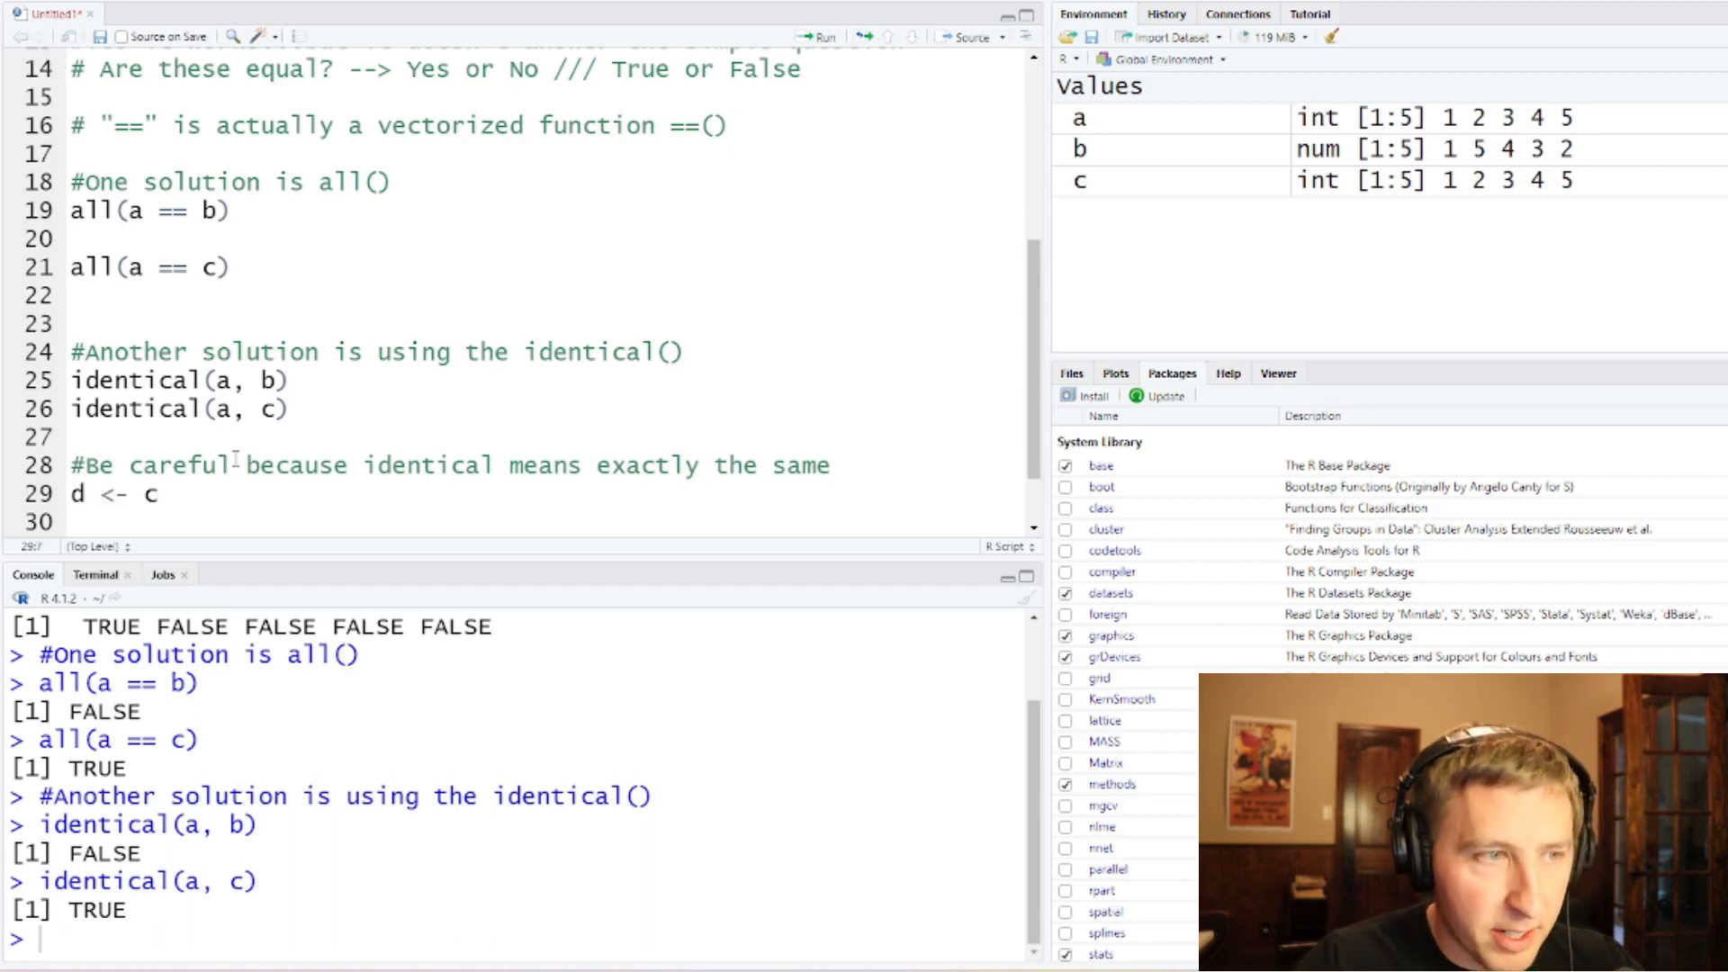
pyautogui.write('(1,')
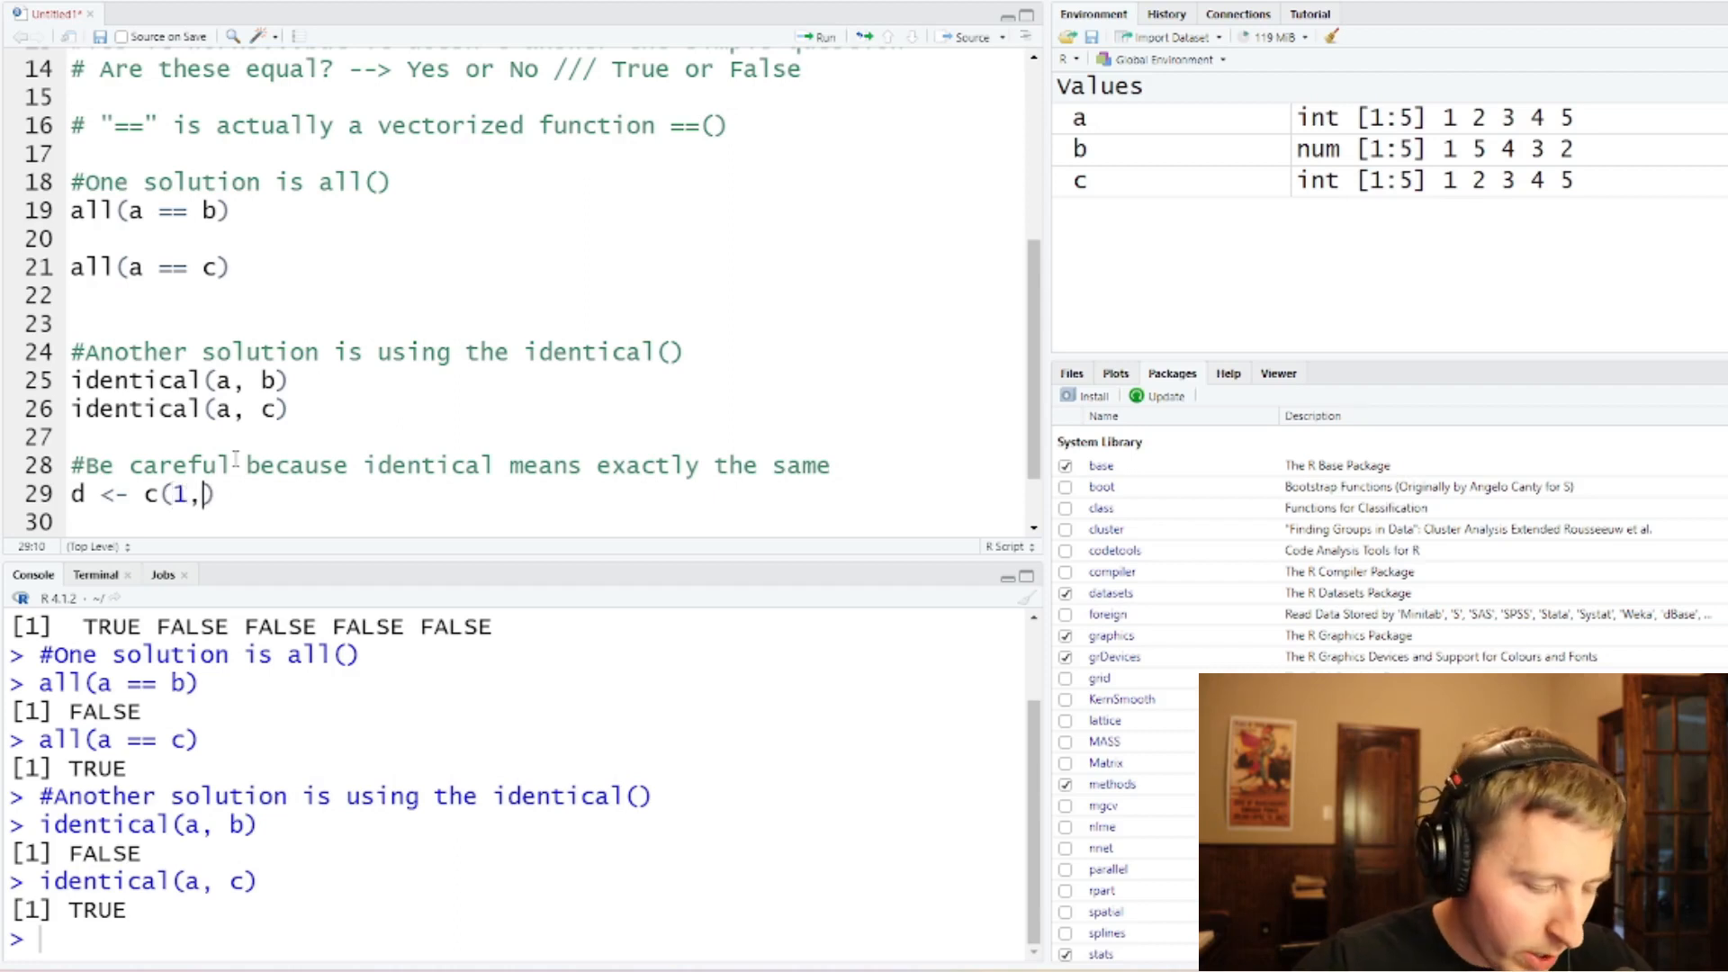
pyautogui.write('2, 3, 4, 6')
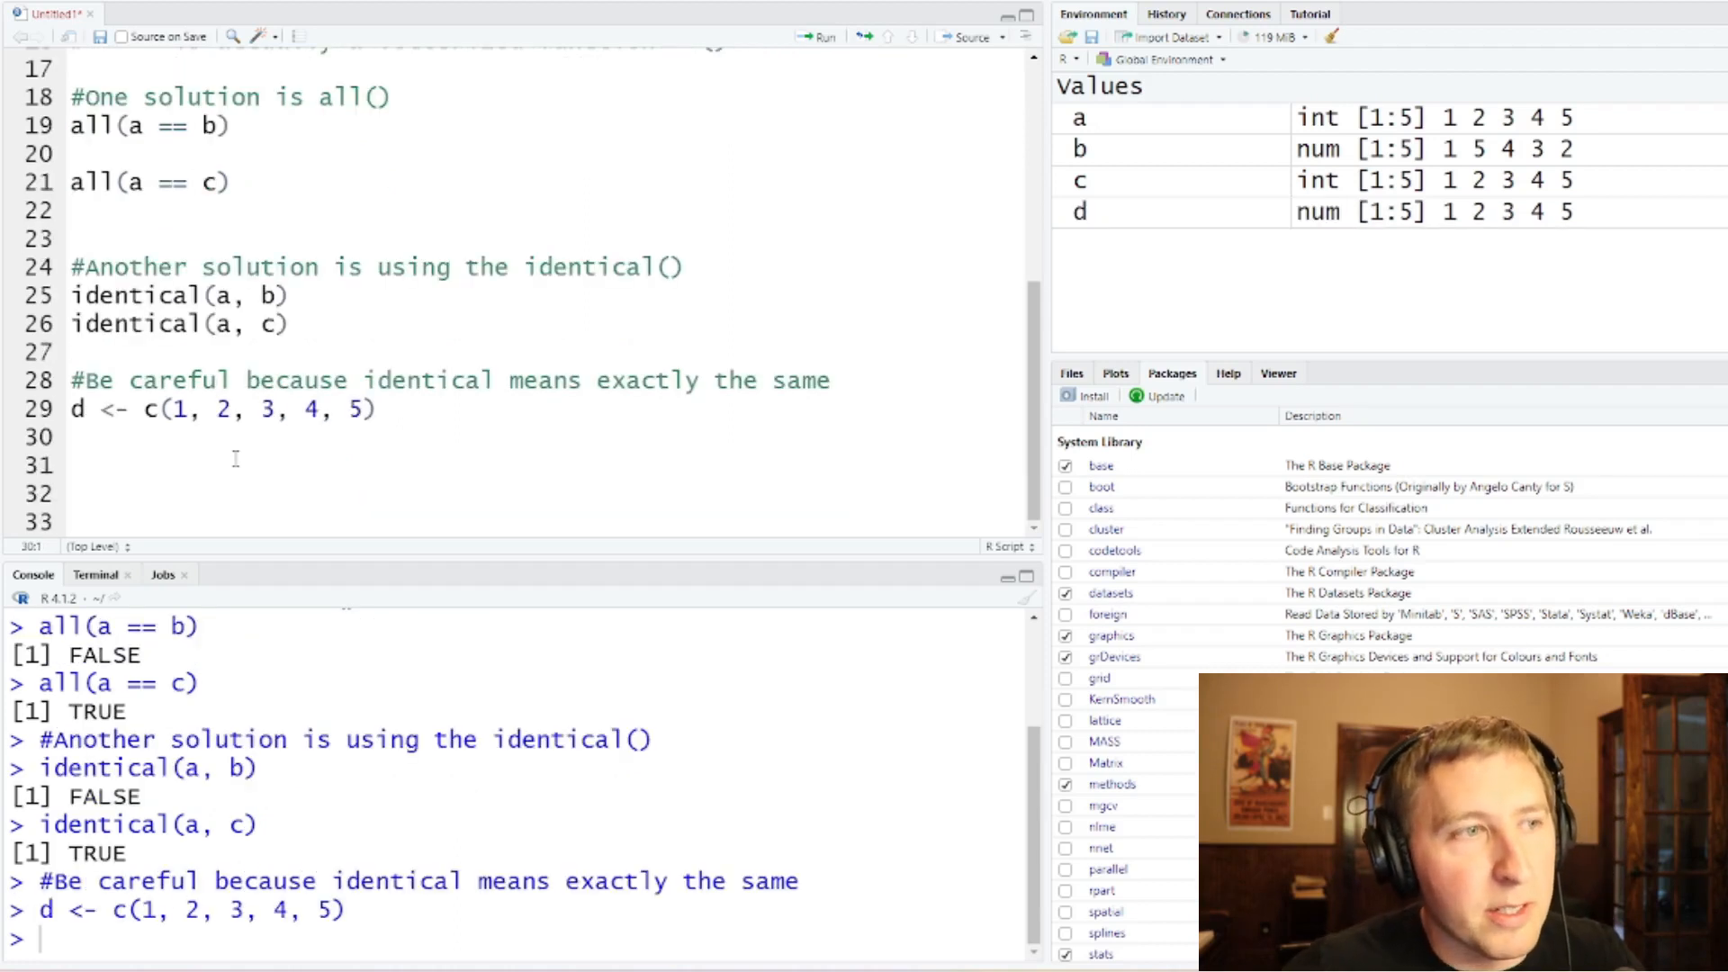
pyautogui.write('i')
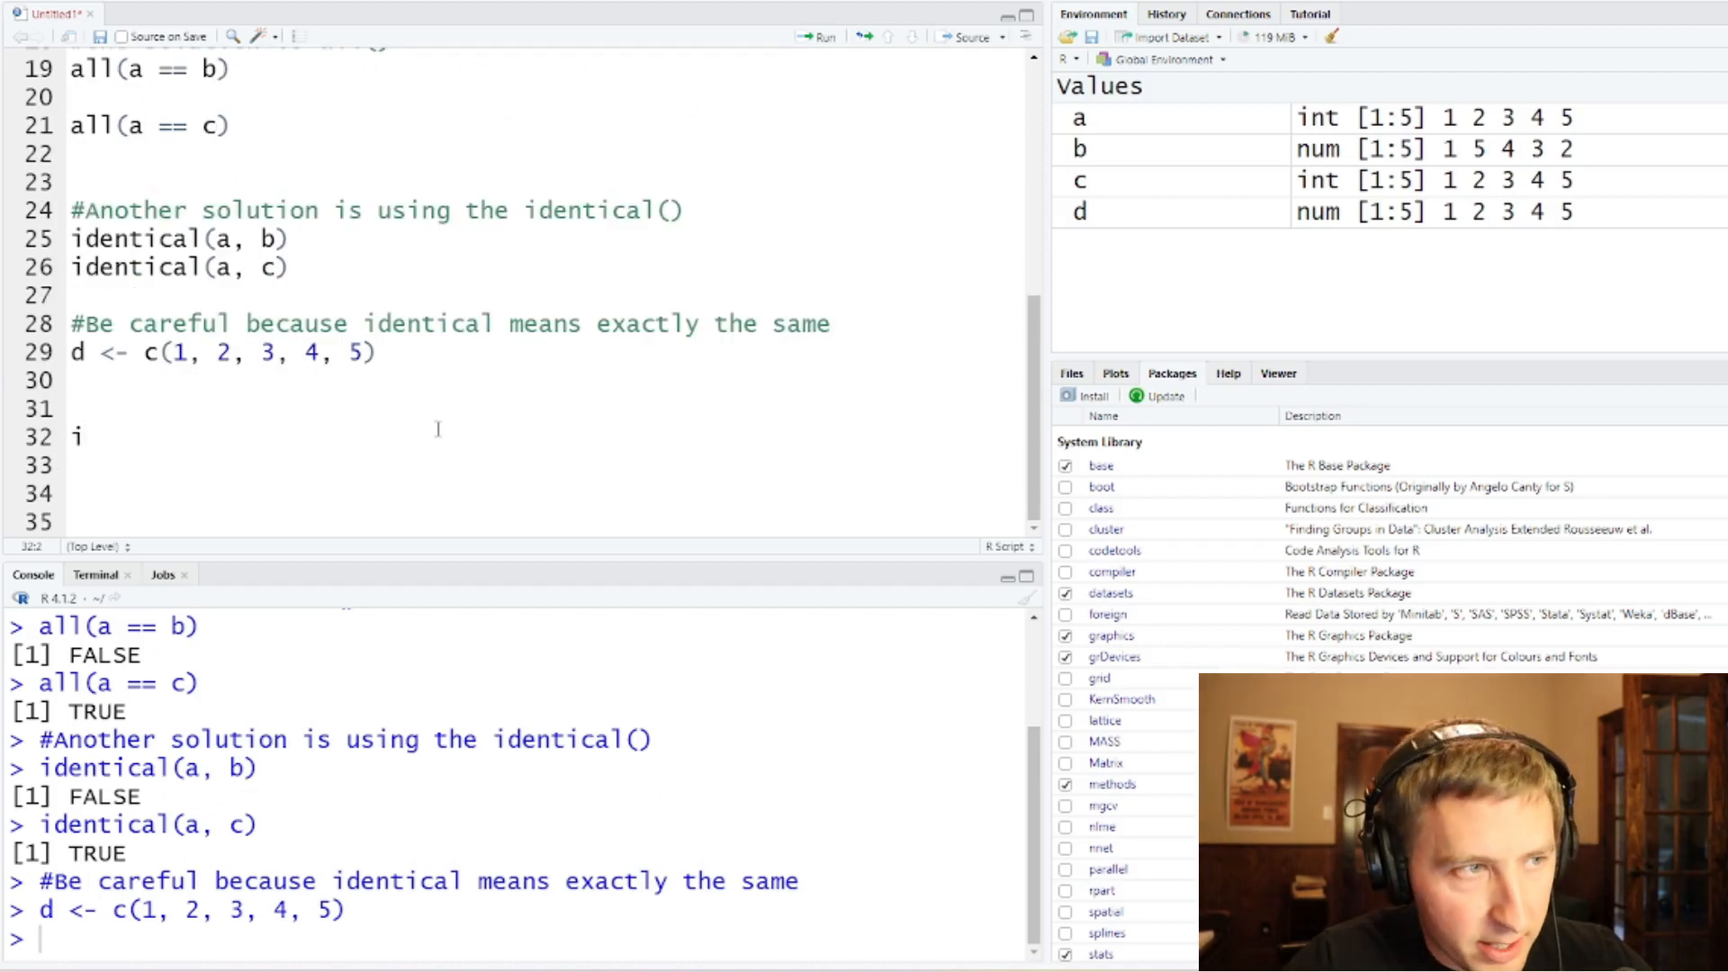
pyautogui.write('denti')
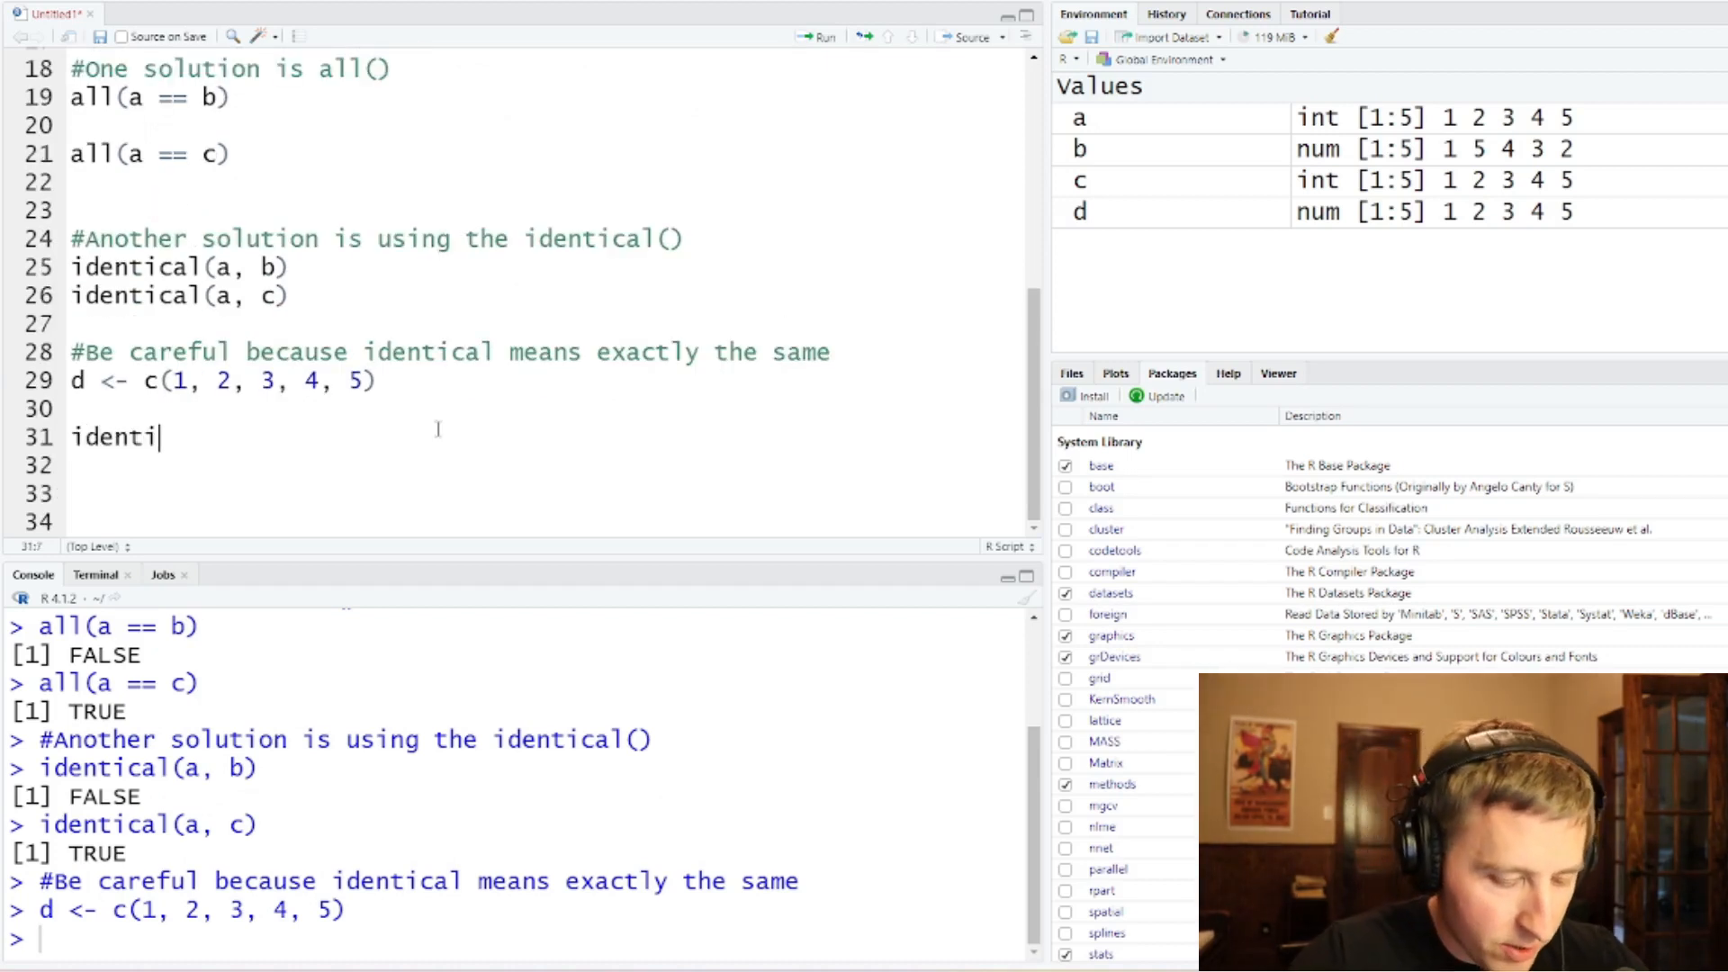
pyautogui.write('cal(')
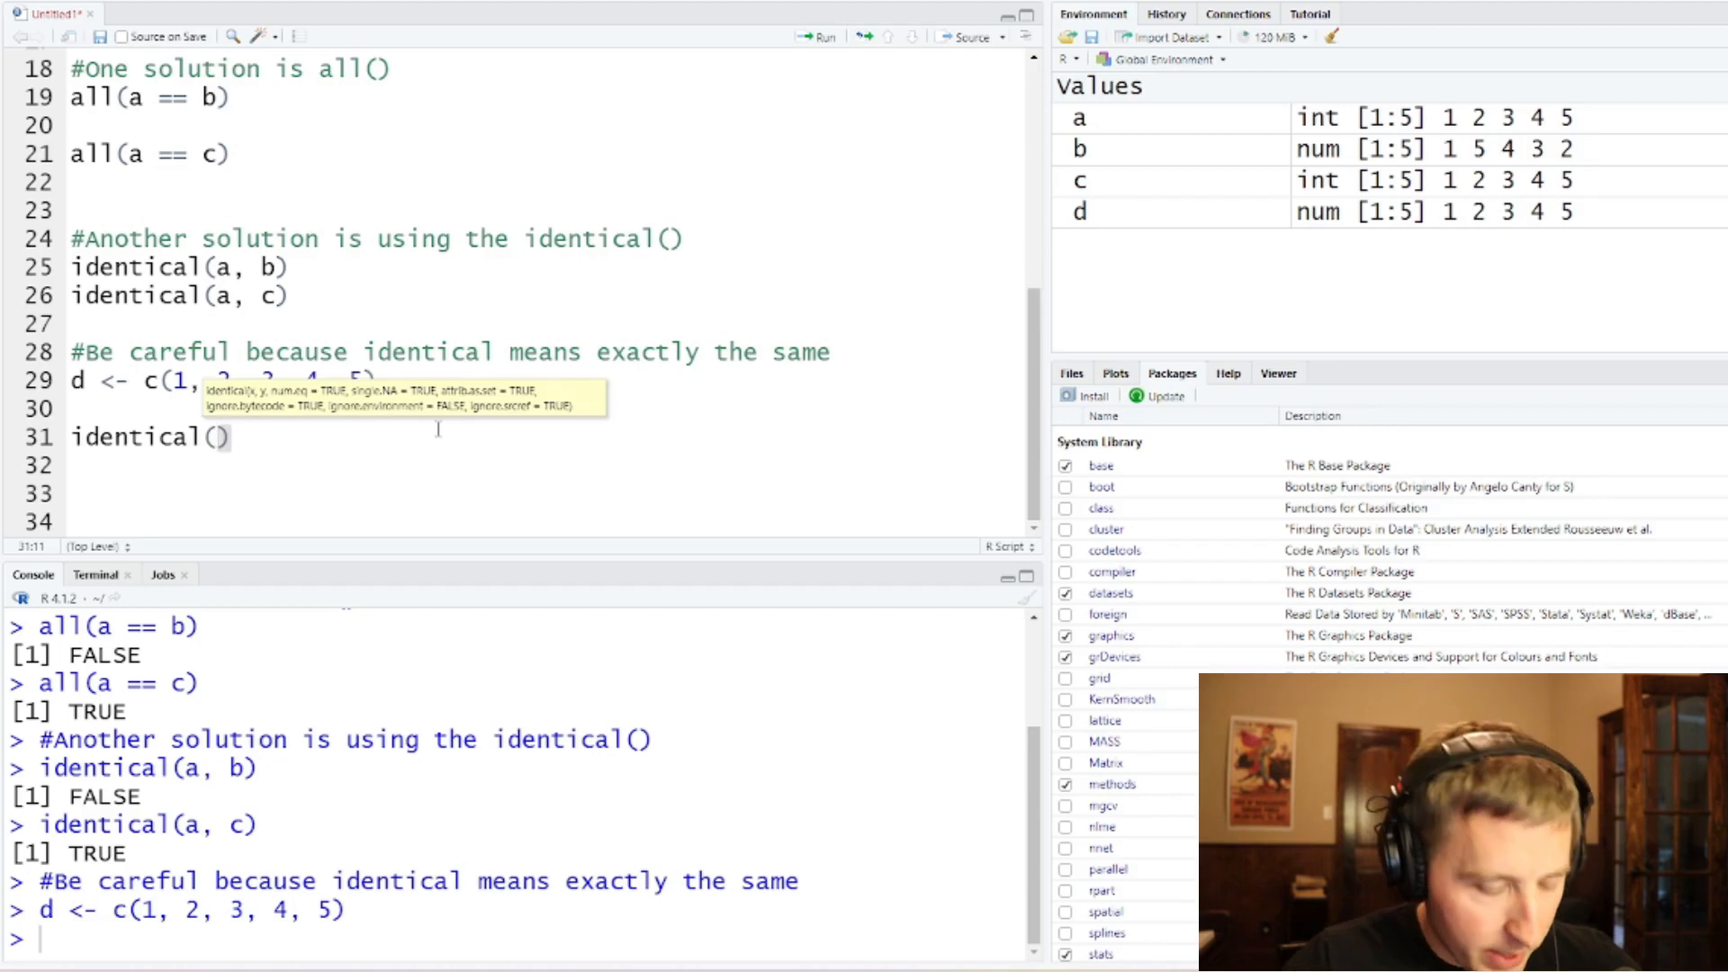
pyautogui.write('a, d')
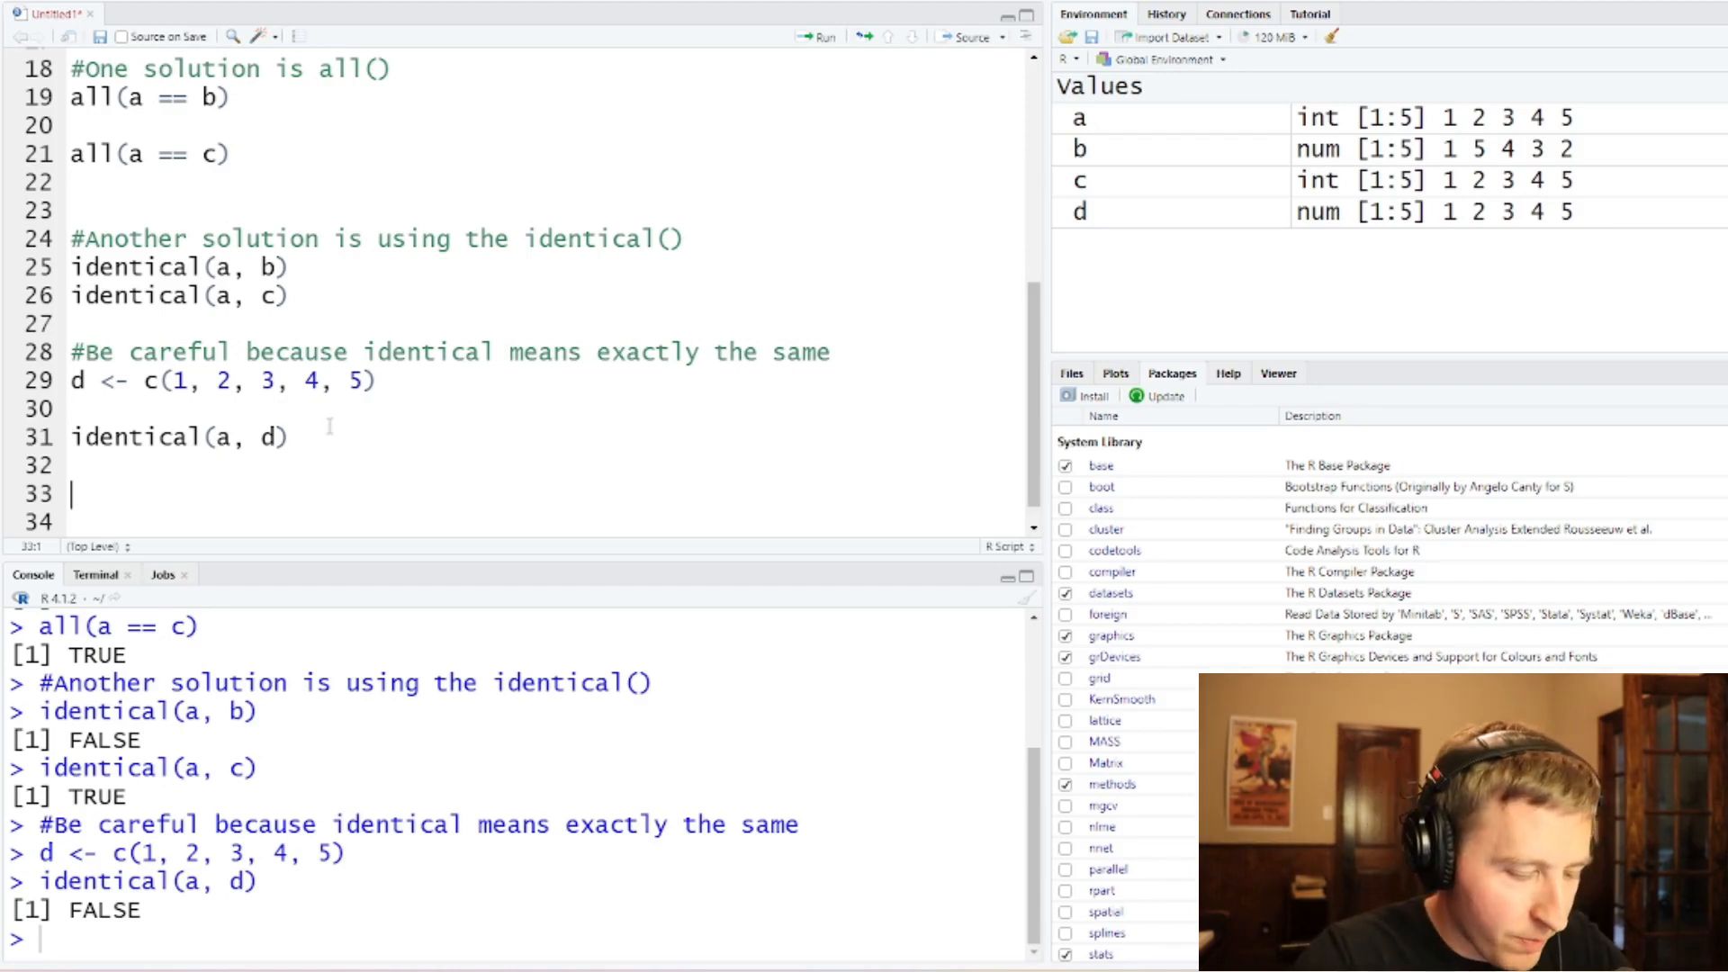
# Step: Add '#Why is this FALSE?' and run typeof(a) → "integer" and typeof(d) → "double"
pyautogui.write('#Why is this')
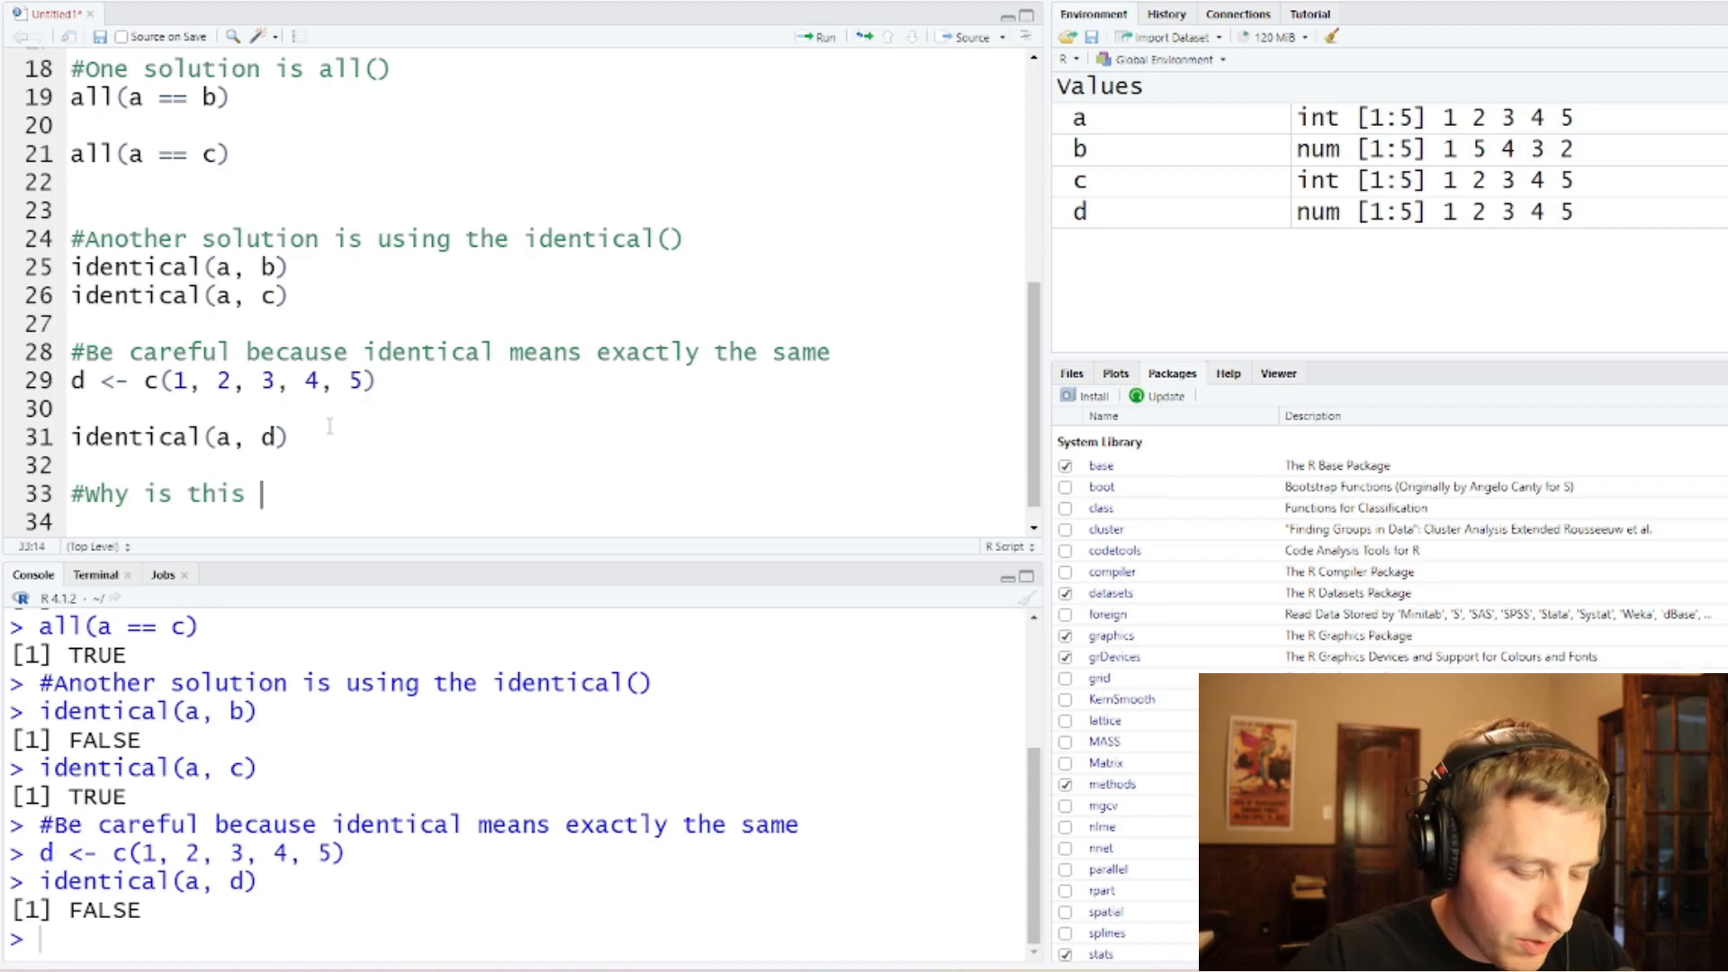
pyautogui.write('FALSE?')
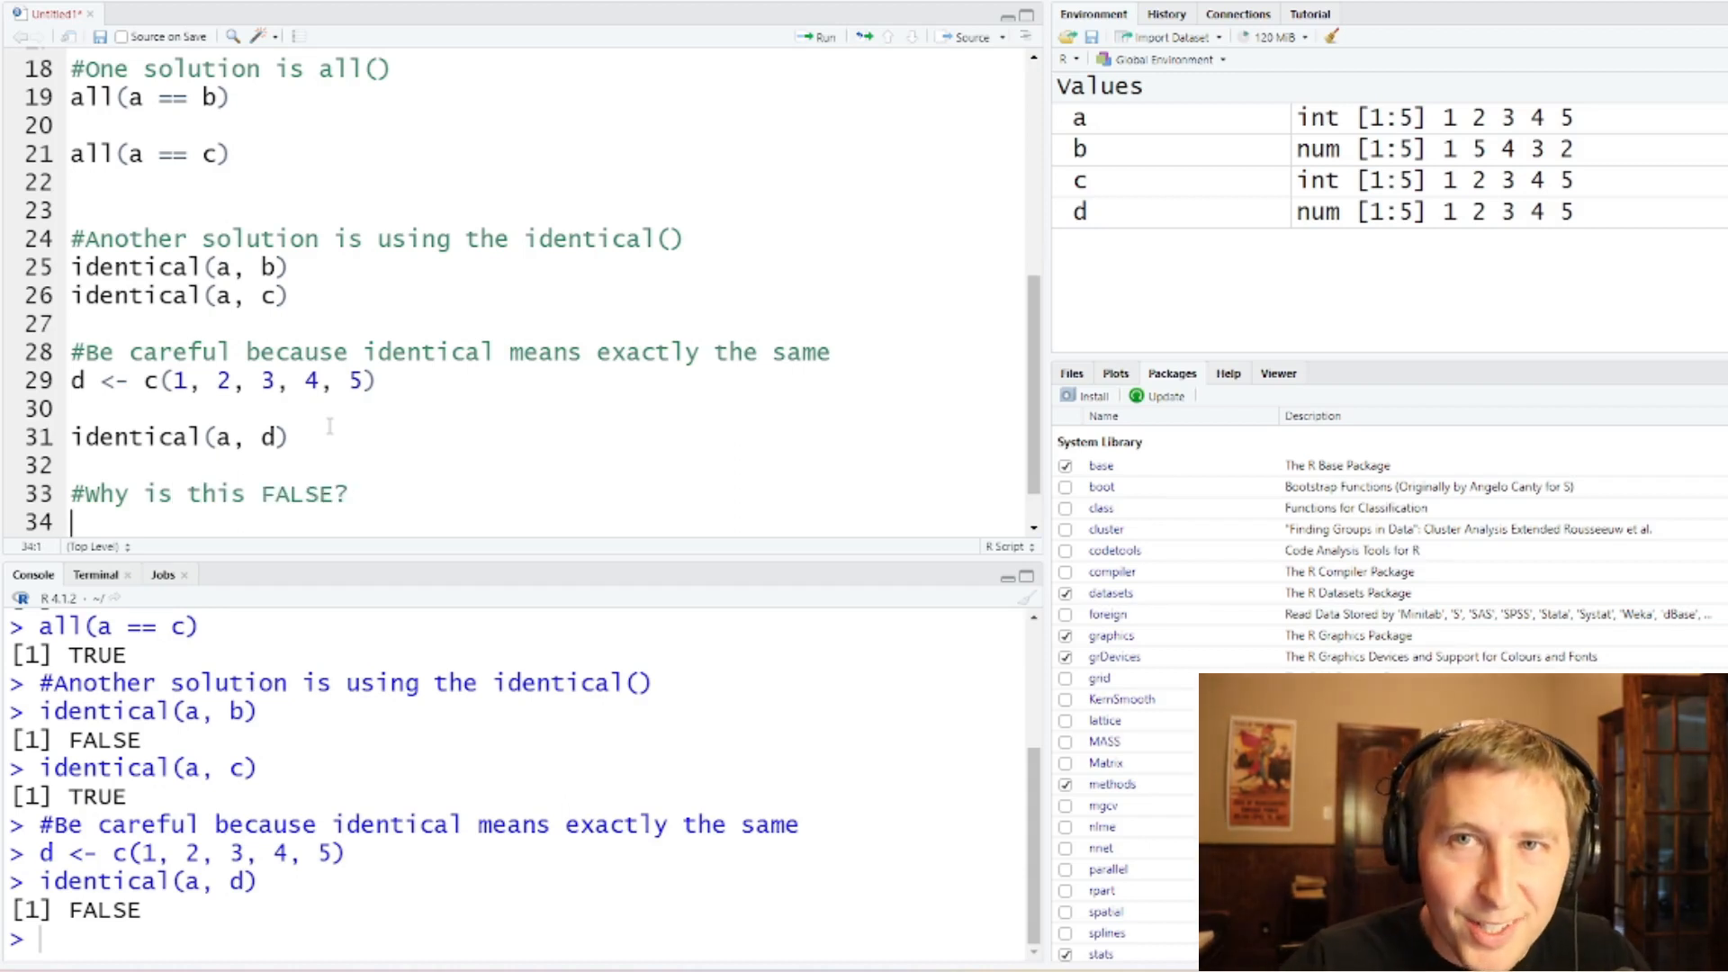
pyautogui.write('typeof(a')
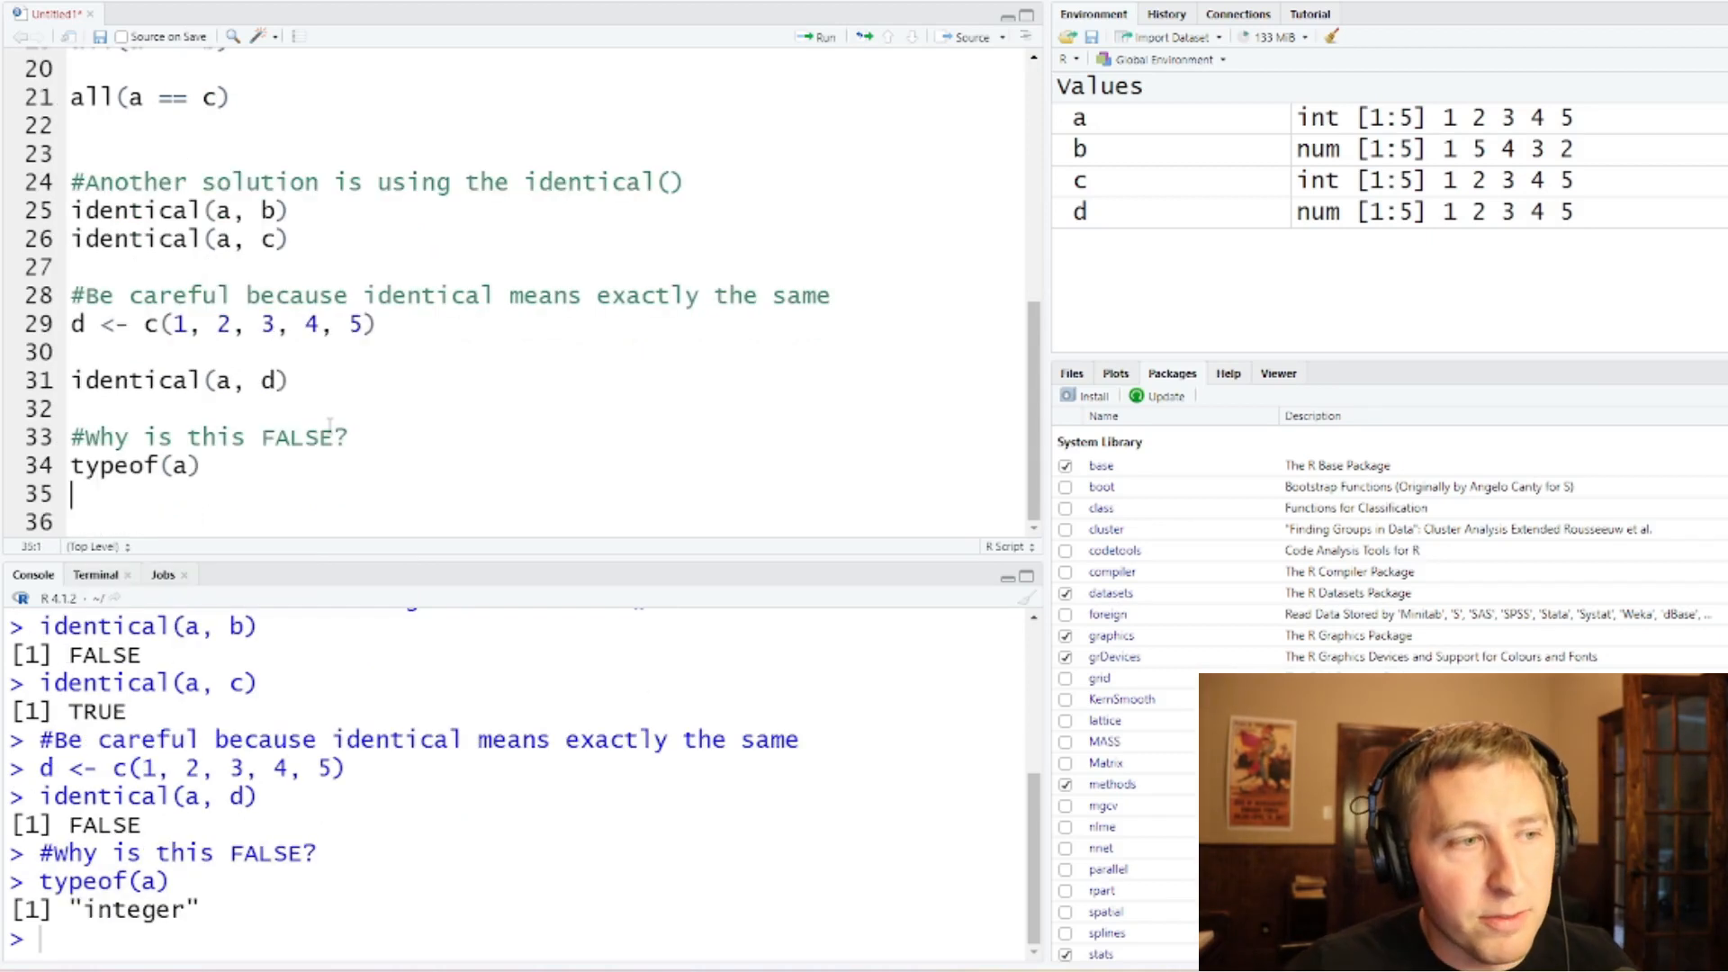
pyautogui.write('typeof(d')
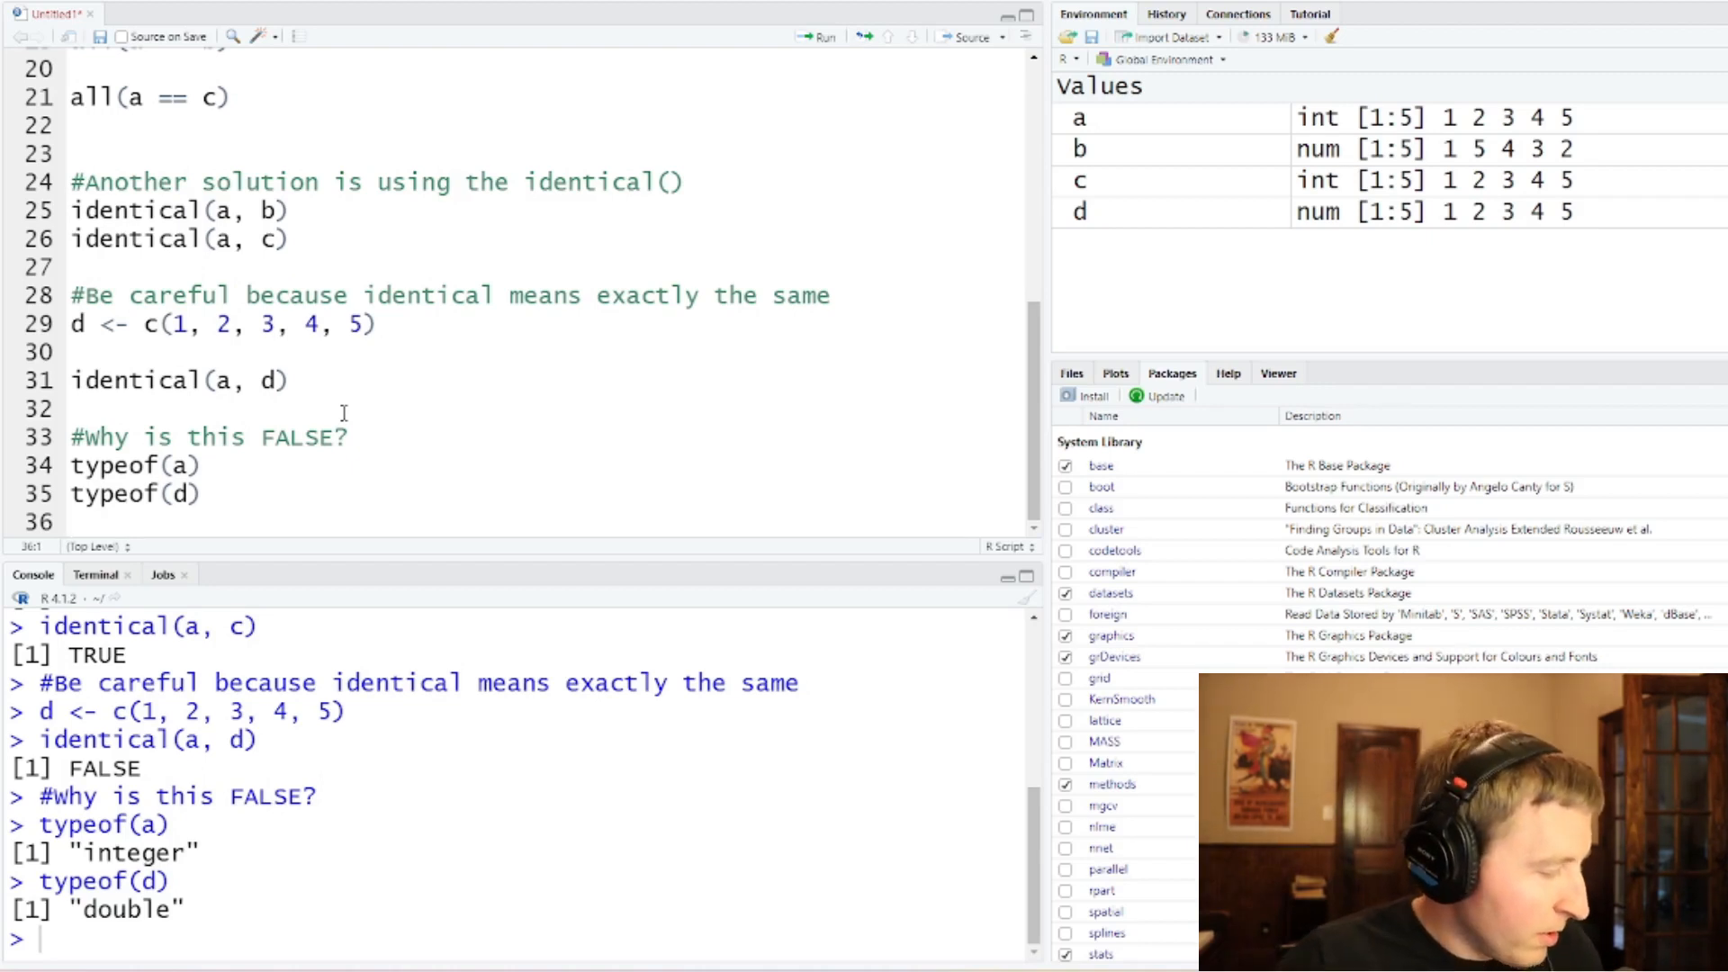
pyautogui.write('#')
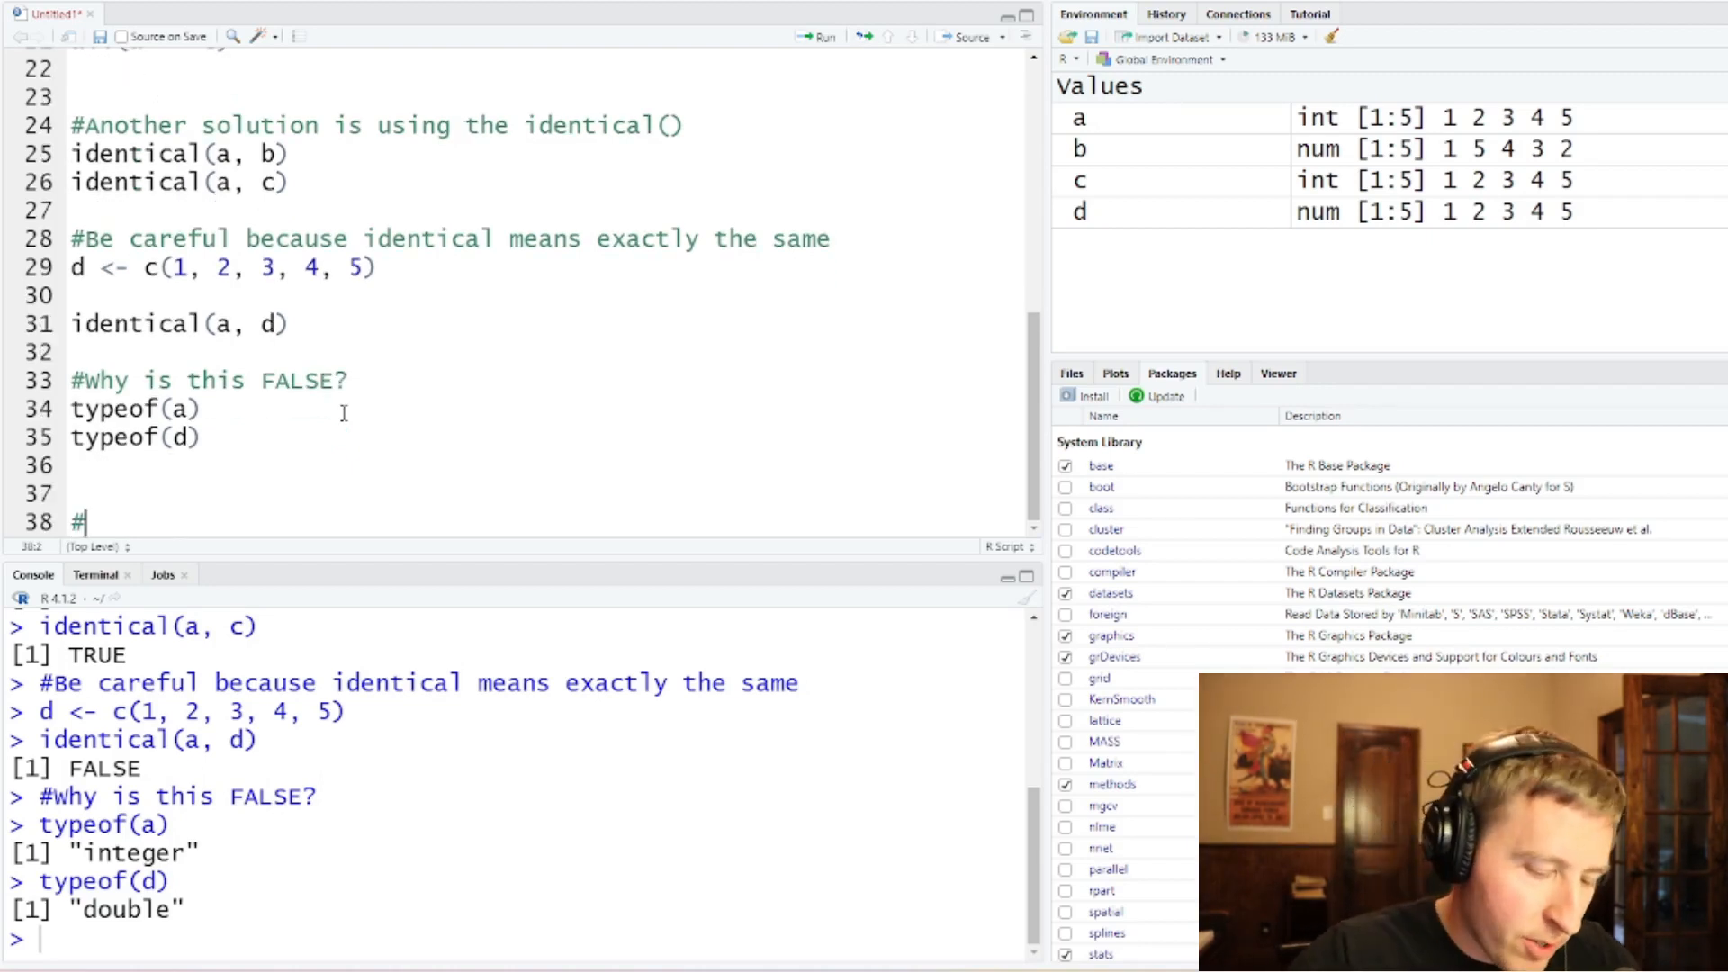
# Step: Write '#Interesting fact, (:) creates integers and the c() created doubles' on line 38
pyautogui.write('Interesting')
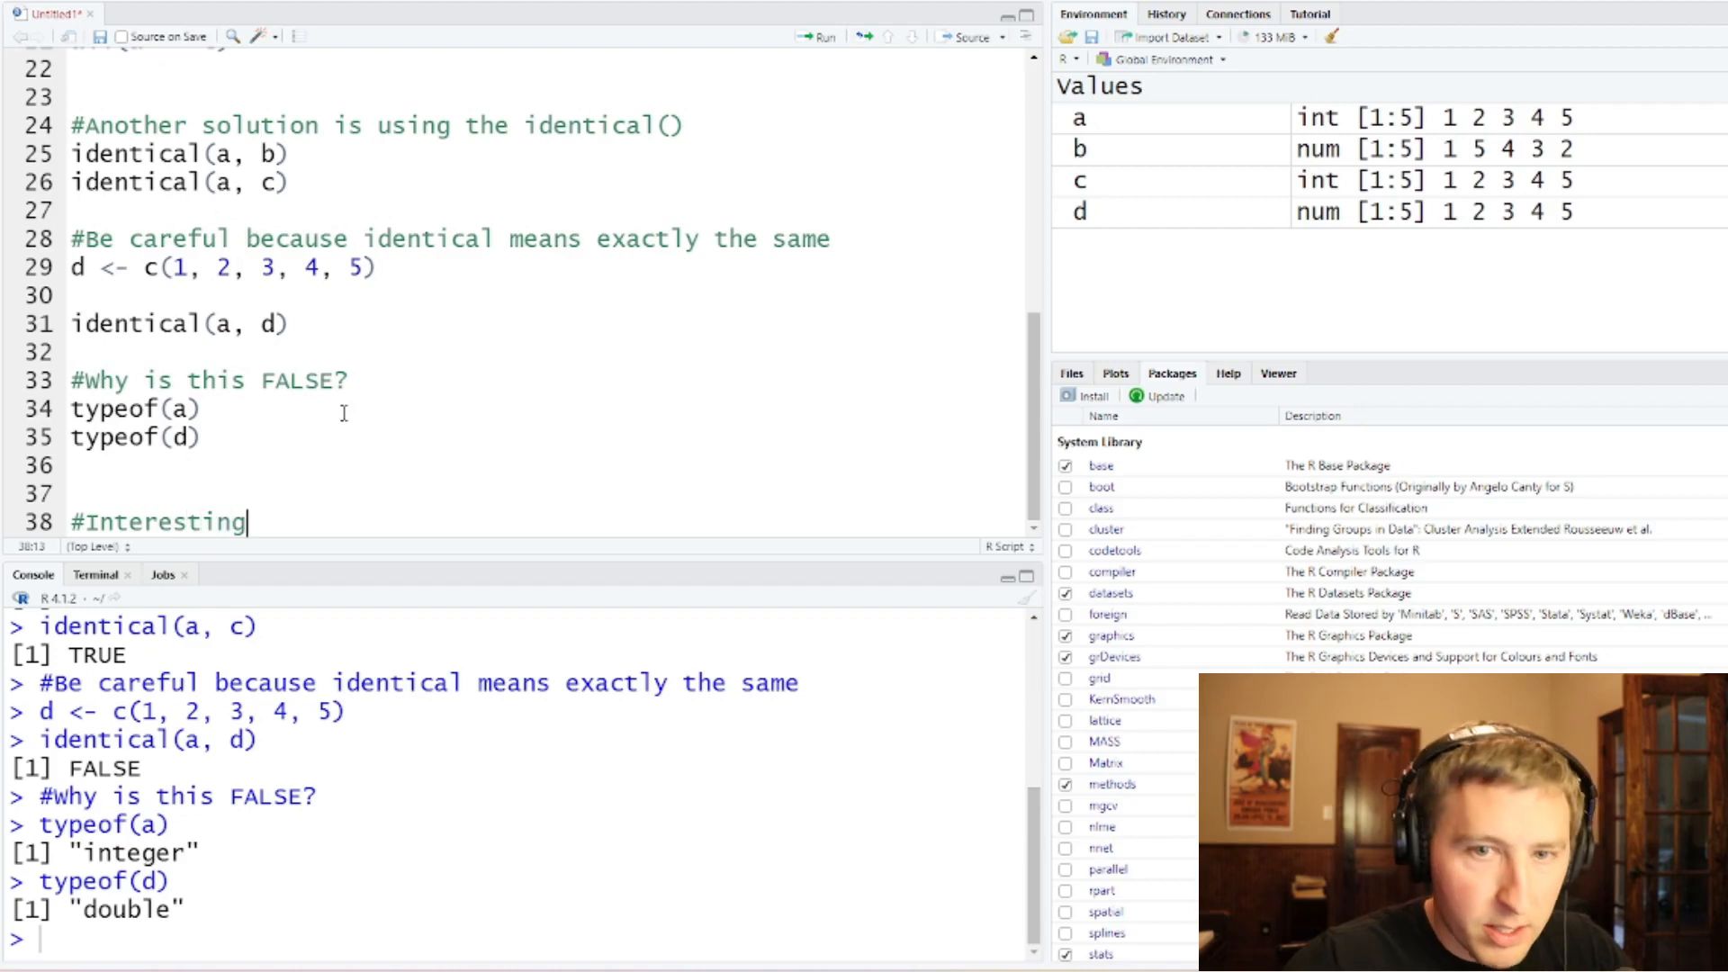
pyautogui.write('fact')
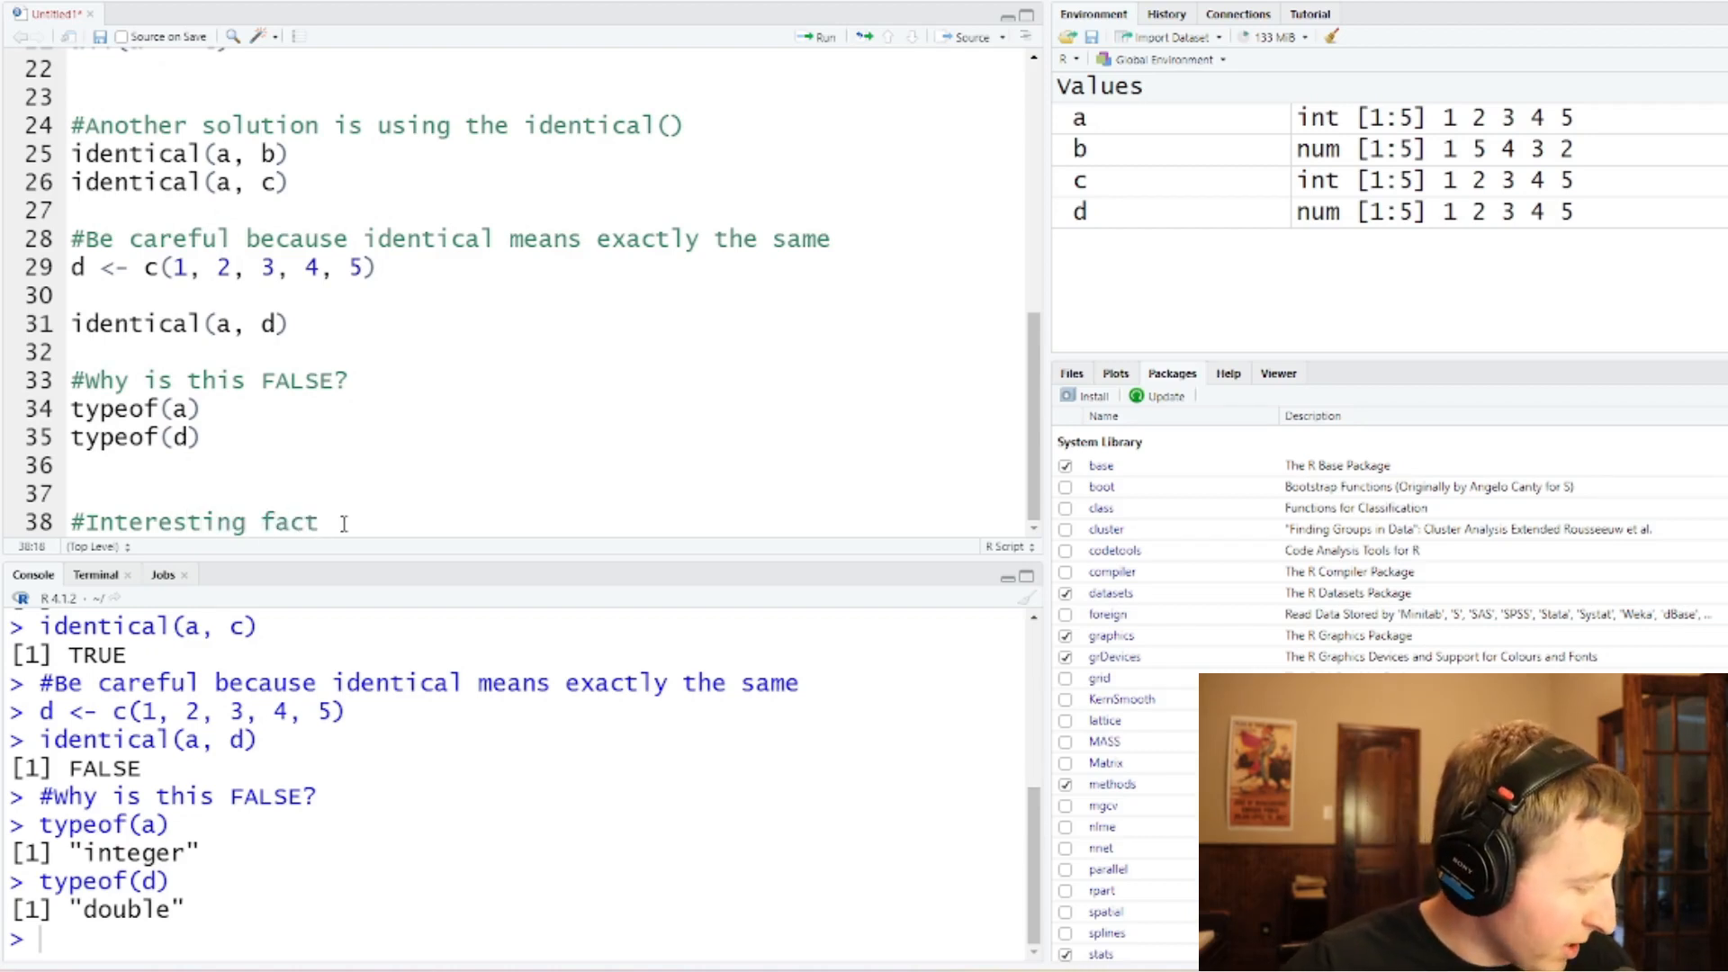
pyautogui.write(', ()')
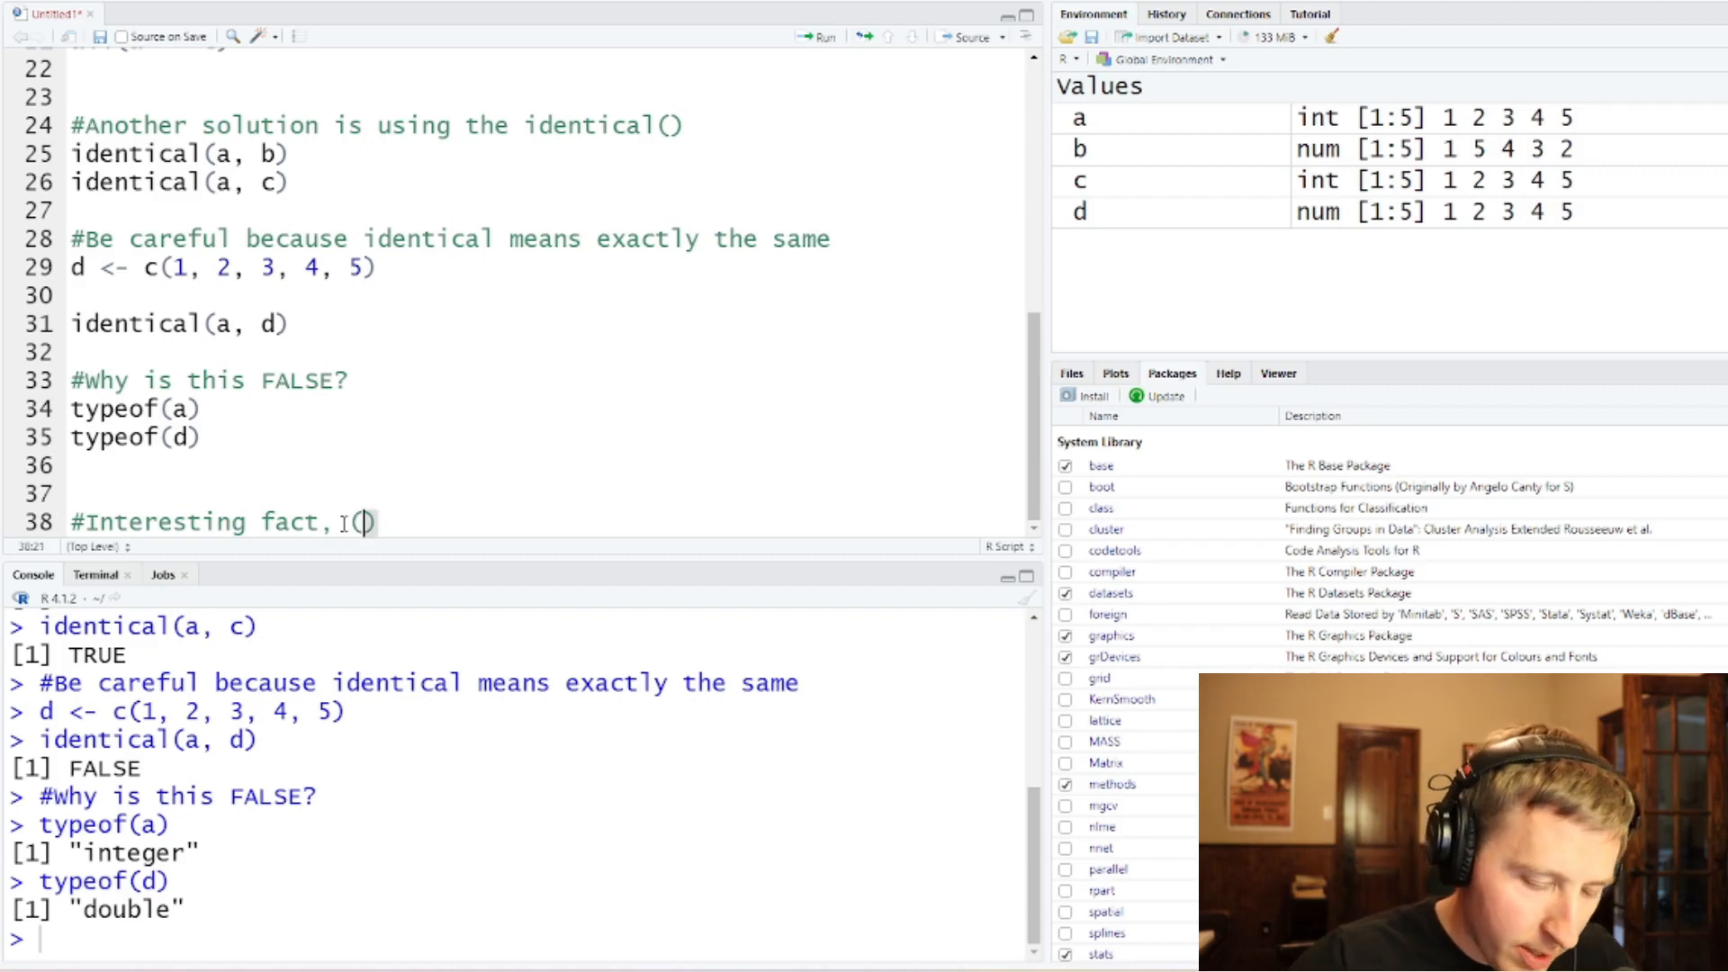
pyautogui.write(':')
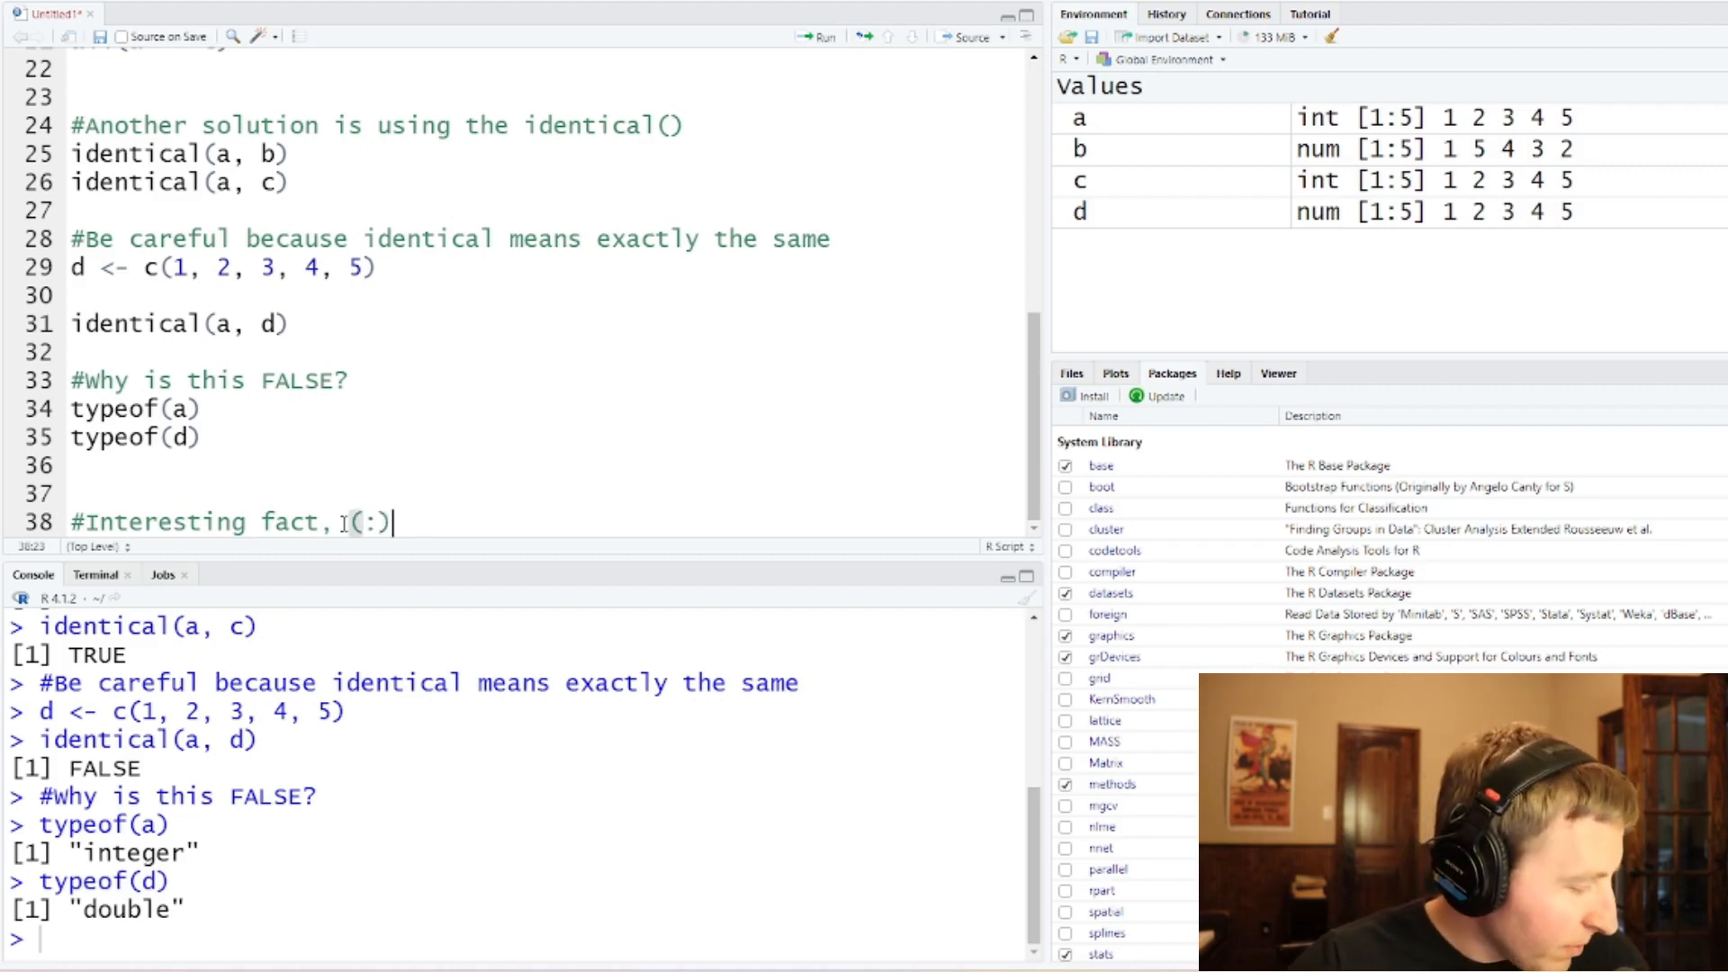
pyautogui.write('creates integers and')
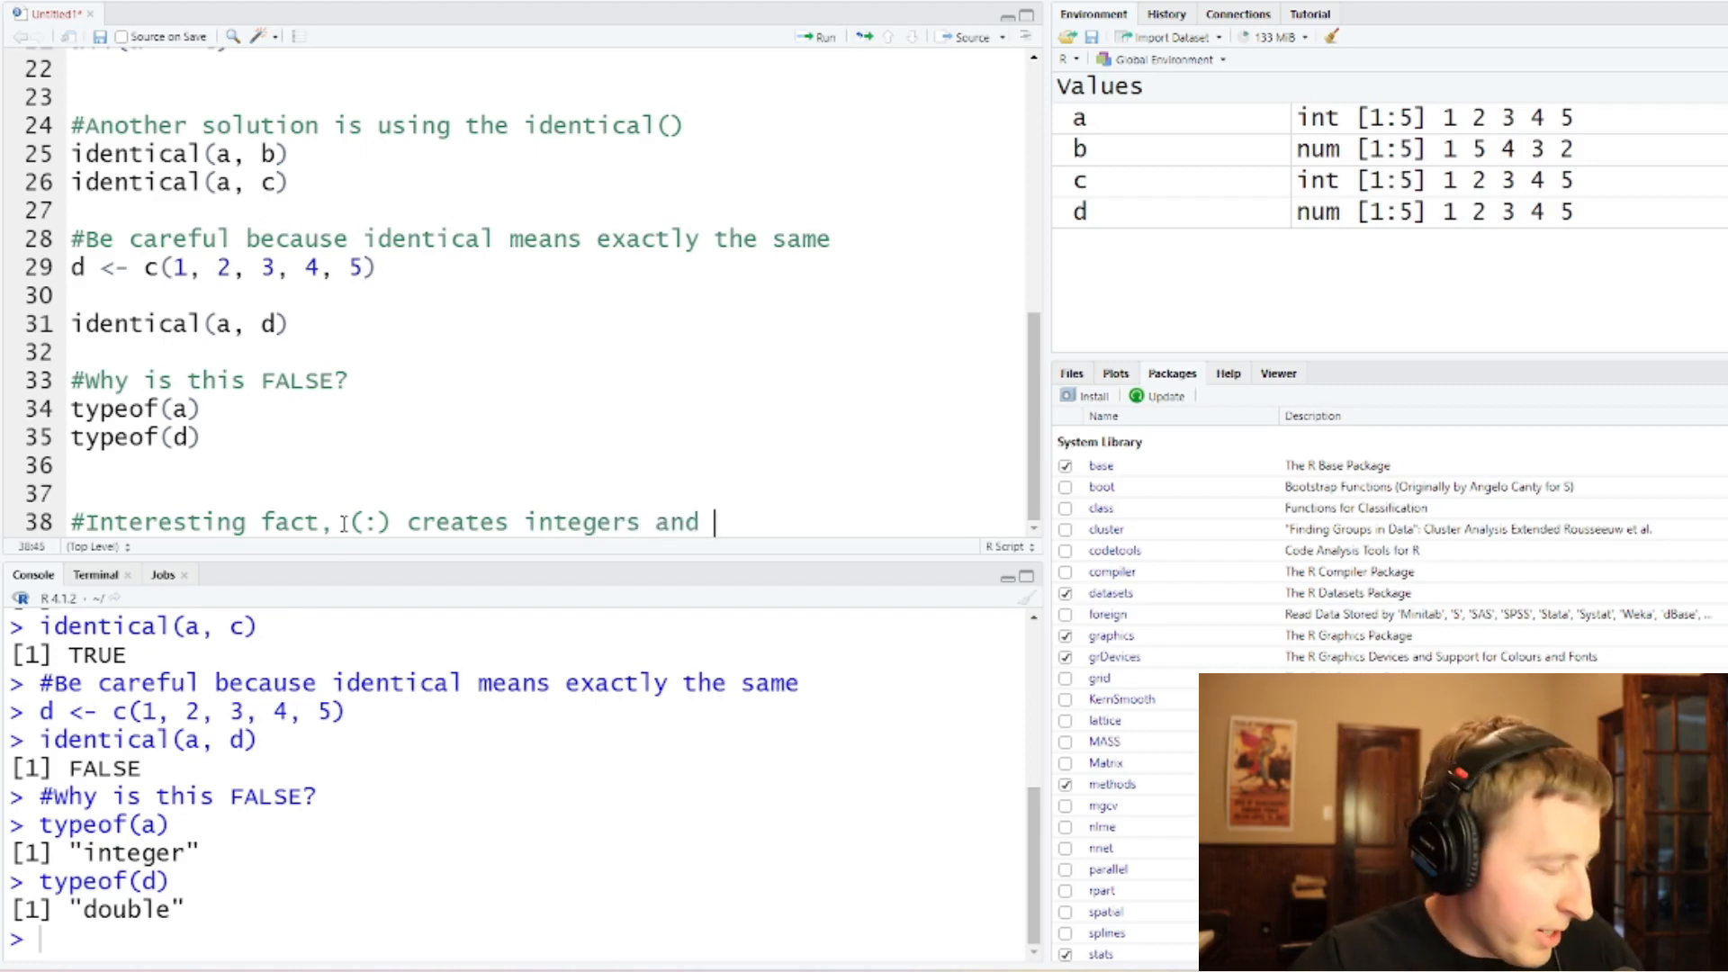
pyautogui.write('the c()')
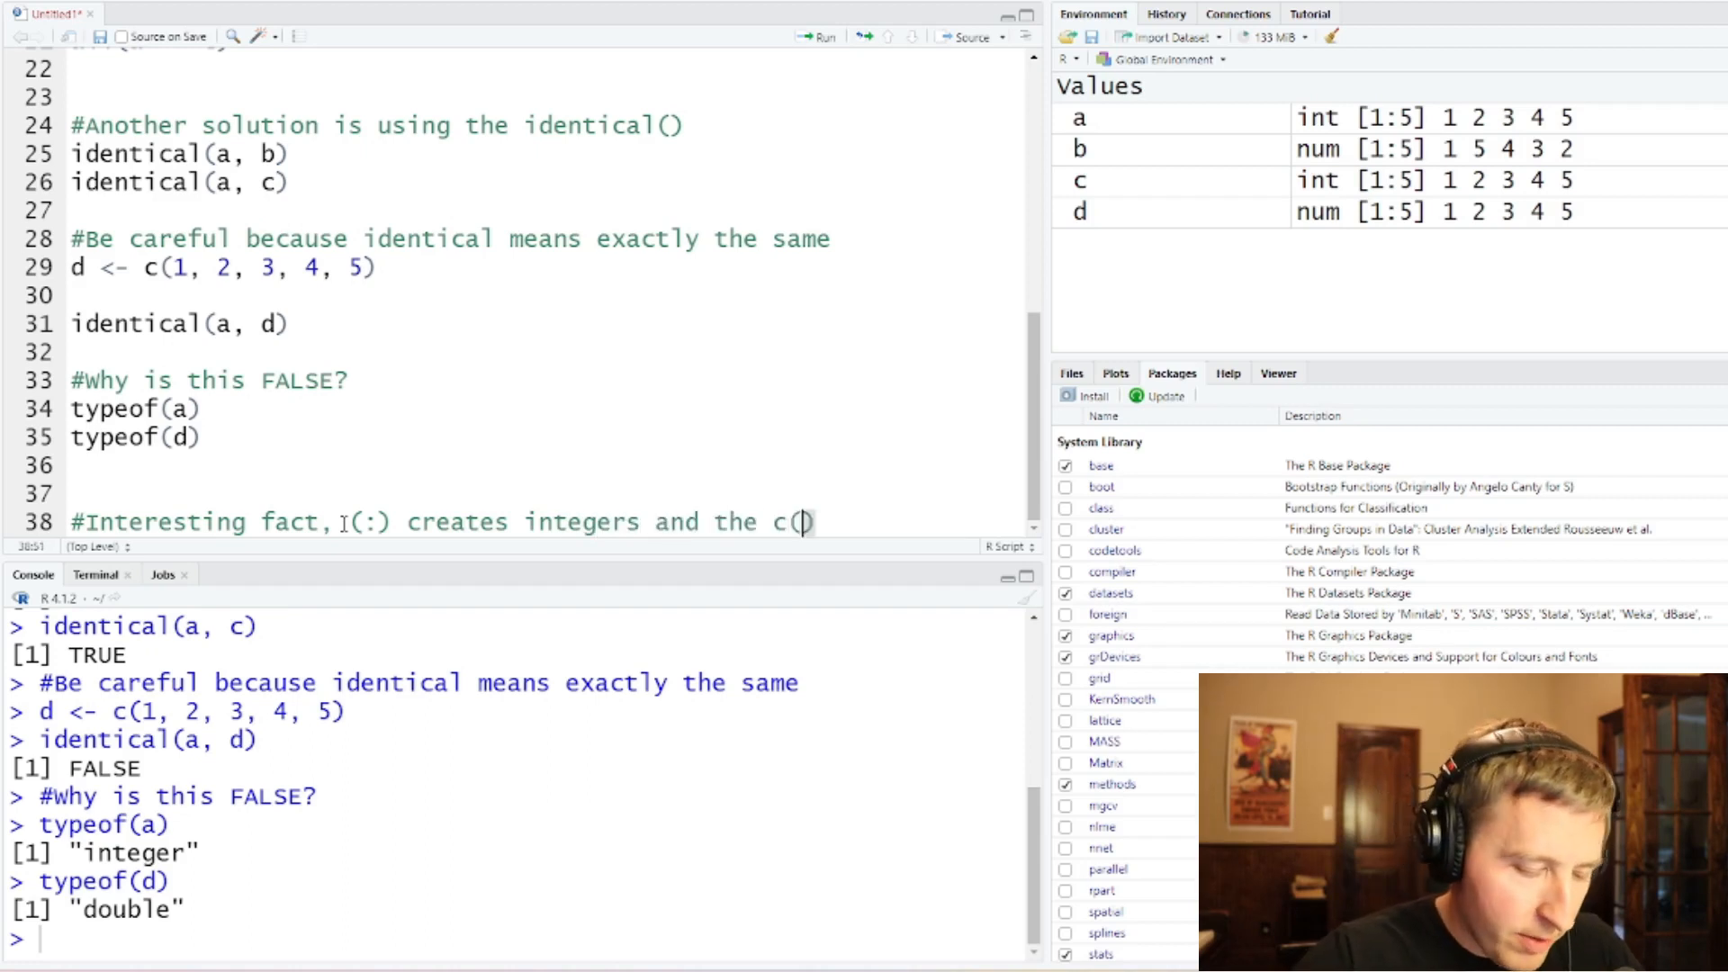
pyautogui.write('created')
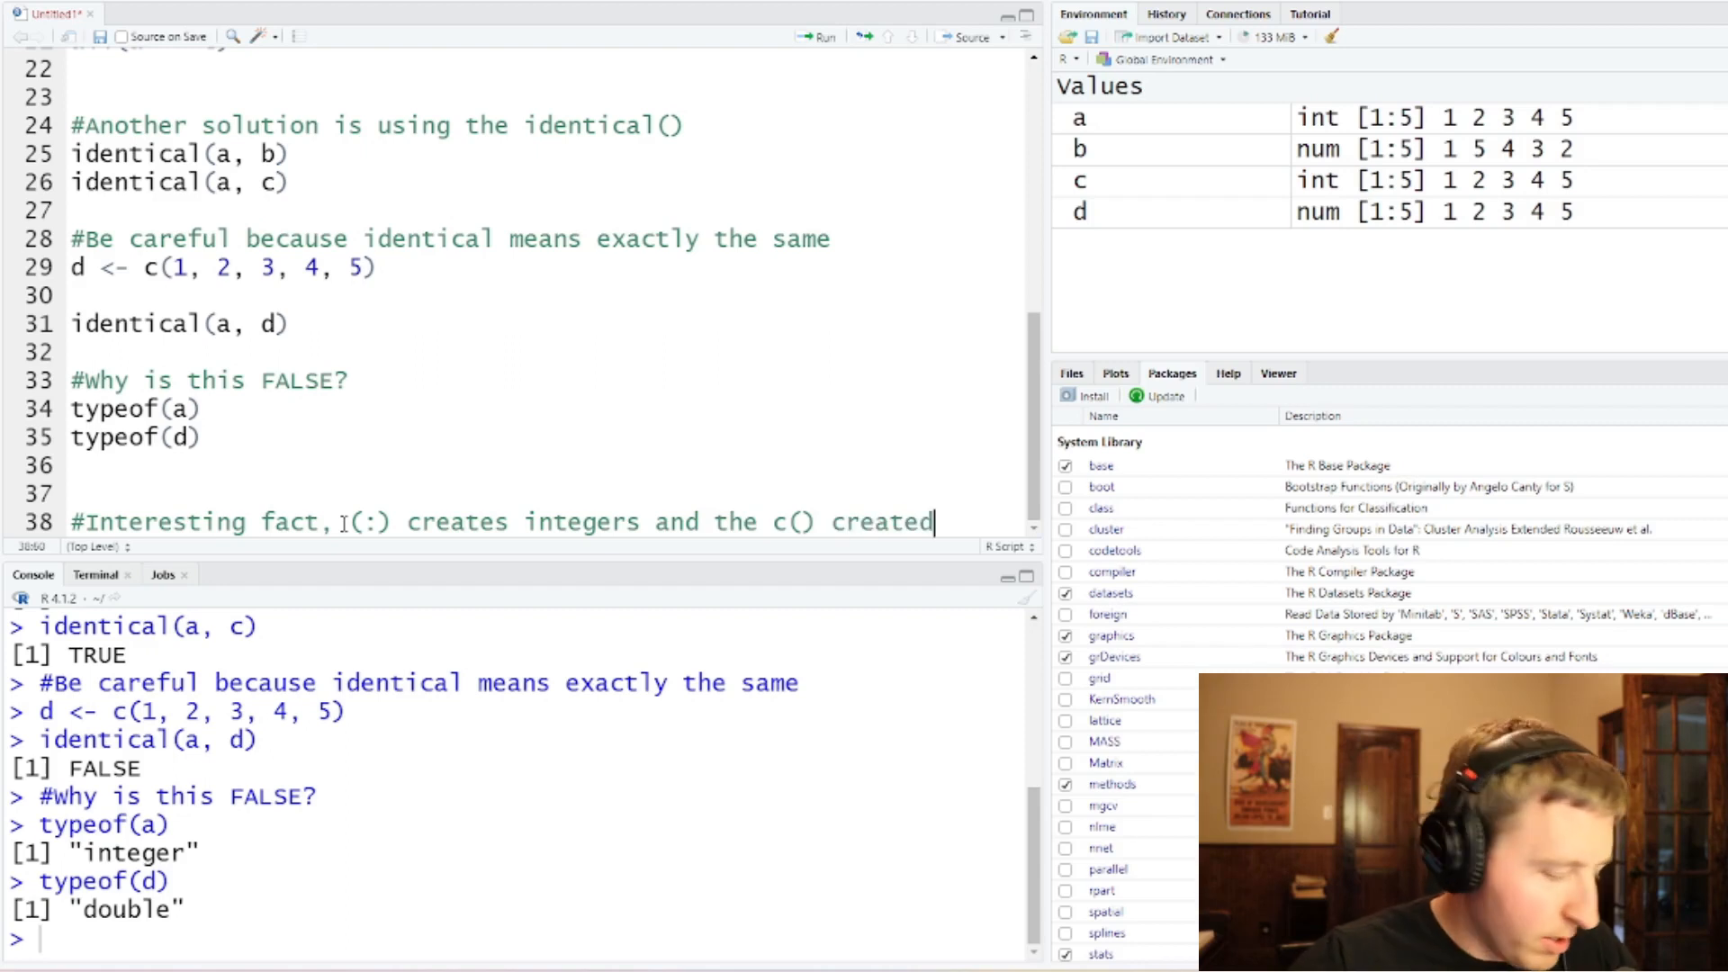
pyautogui.write('doubles')
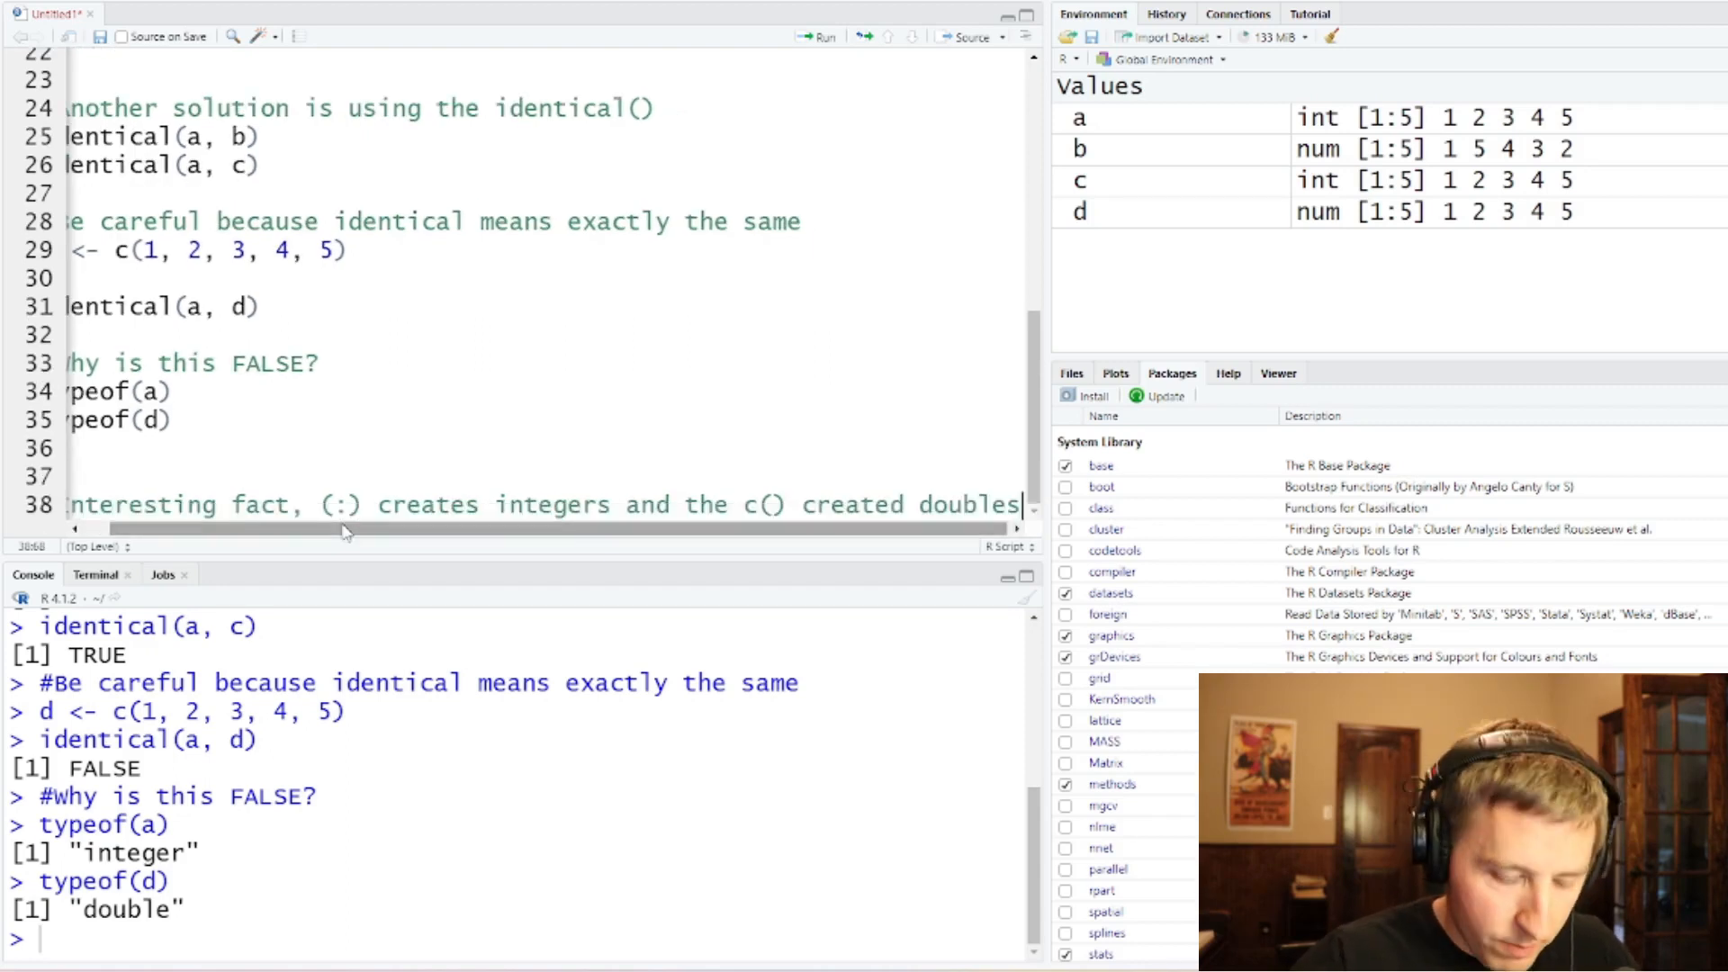